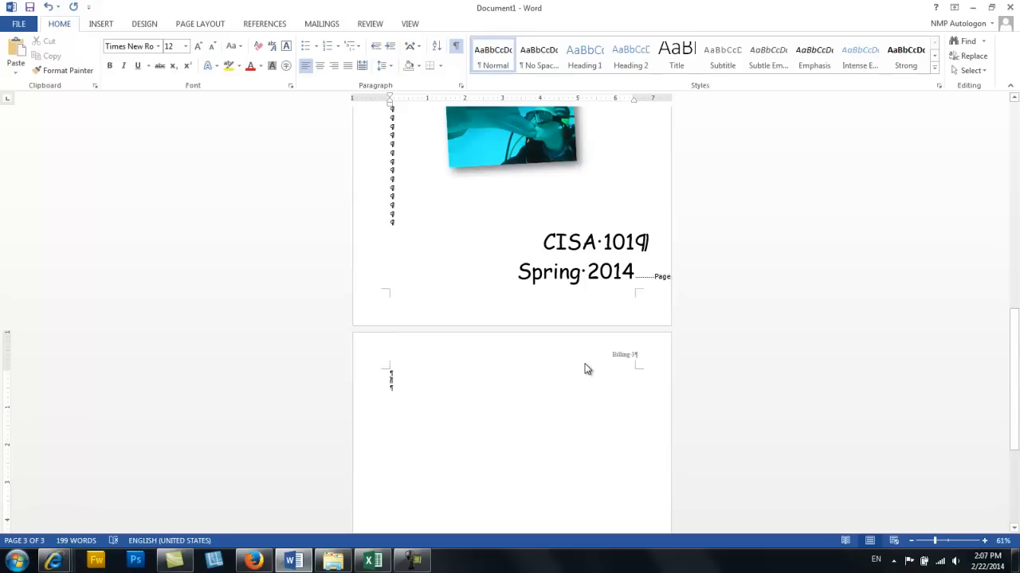
pyautogui.moveTo(87, 157)
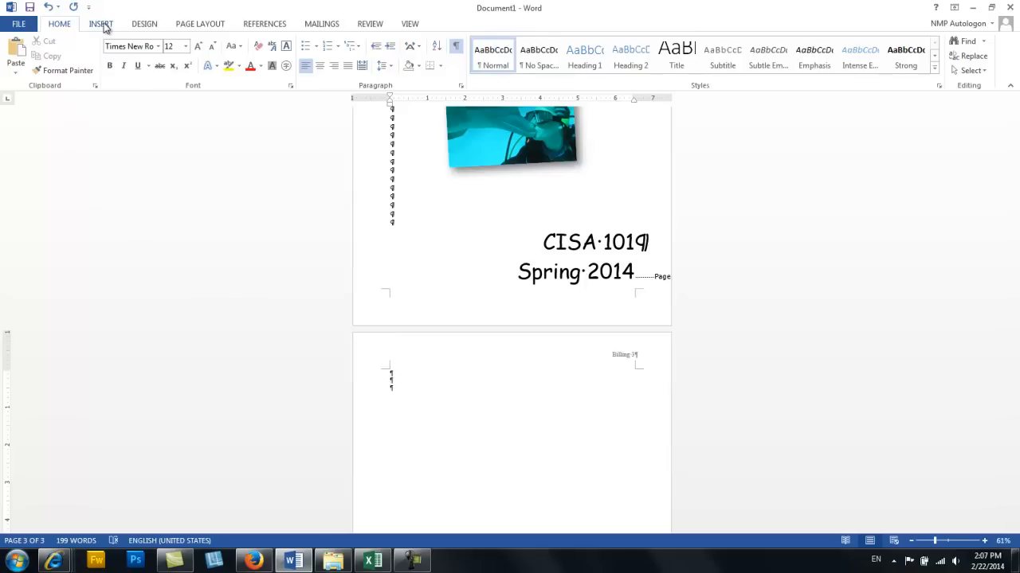
# - Insert an empty 8-column, 6-row table from the Insert tab's table grid
pyautogui.click(101, 24)
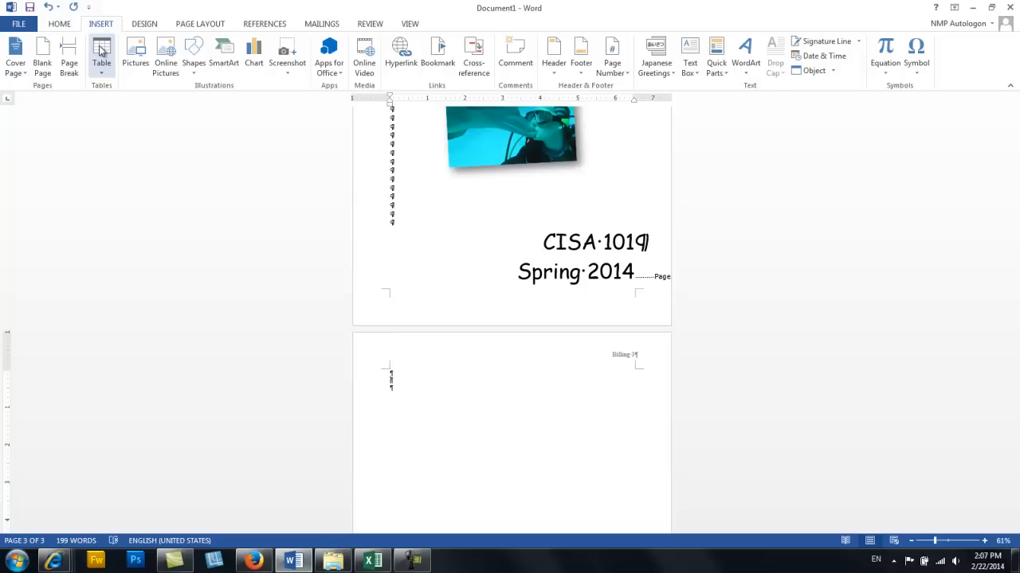
pyautogui.click(102, 56)
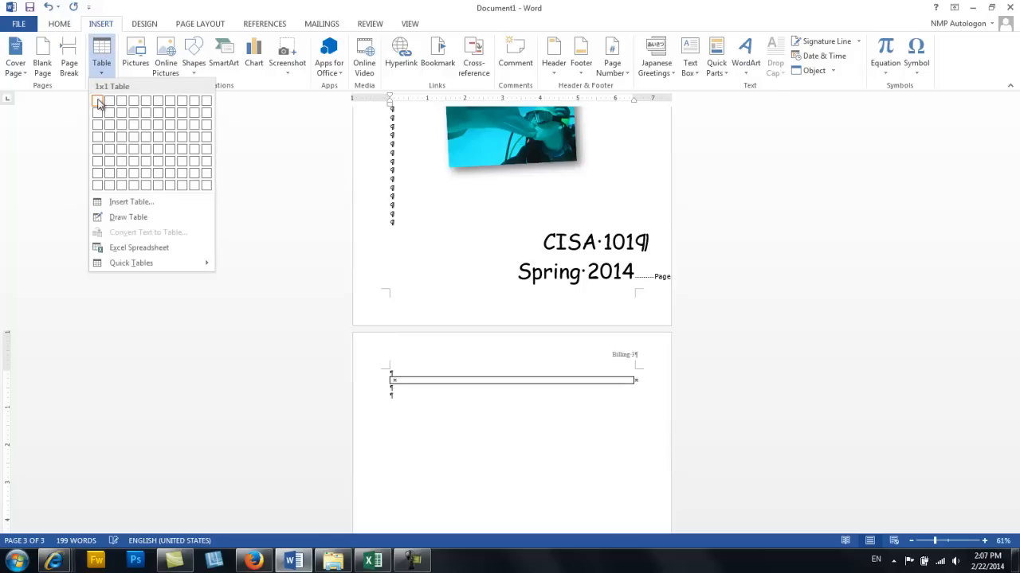
pyautogui.moveTo(133, 111)
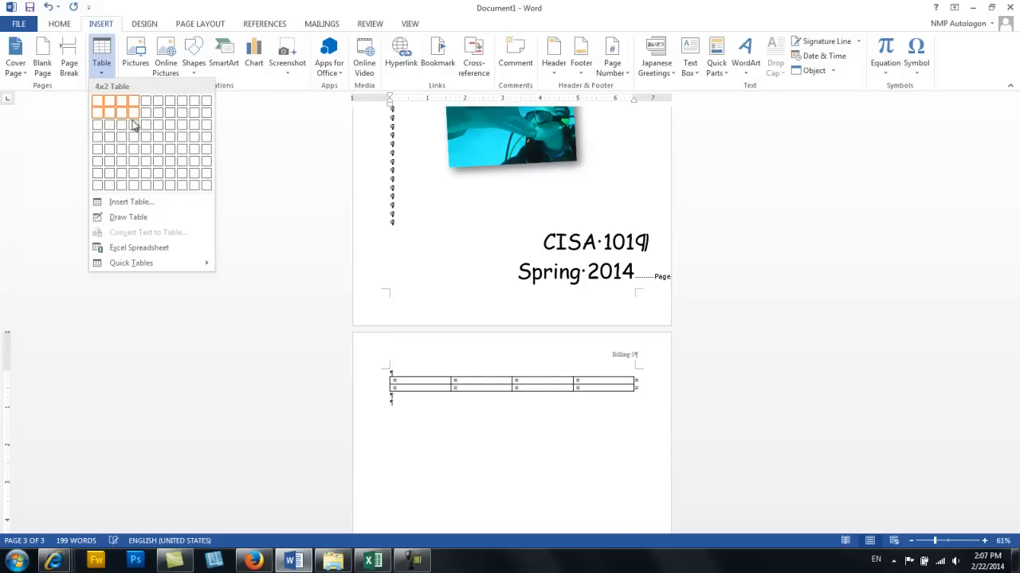
pyautogui.moveTo(132, 163)
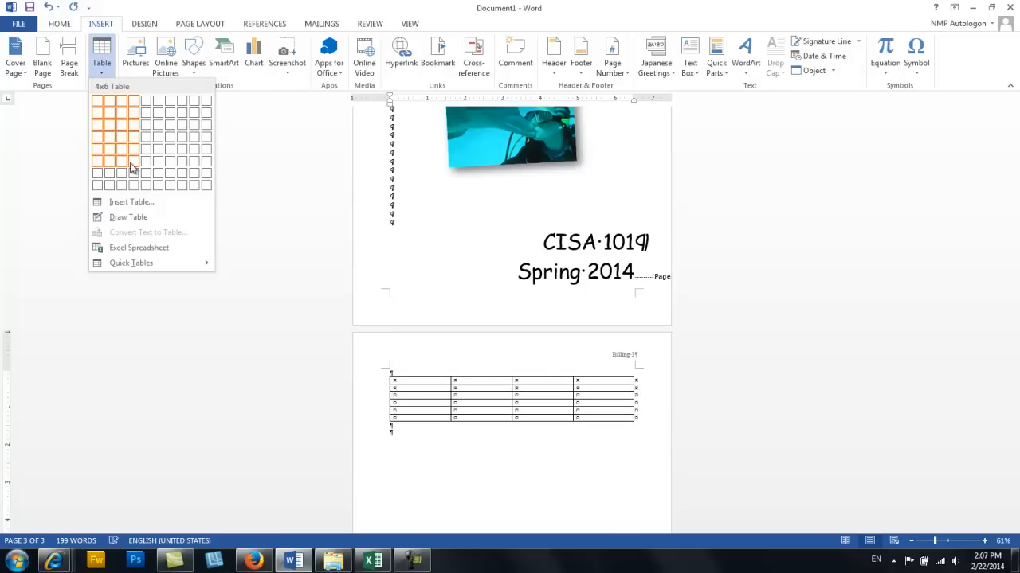
pyautogui.moveTo(134, 98)
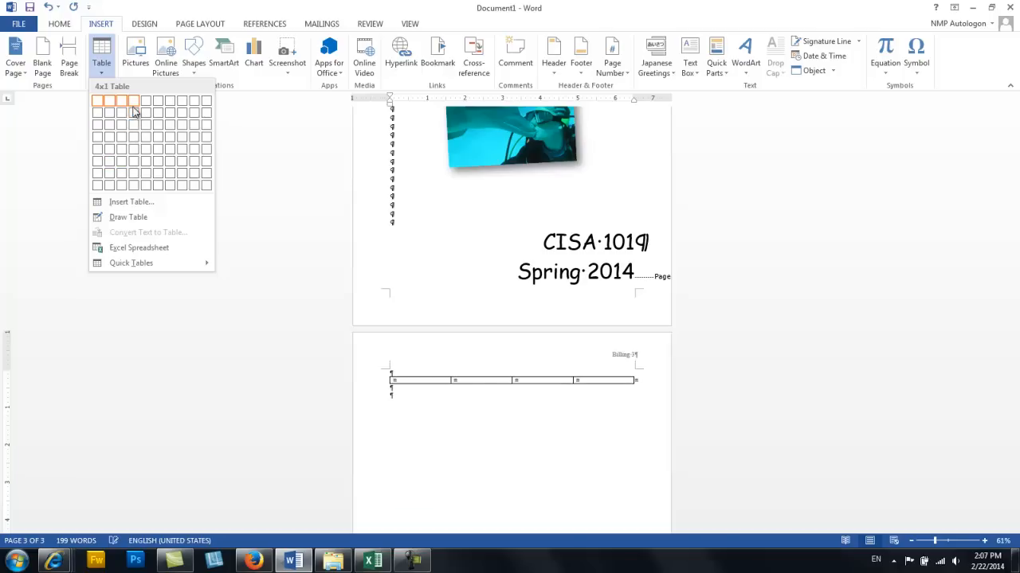
pyautogui.moveTo(121, 102)
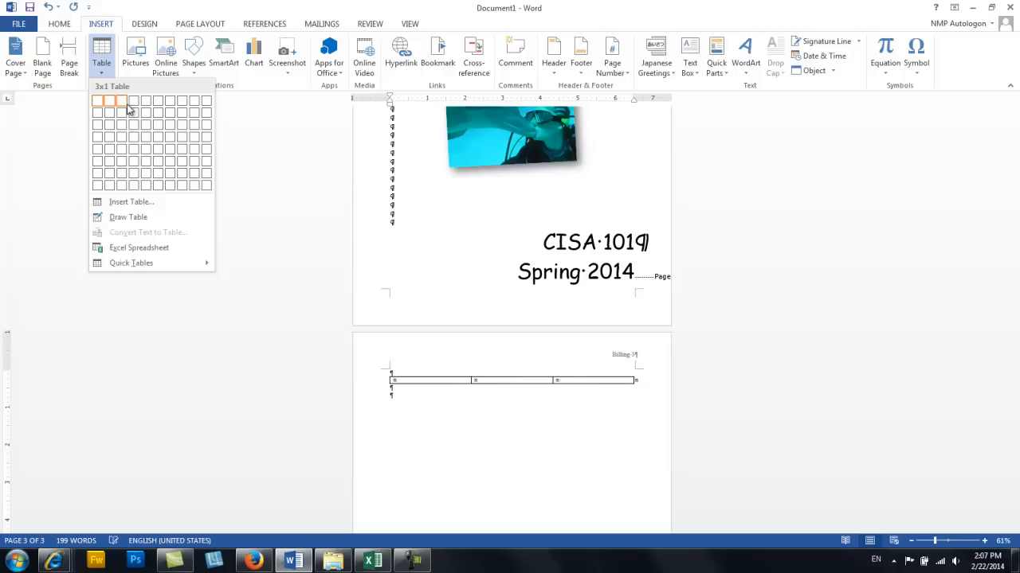
pyautogui.moveTo(181, 98)
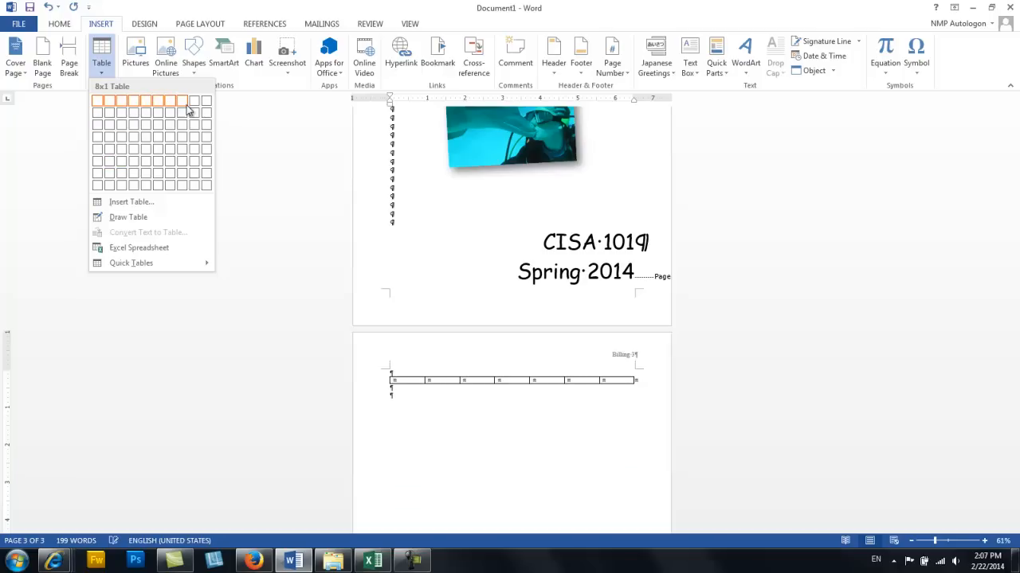
pyautogui.moveTo(183, 111)
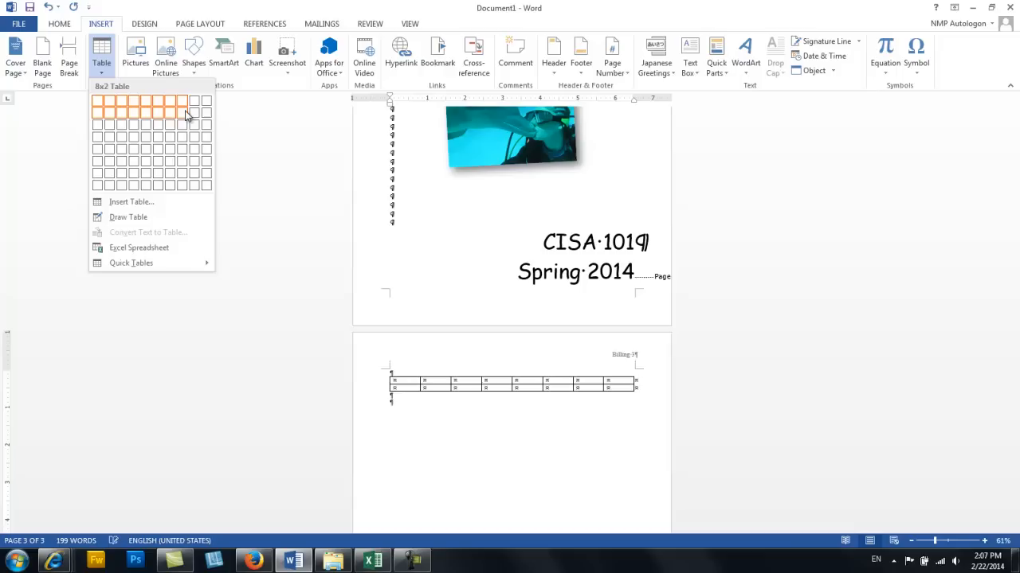
pyautogui.moveTo(178, 142)
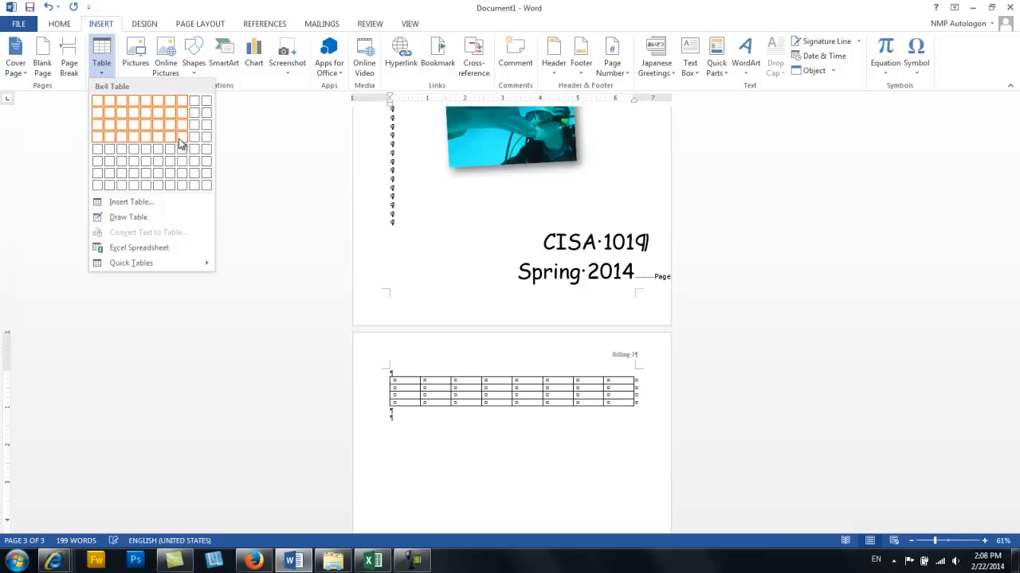
pyautogui.moveTo(182, 159)
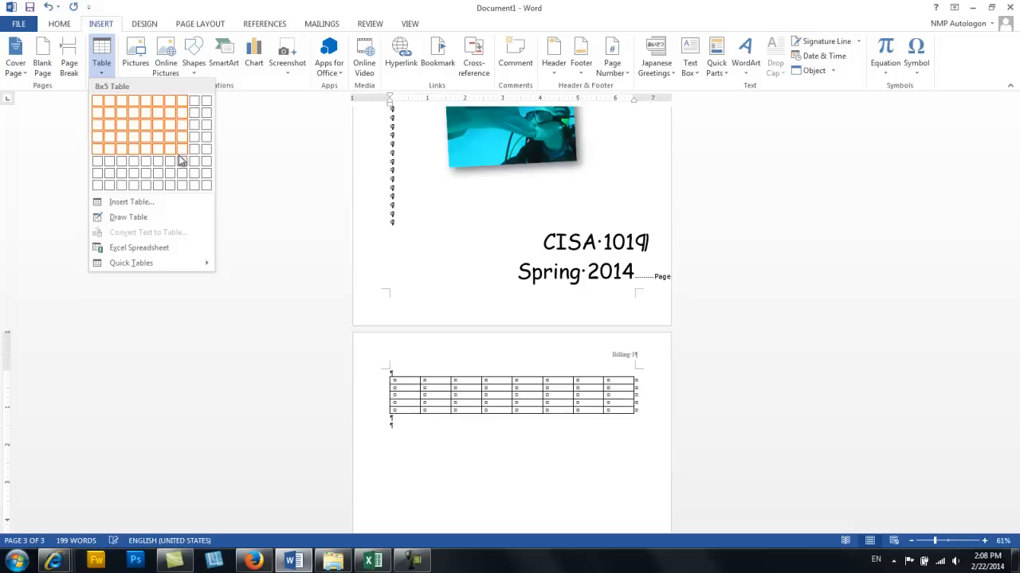
pyautogui.moveTo(182, 163)
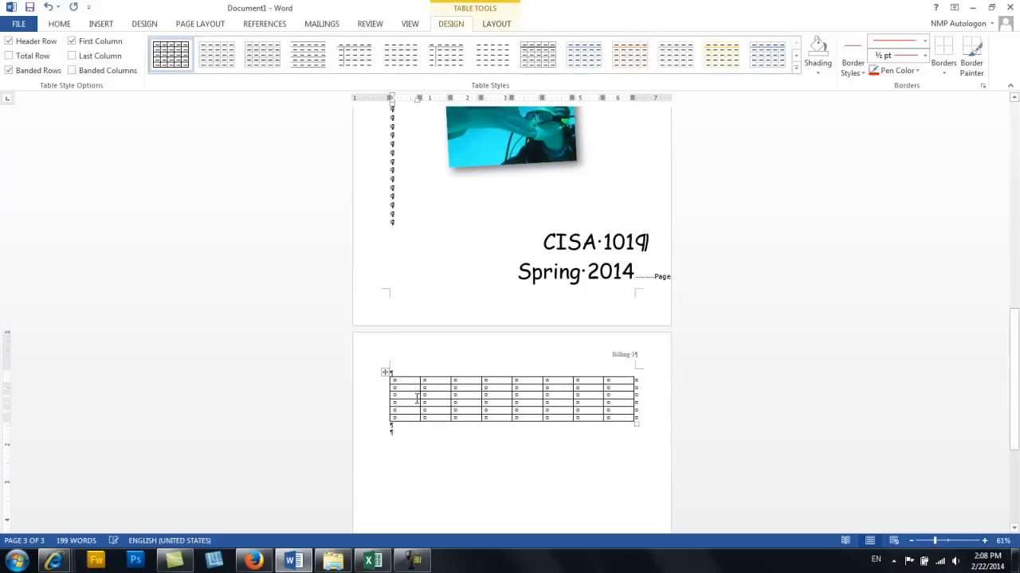
# - Move into the new table and zoom the page view in to about 161%
pyautogui.click(462, 458)
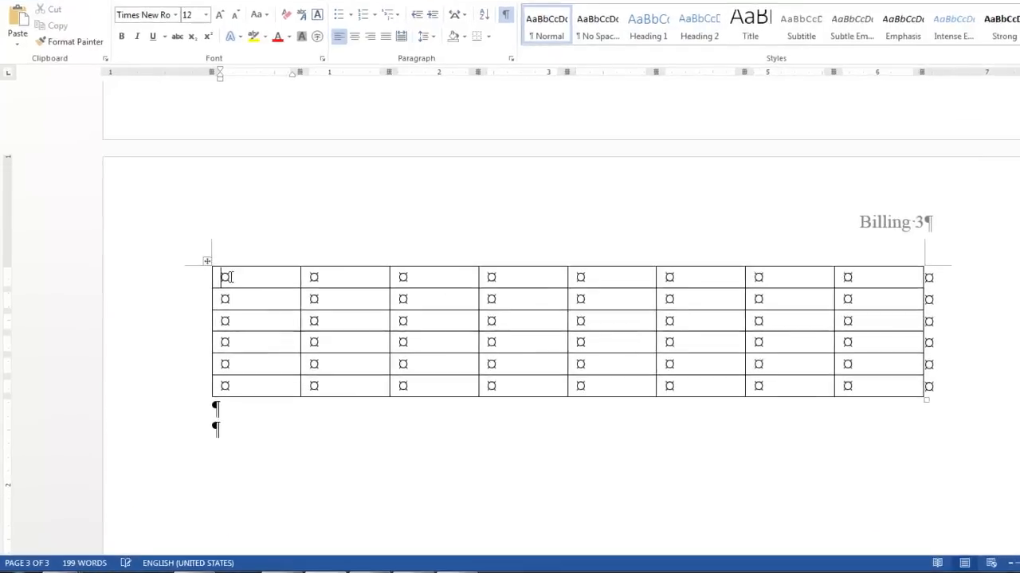
pyautogui.scroll(-3)
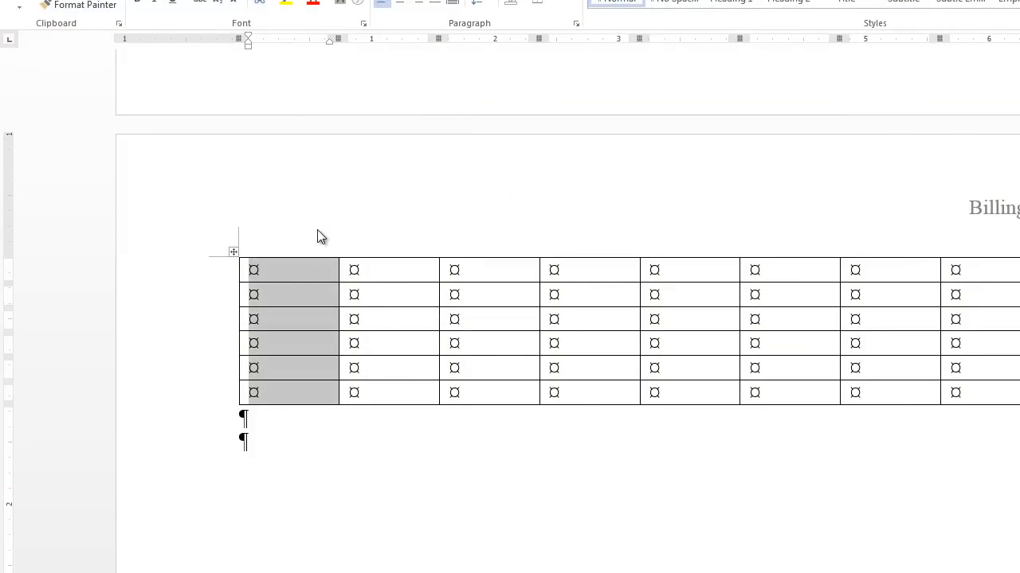
pyautogui.moveTo(296, 290)
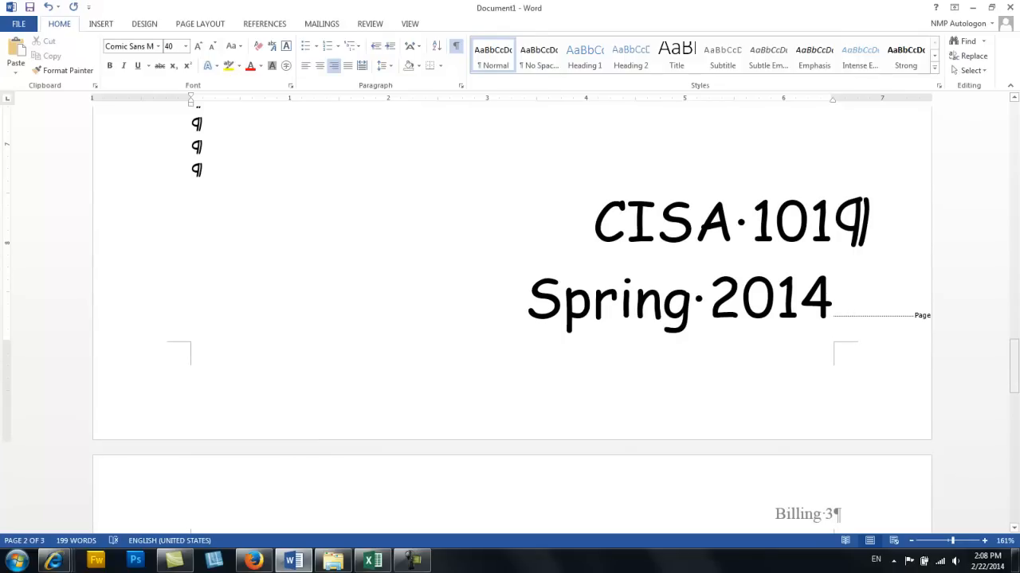
# - Add an empty left-aligned paragraph above the table on page three
pyautogui.scroll(-3)
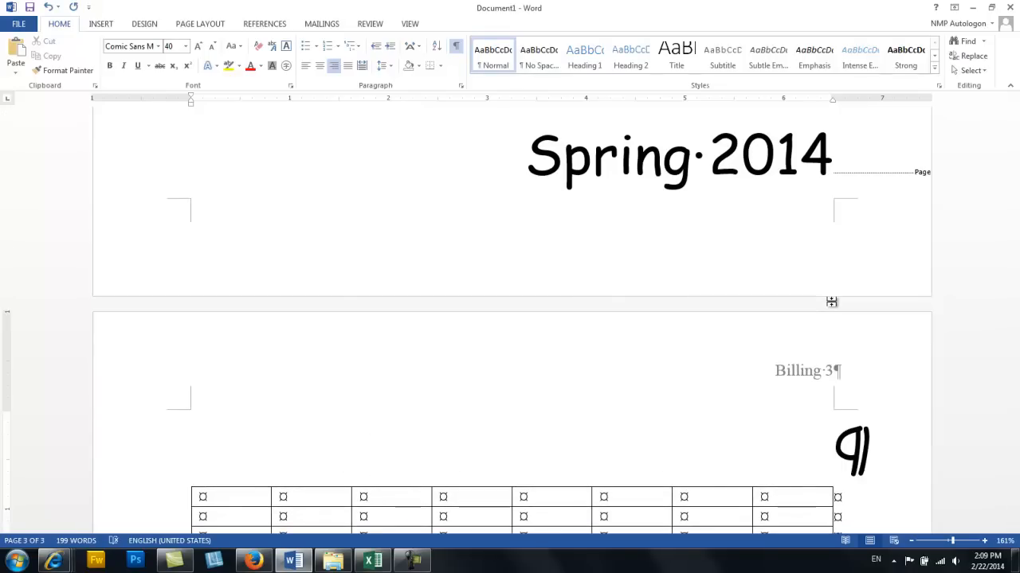
pyautogui.moveTo(876, 431)
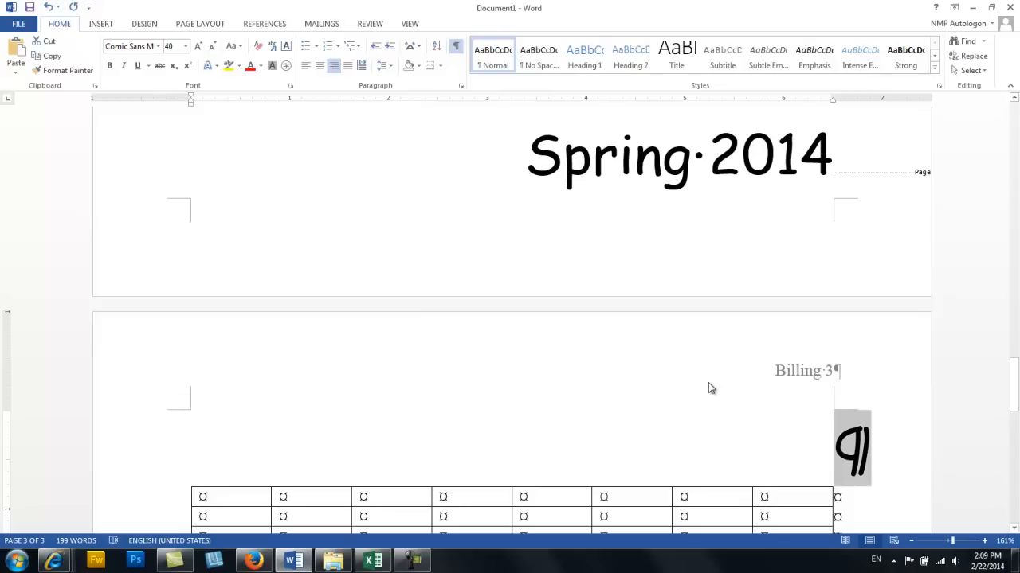
pyautogui.scroll(-3)
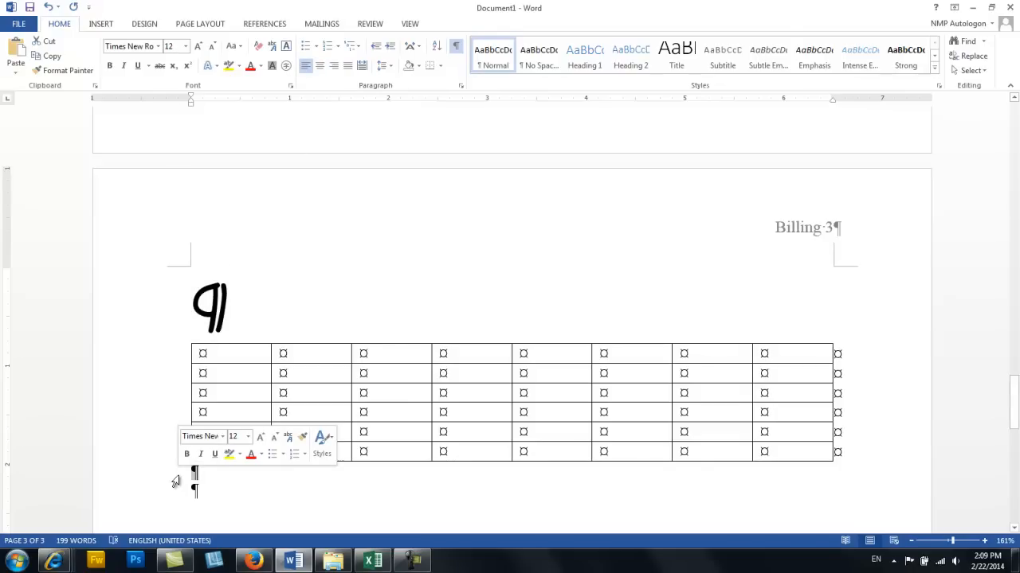
pyautogui.moveTo(277, 497)
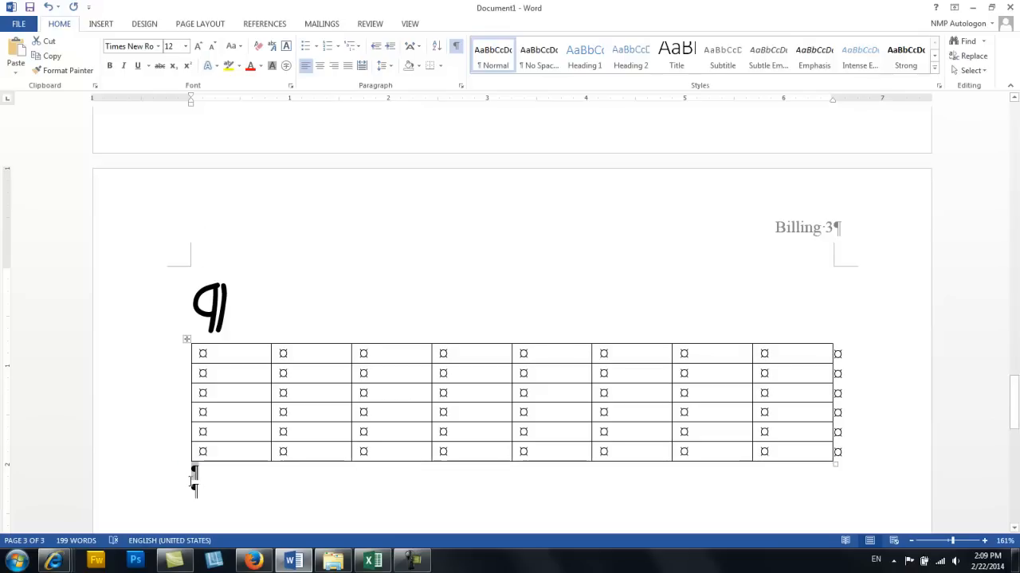
pyautogui.moveTo(63, 70)
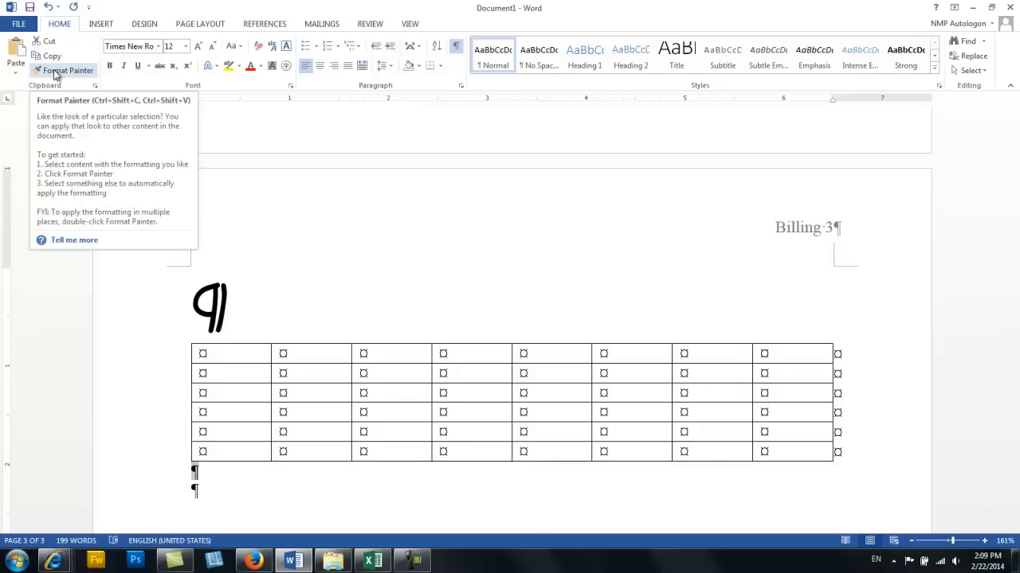
# - Use Format Painter to give the oversized blank line the small body-text formatting
pyautogui.click(64, 70)
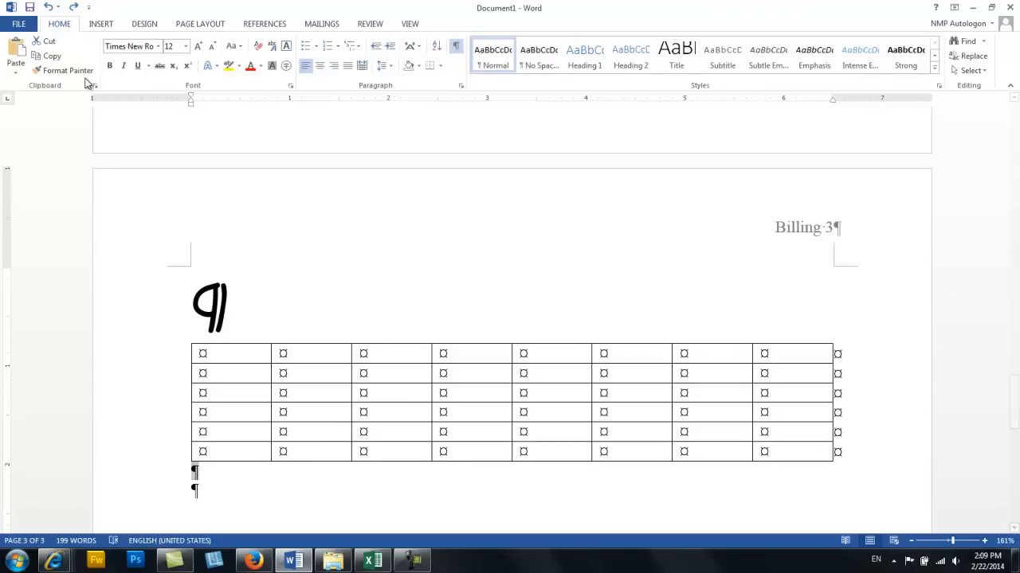
pyautogui.click(67, 70)
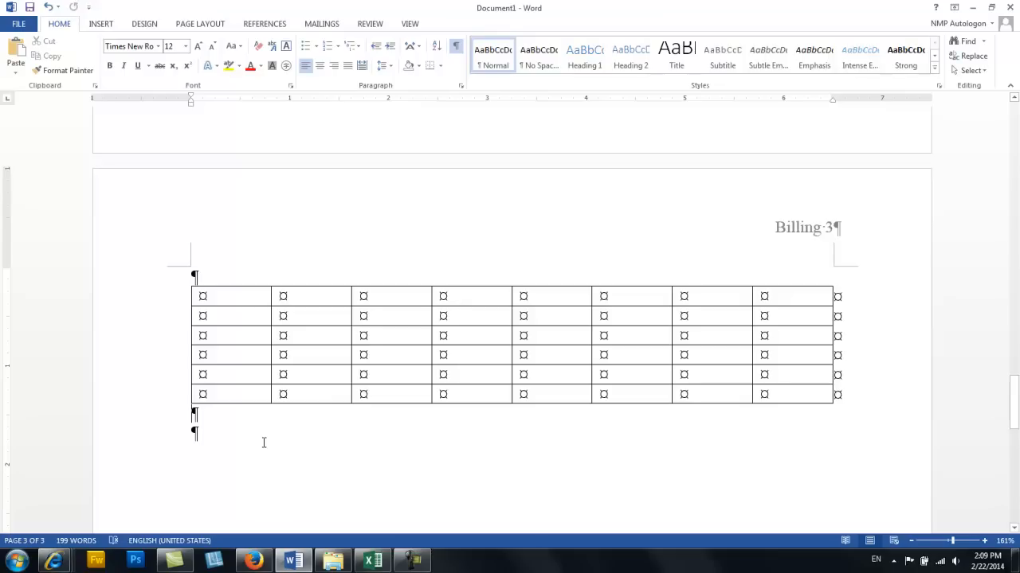
pyautogui.moveTo(267, 443)
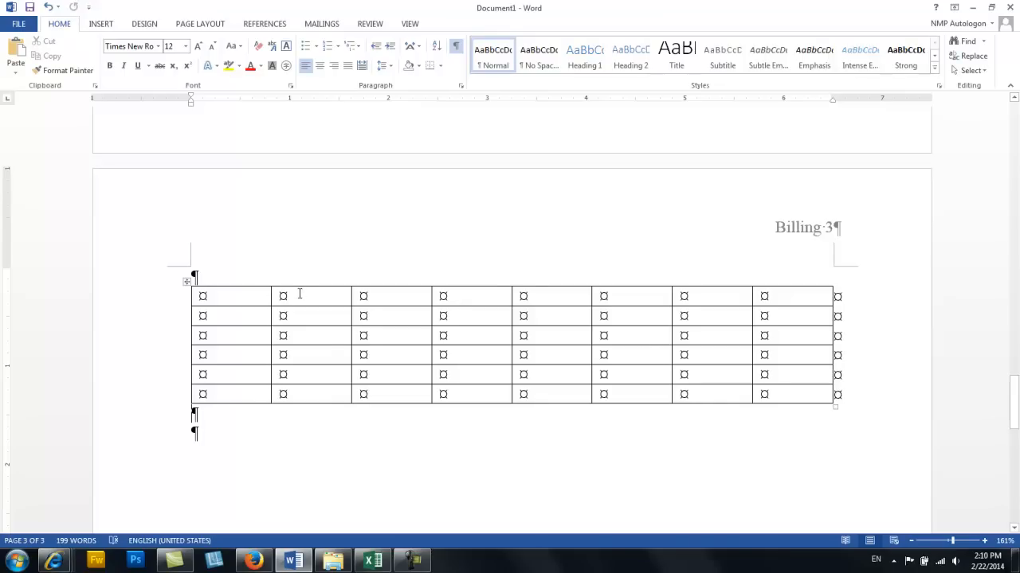
# - Fill the header row with Monday through Sunday and start the first column with #1
pyautogui.write('Monday')
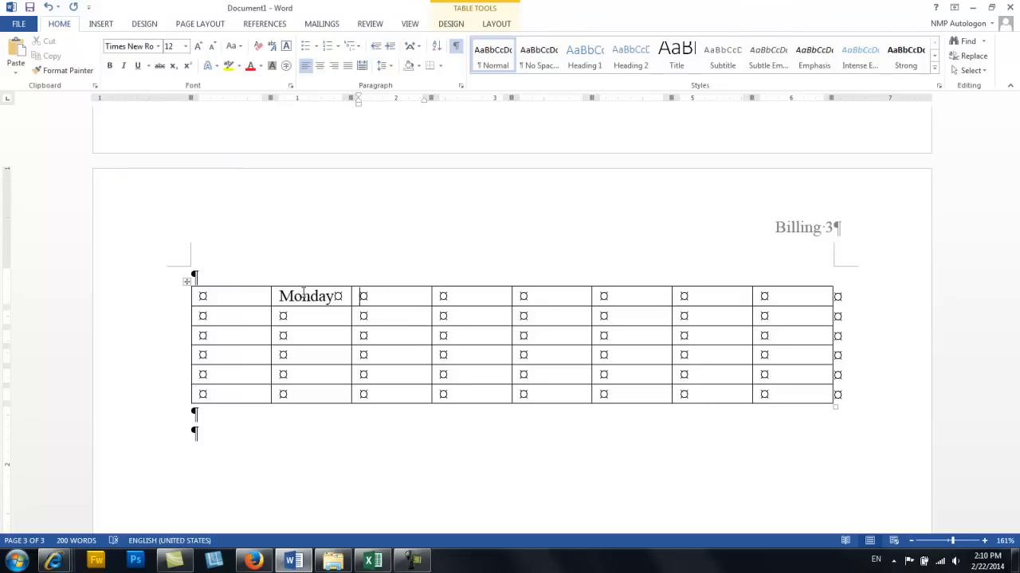
pyautogui.write('Tue')
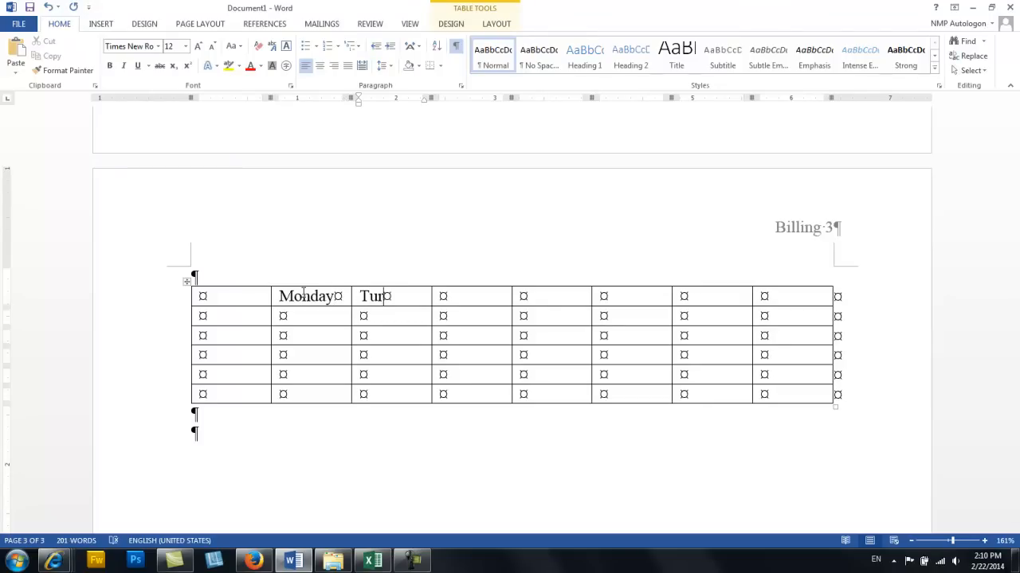
pyautogui.write('esday')
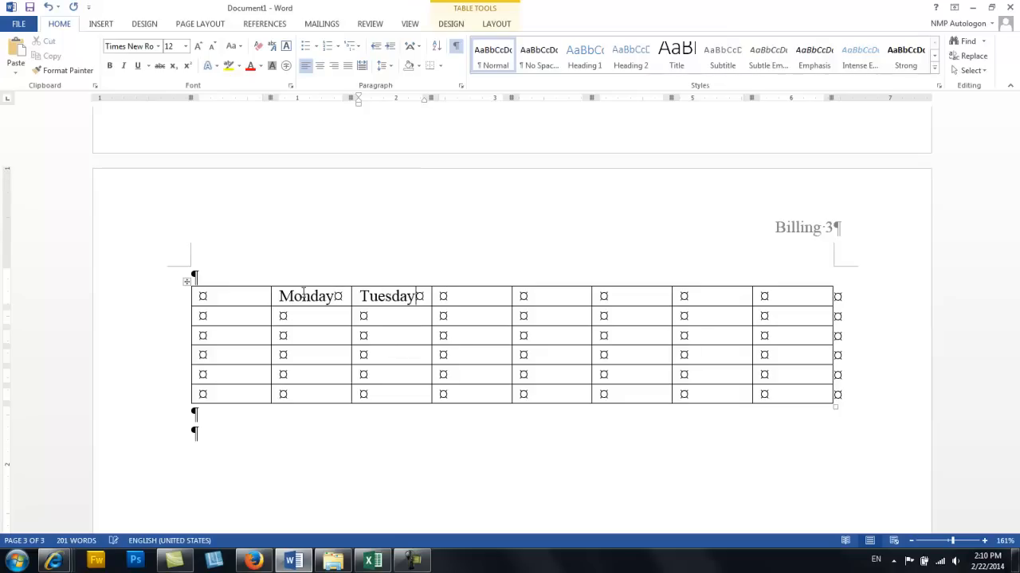
pyautogui.write('Wo')
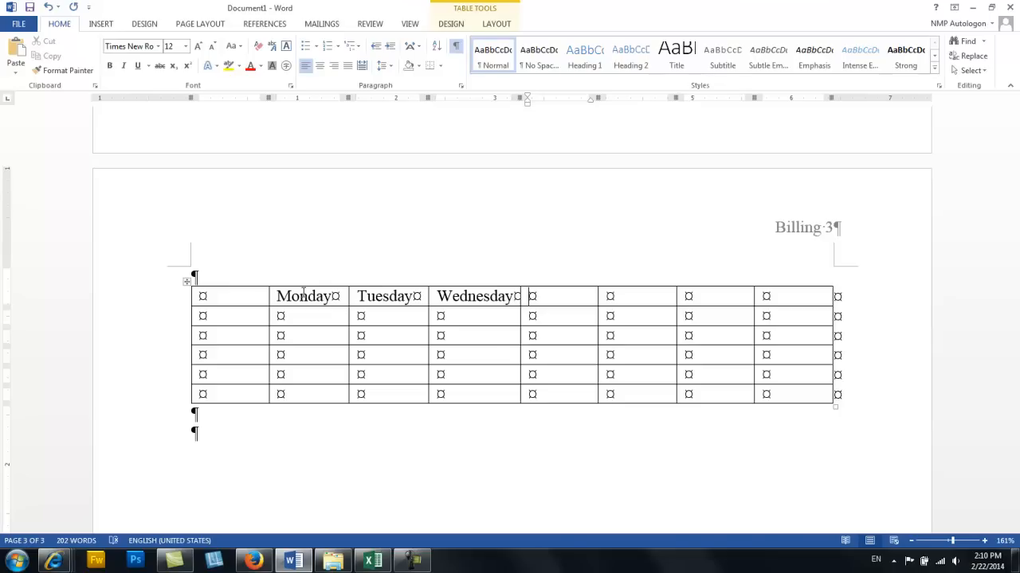
pyautogui.write('T')
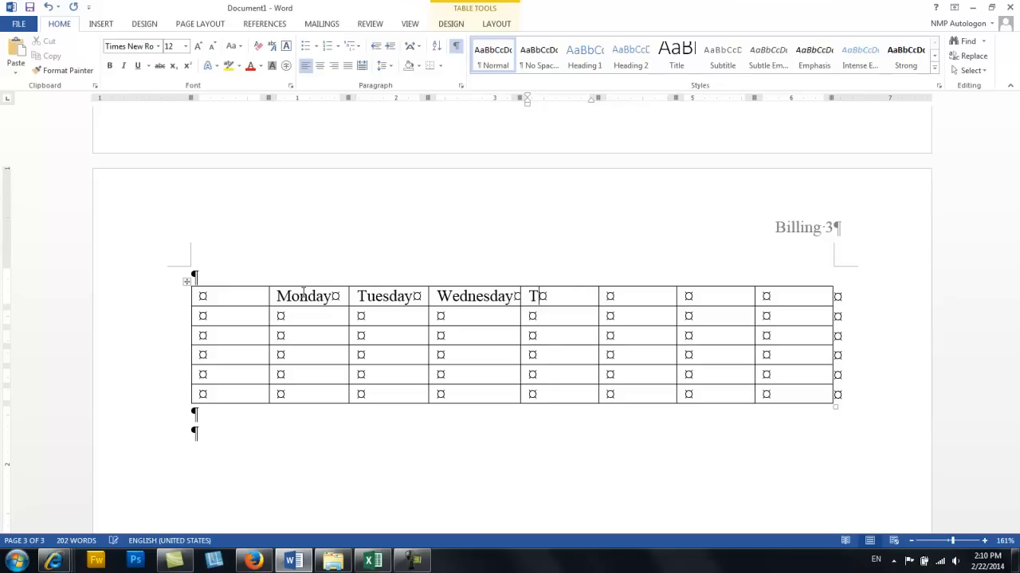
pyautogui.write('hursday')
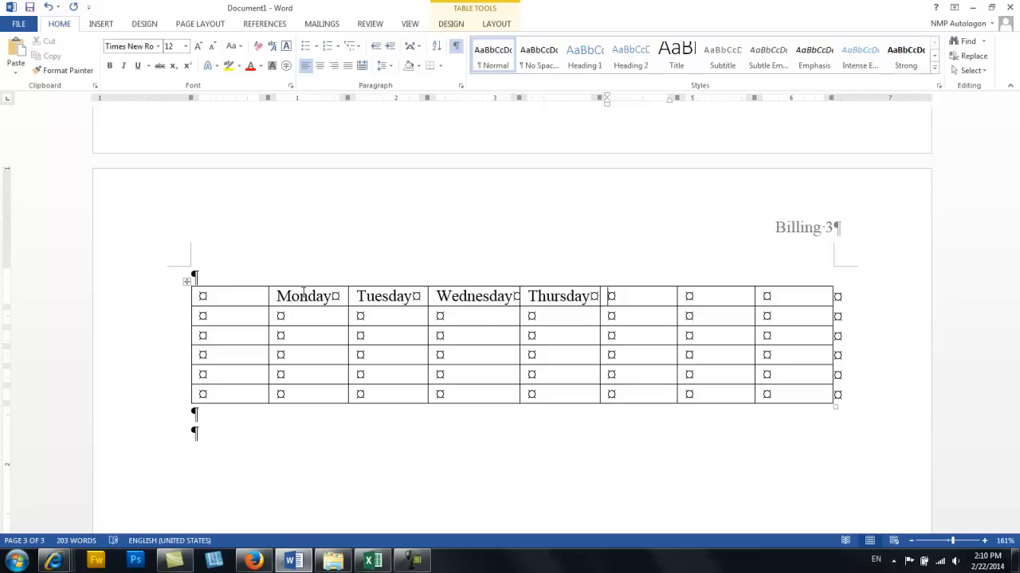
pyautogui.write('Friday')
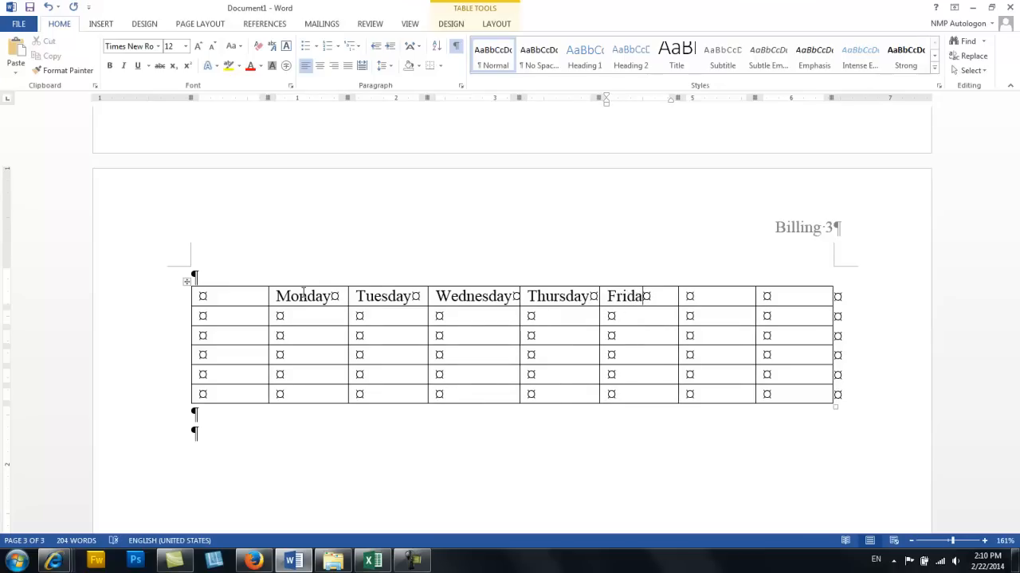
pyautogui.write('S')
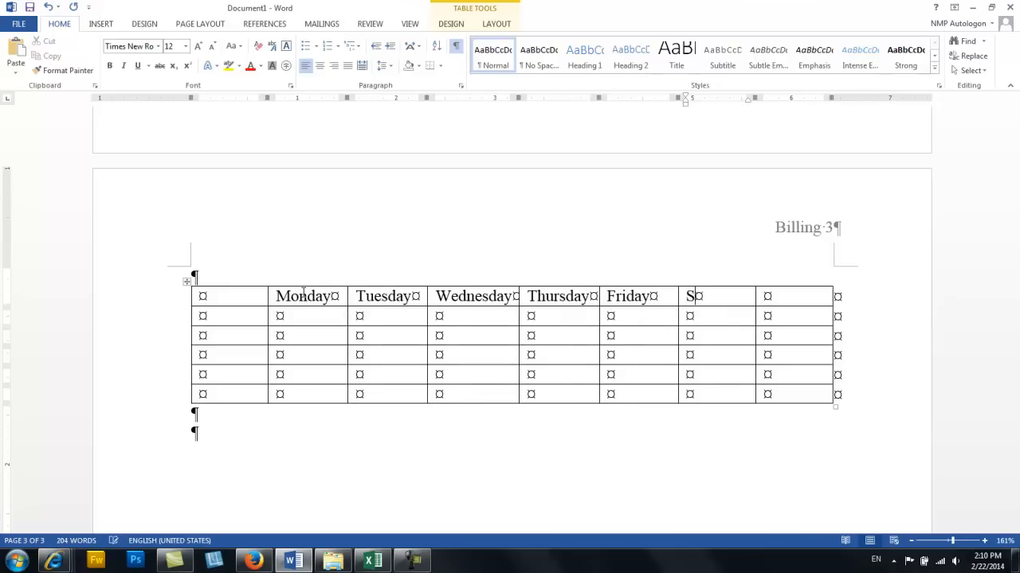
pyautogui.write('aturday')
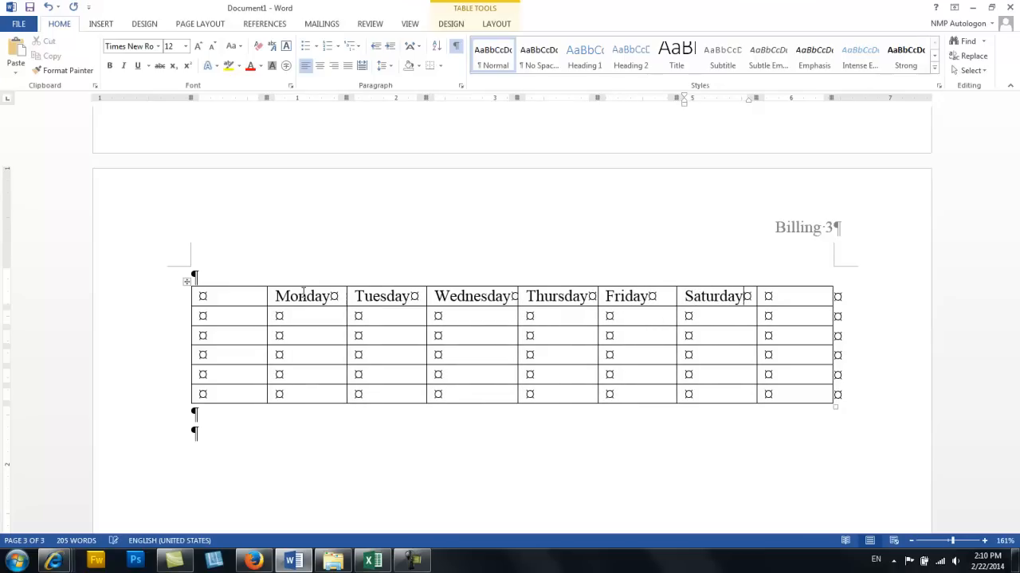
pyautogui.write('Sunday')
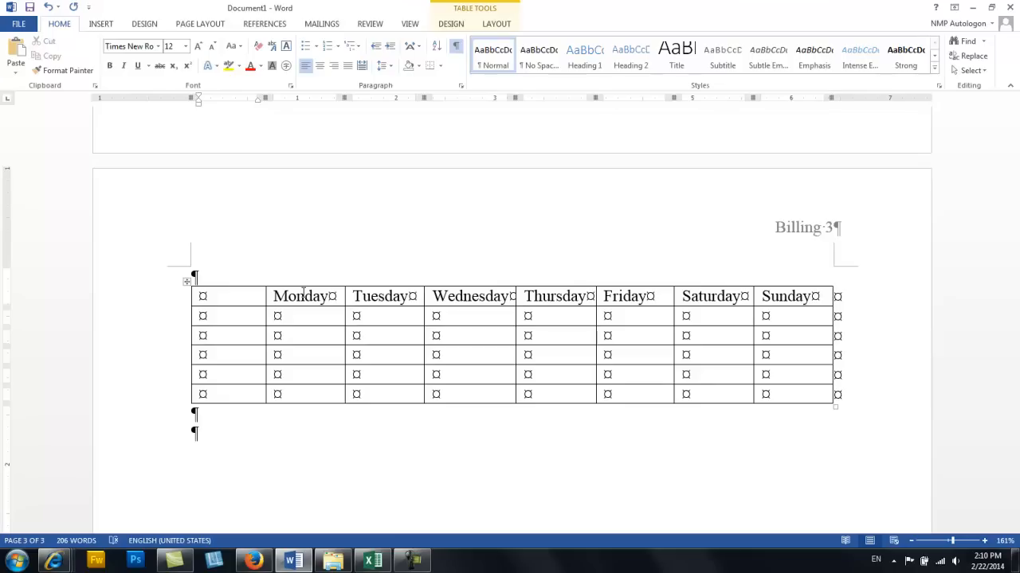
pyautogui.write('#1')
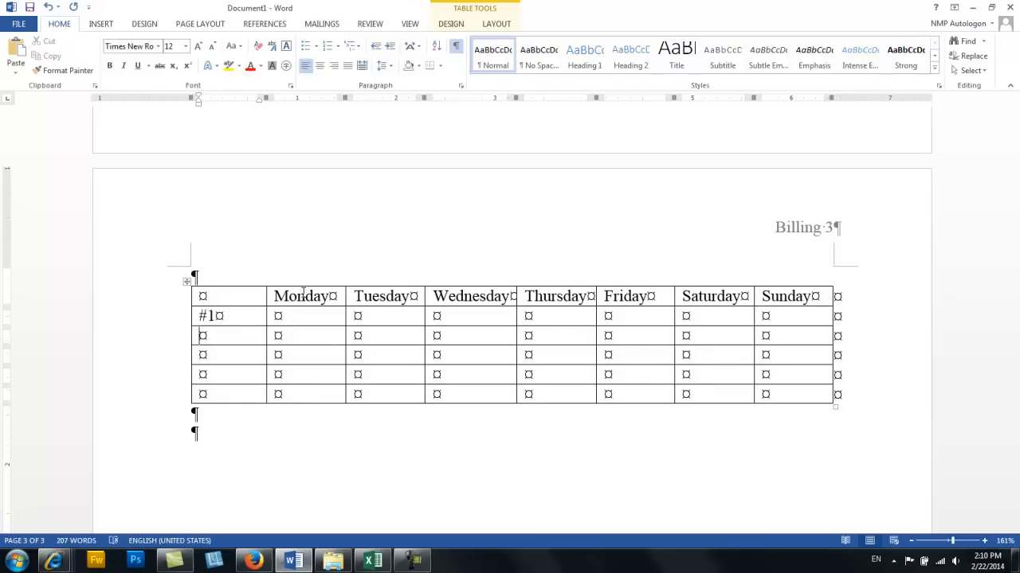
# - Number the first column #2, #3, #4 and enter the name Eric in the bottom row
pyautogui.write('#2')
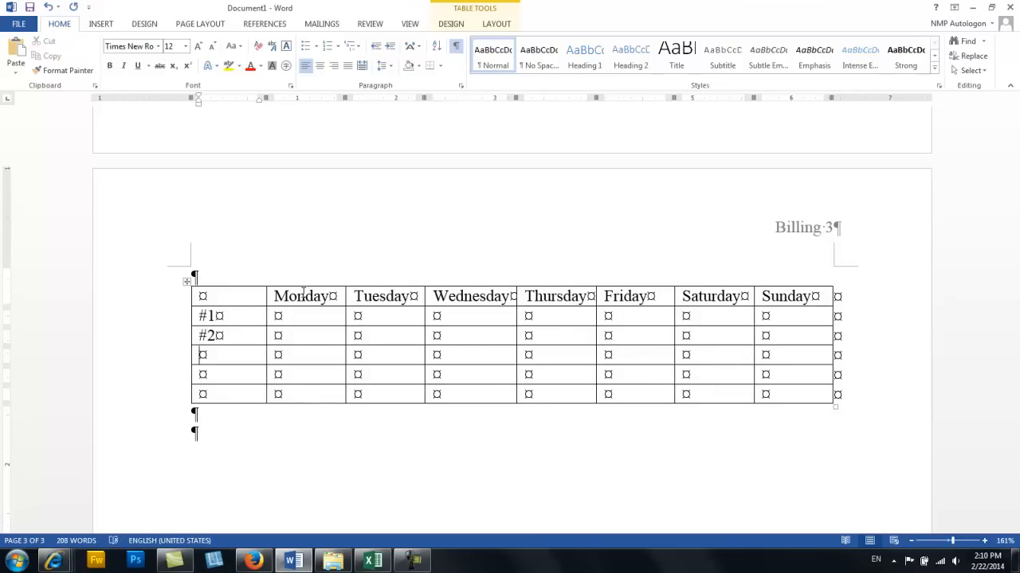
pyautogui.write('#3')
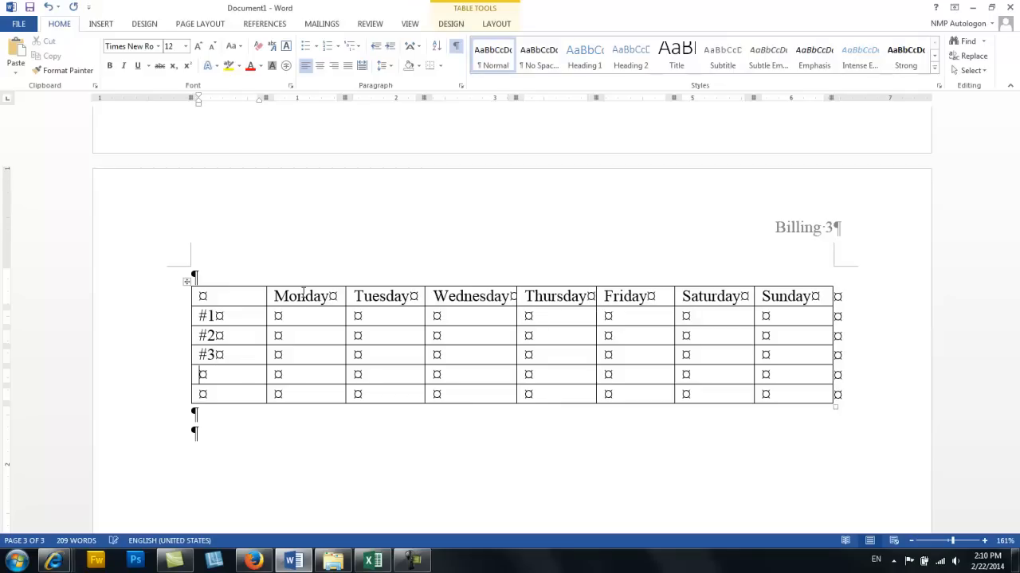
pyautogui.write('#4')
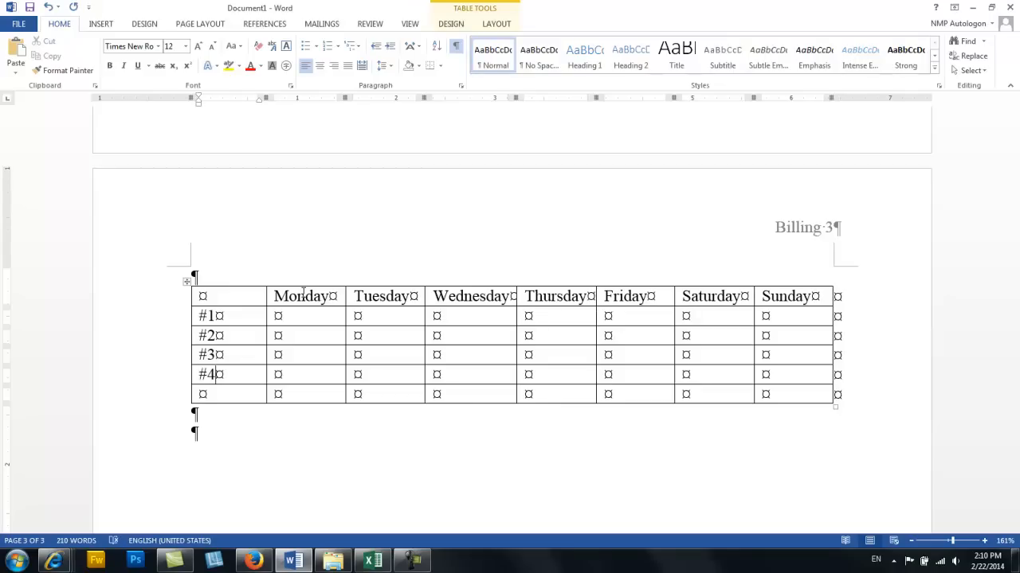
pyautogui.write('En')
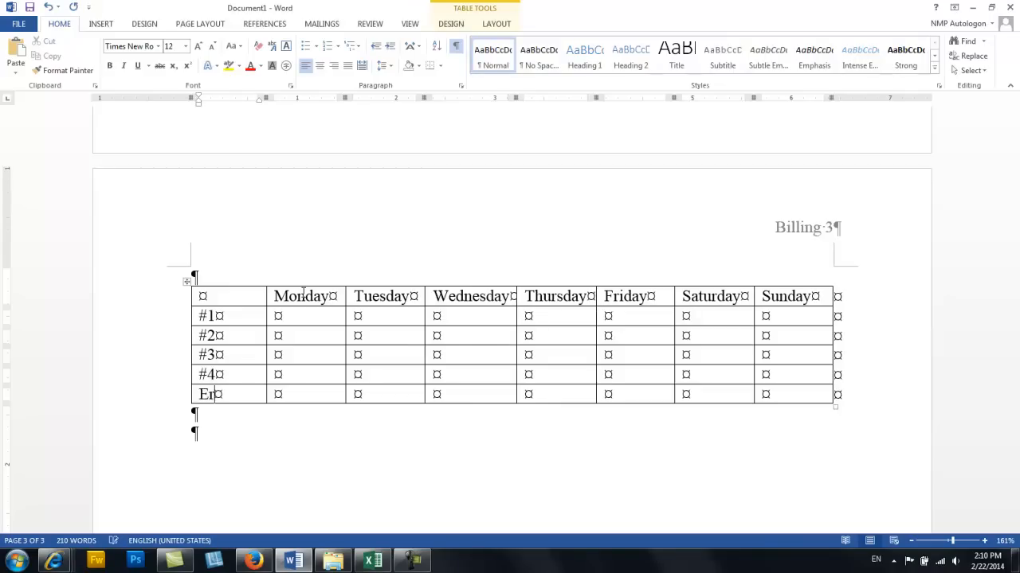
pyautogui.write('ic')
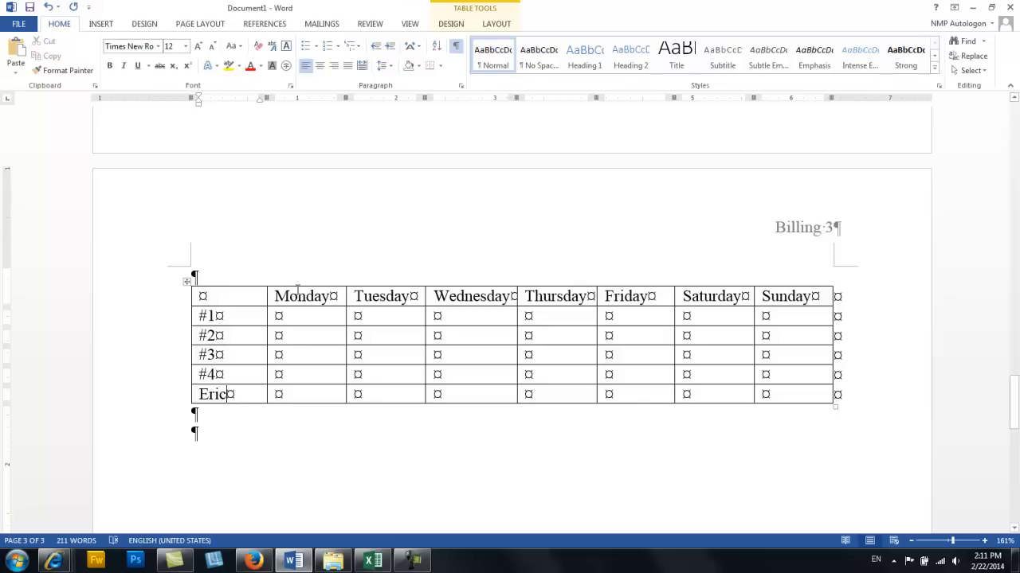
pyautogui.moveTo(398, 368)
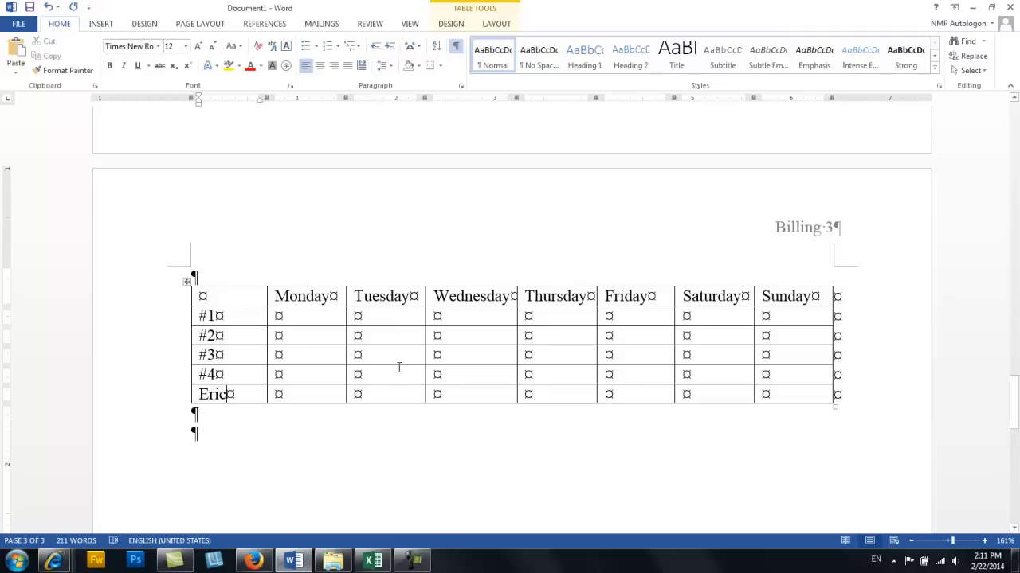
pyautogui.moveTo(390, 258)
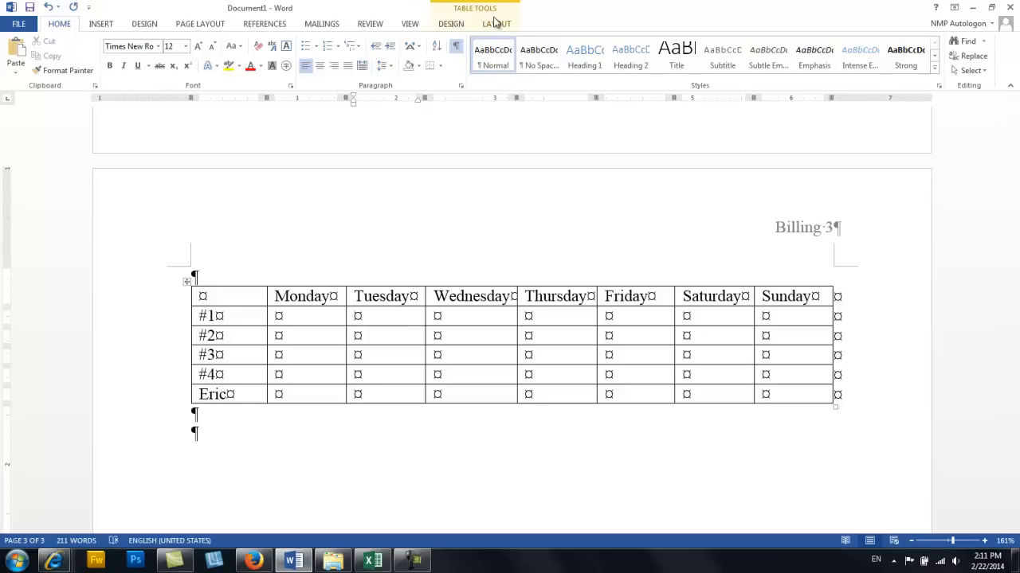
# - Try a light blue grid style from the Table Styles gallery on the chore table
pyautogui.click(451, 24)
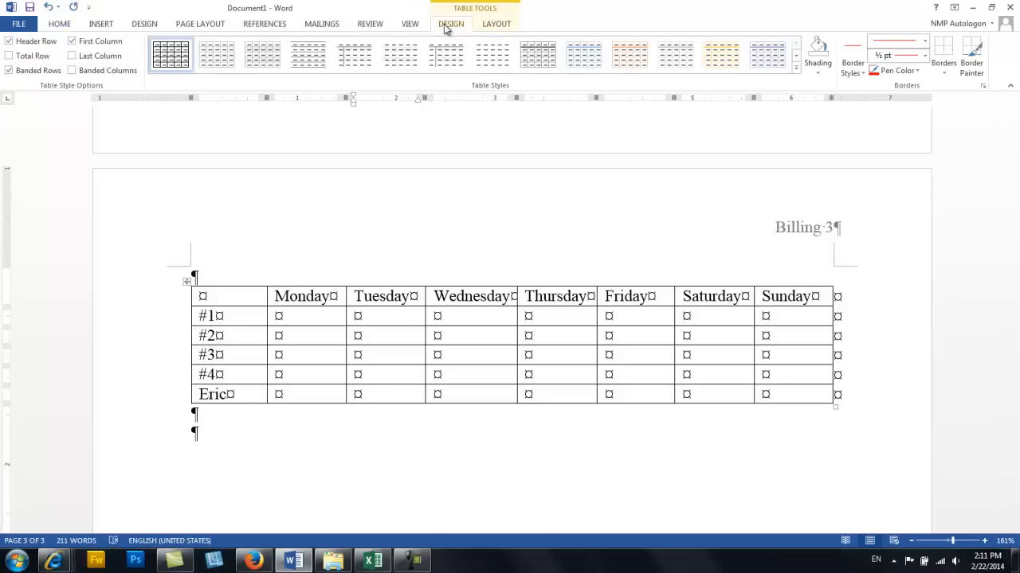
pyautogui.click(495, 24)
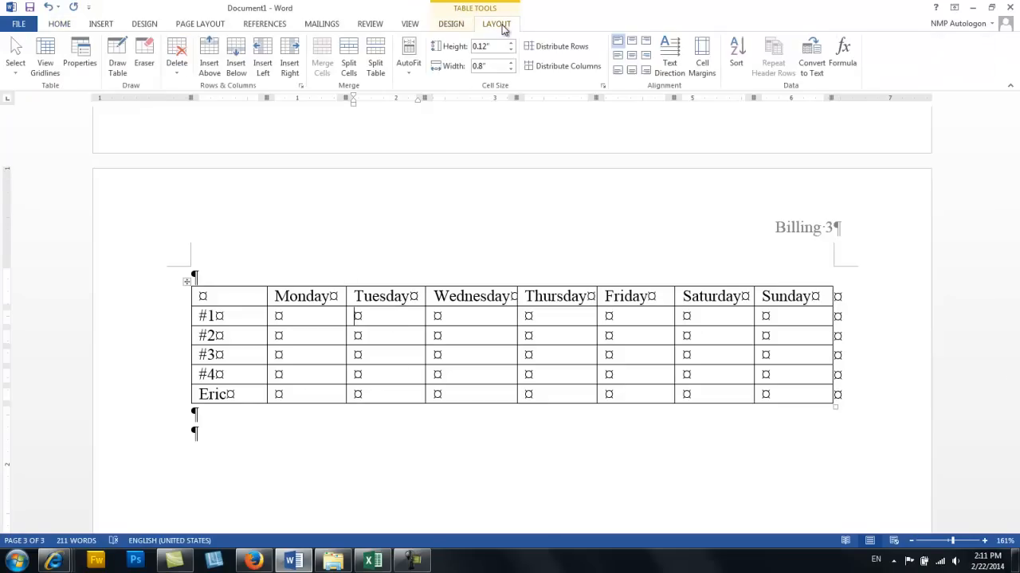
pyautogui.click(451, 24)
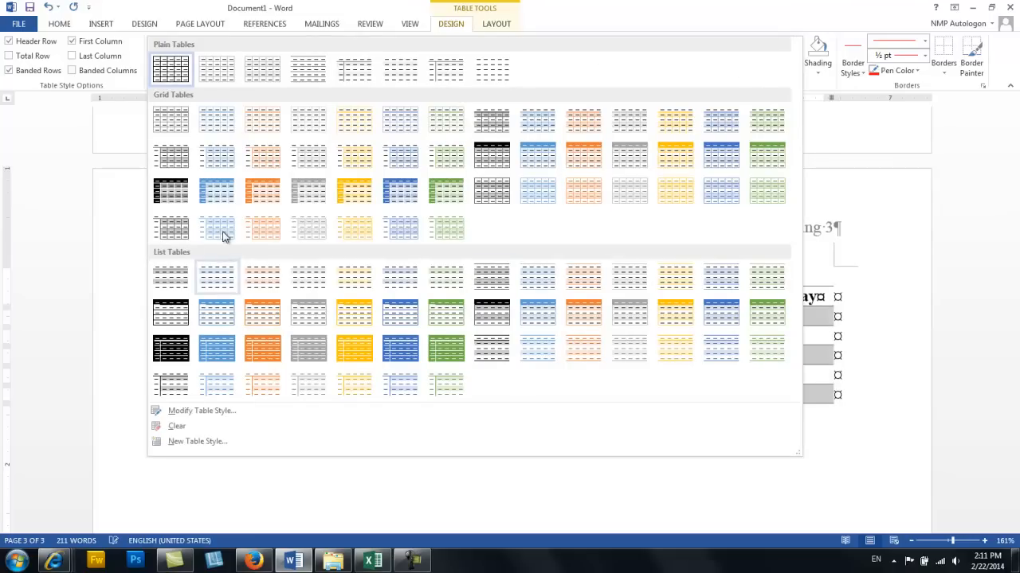
pyautogui.click(217, 229)
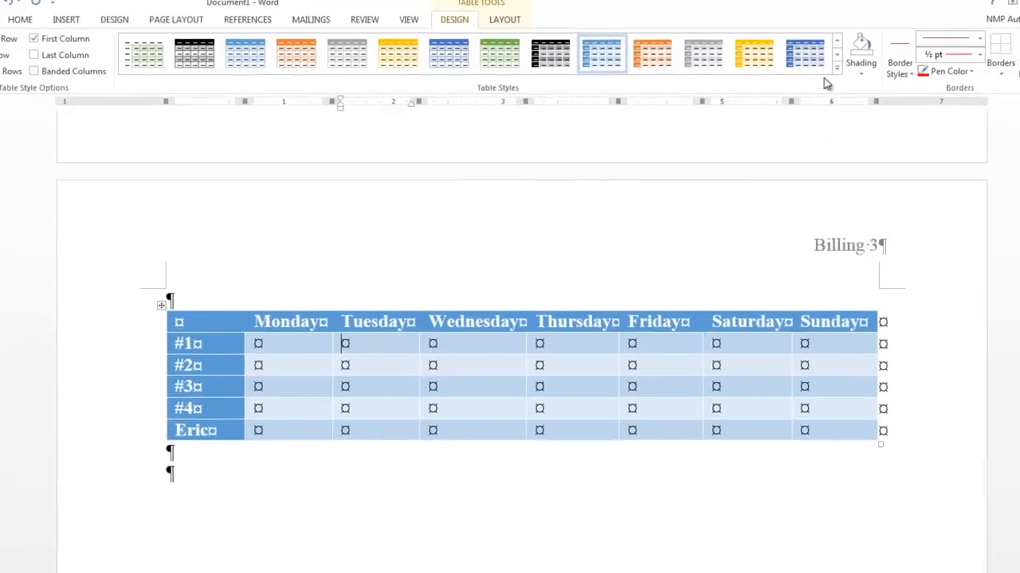
# - Clear the table styling, then apply a blue banded Grid Table style with a dark header
pyautogui.click(836, 67)
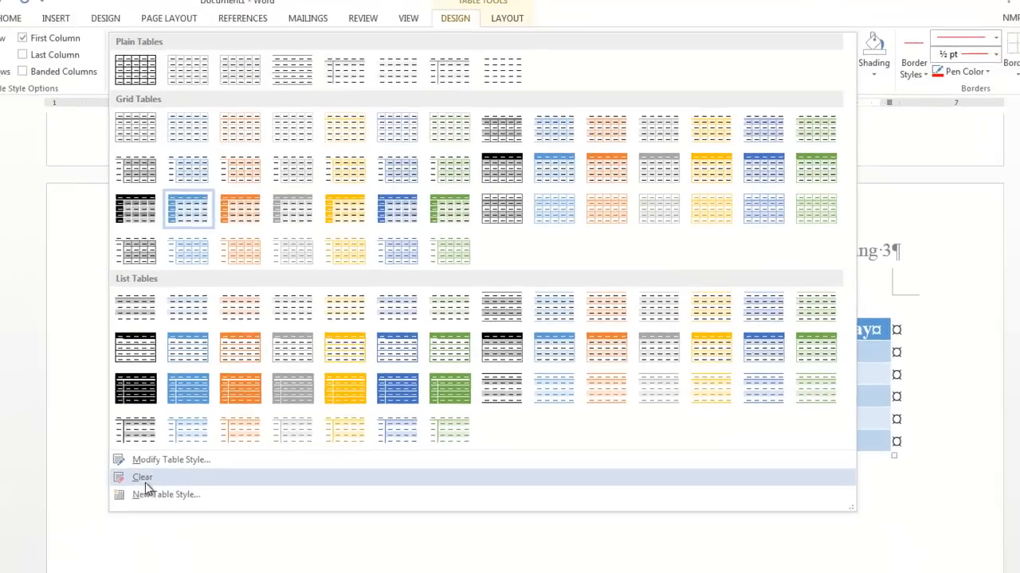
pyautogui.click(142, 478)
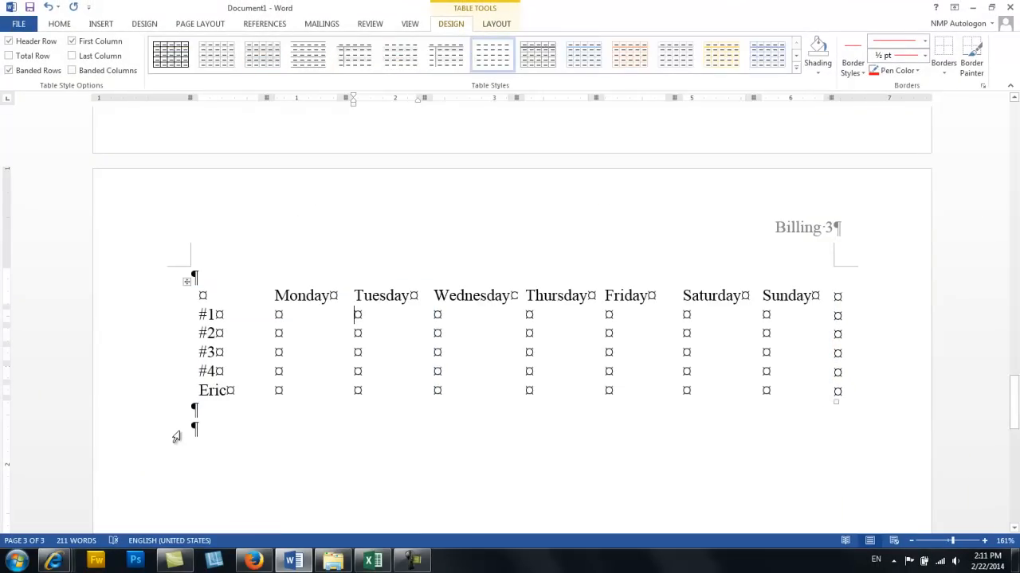
pyautogui.moveTo(331, 325)
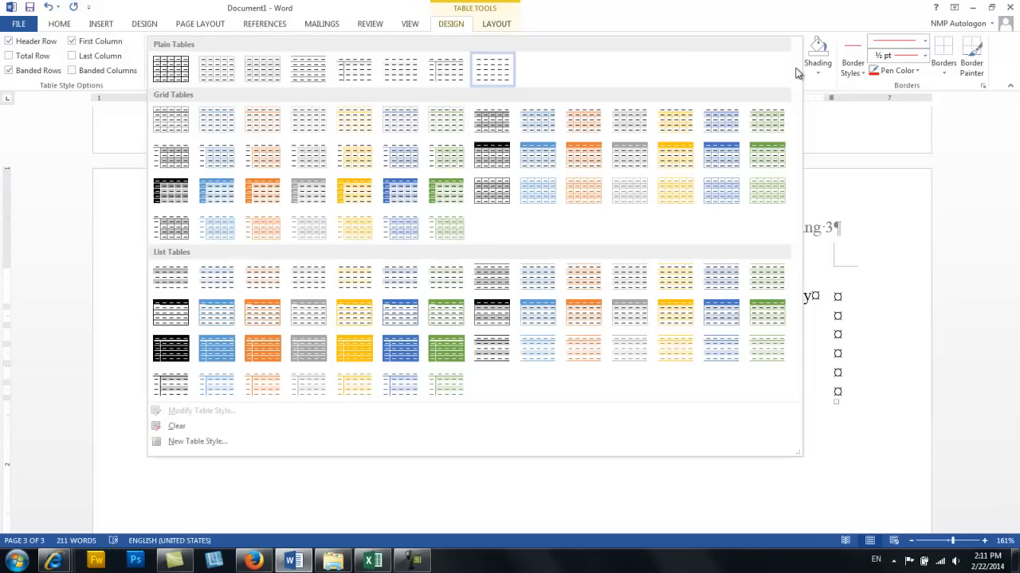
pyautogui.moveTo(170, 191)
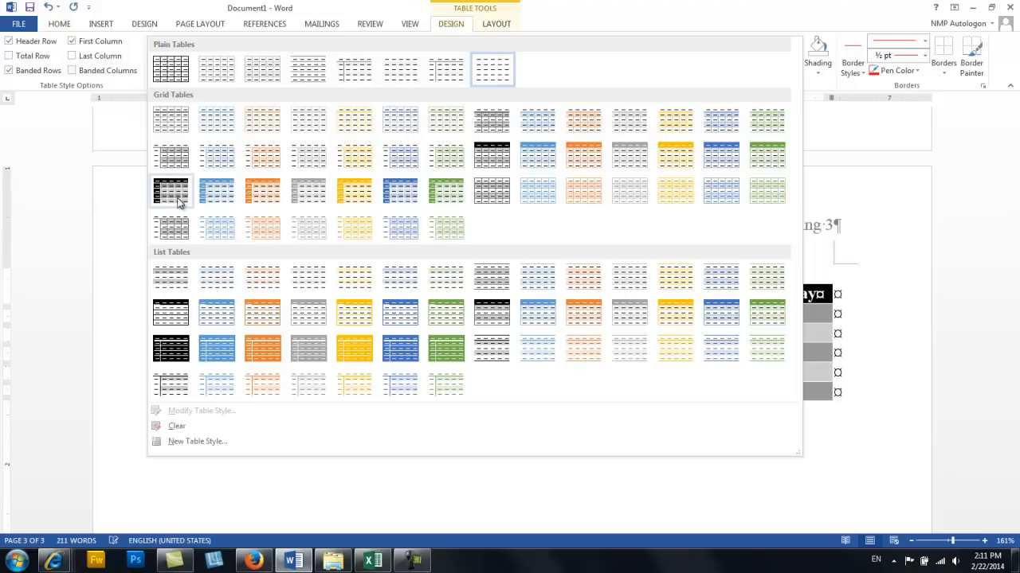
pyautogui.click(170, 191)
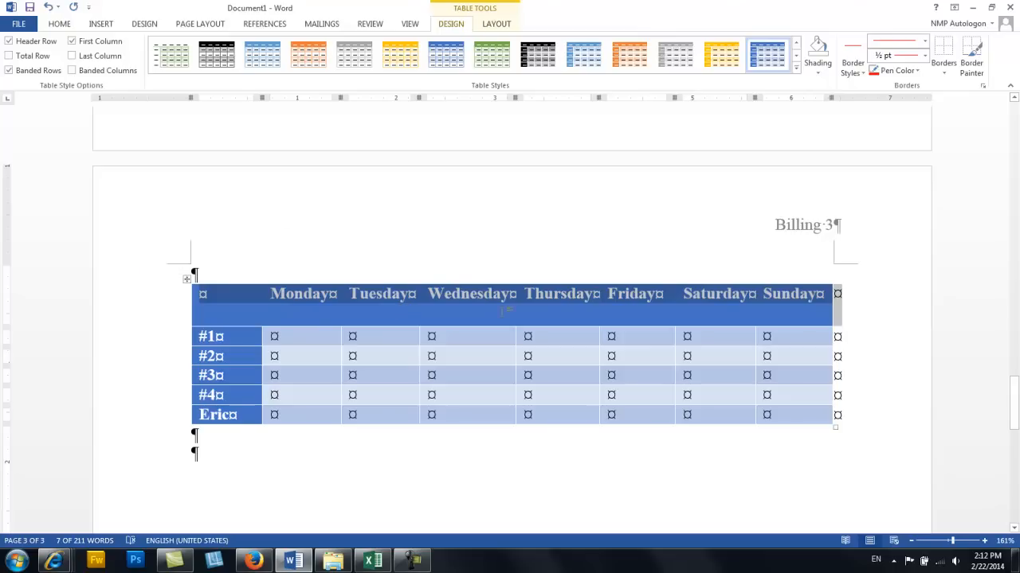
pyautogui.moveTo(725, 196)
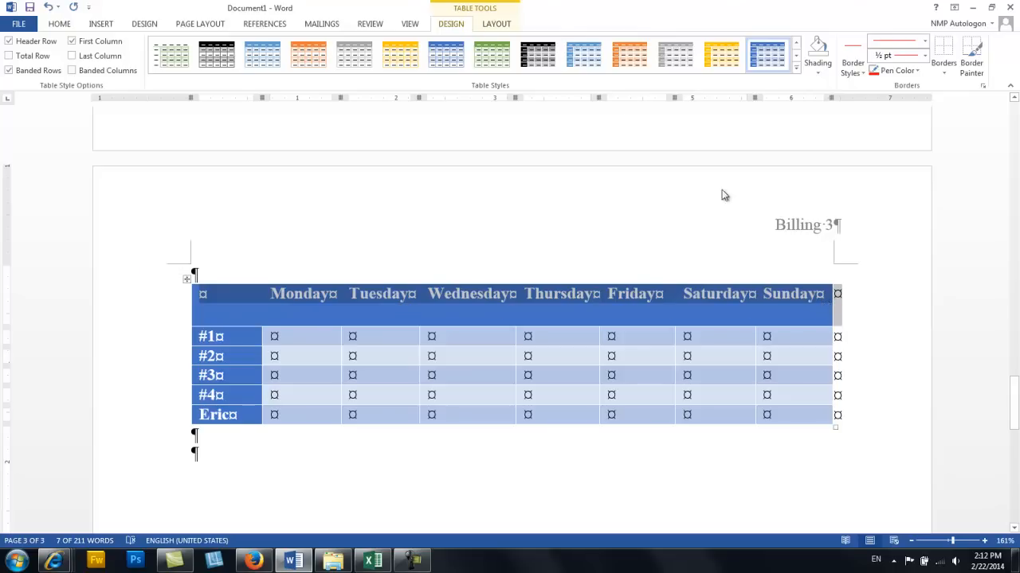
# - Shade the selected header row with a dark blue theme colour
pyautogui.click(537, 54)
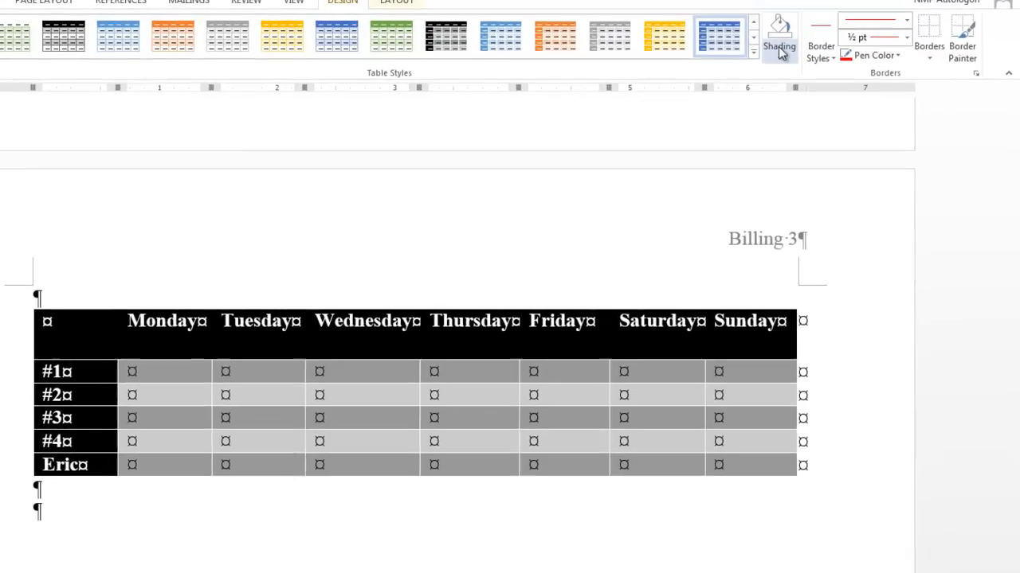
pyautogui.click(778, 37)
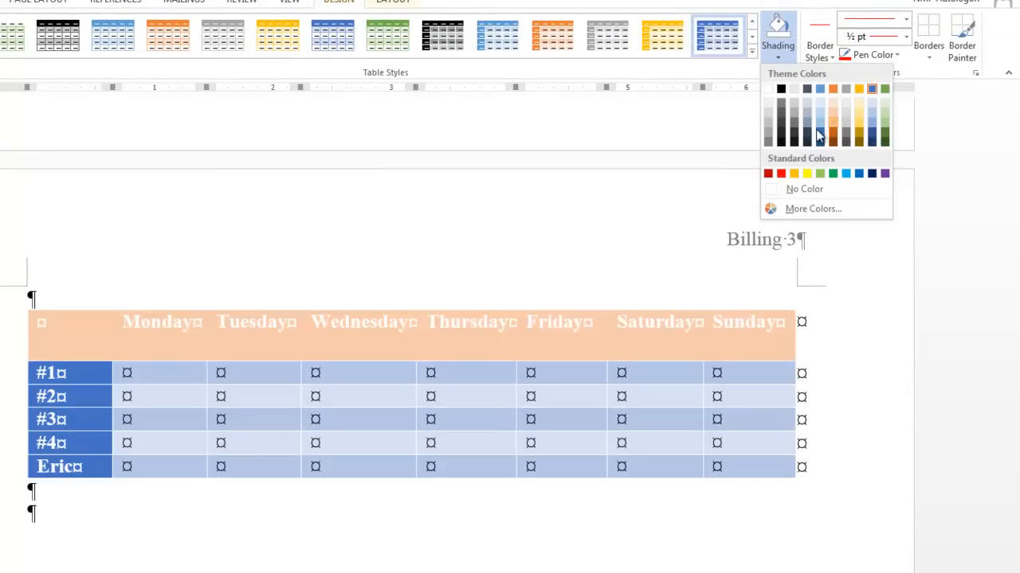
pyautogui.click(819, 135)
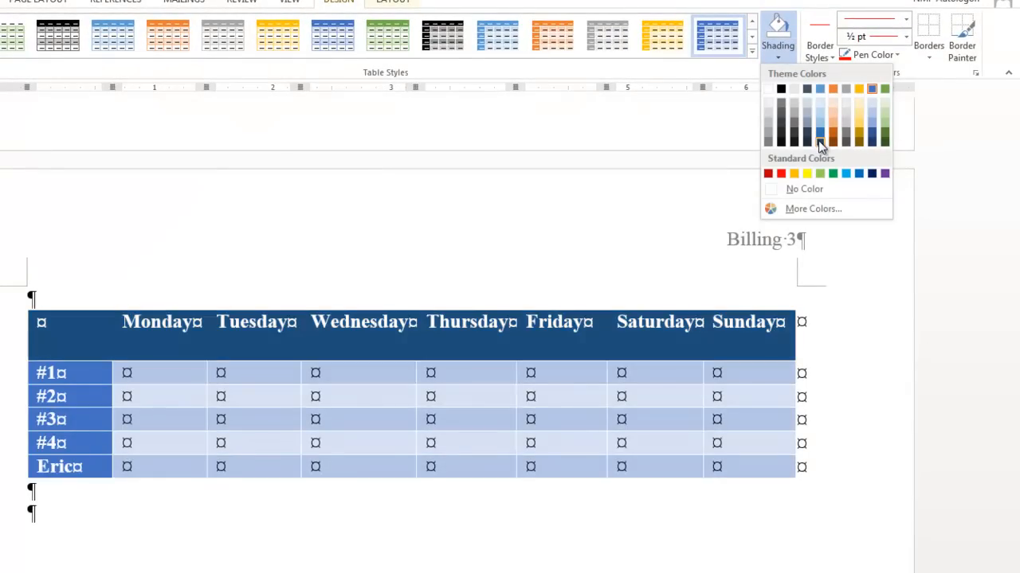
pyautogui.moveTo(820, 141)
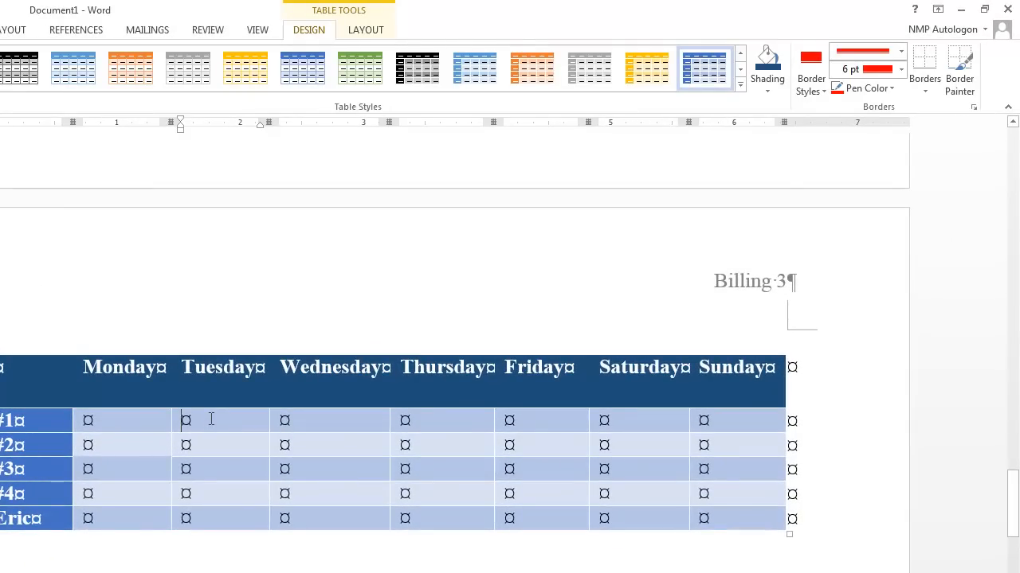
pyautogui.moveTo(239, 408)
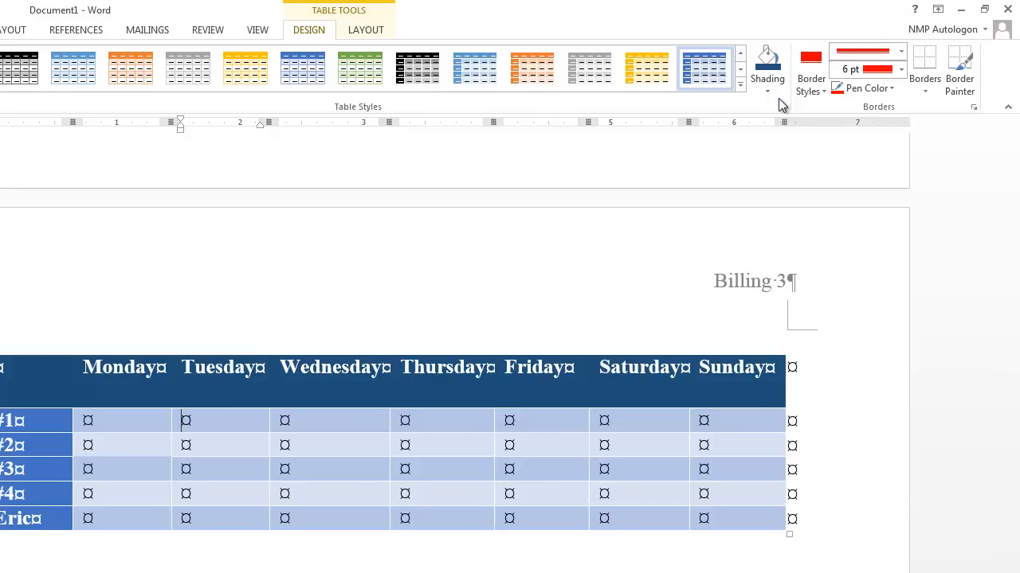
# - Choose the wavy line border style for painting beneath the header row
pyautogui.click(809, 72)
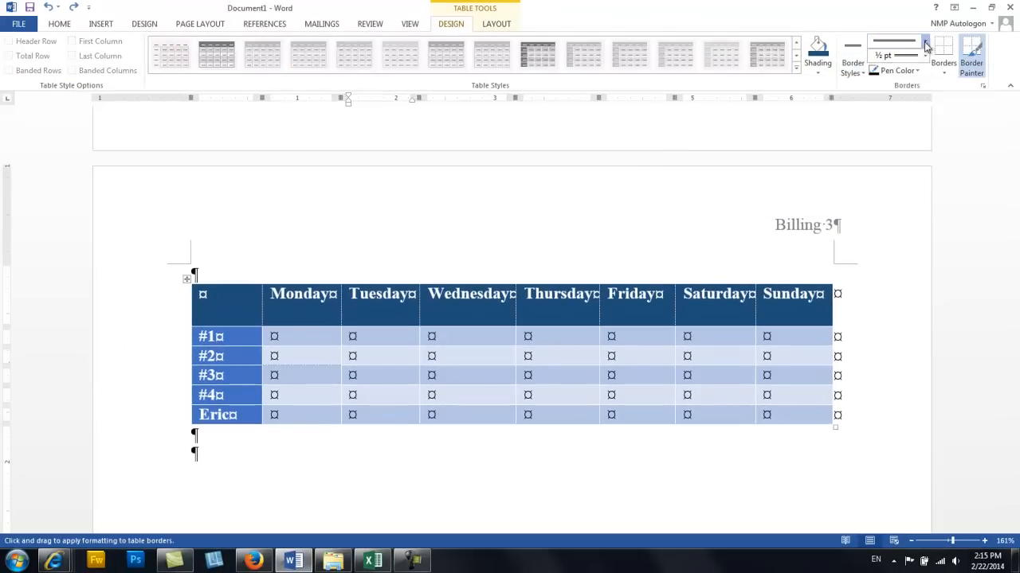
pyautogui.click(925, 45)
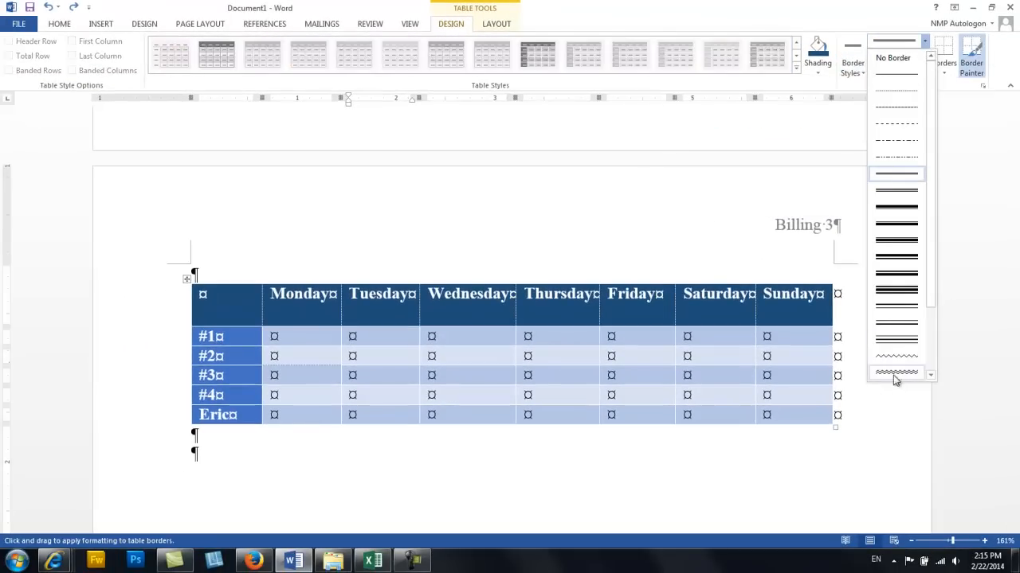
pyautogui.click(896, 373)
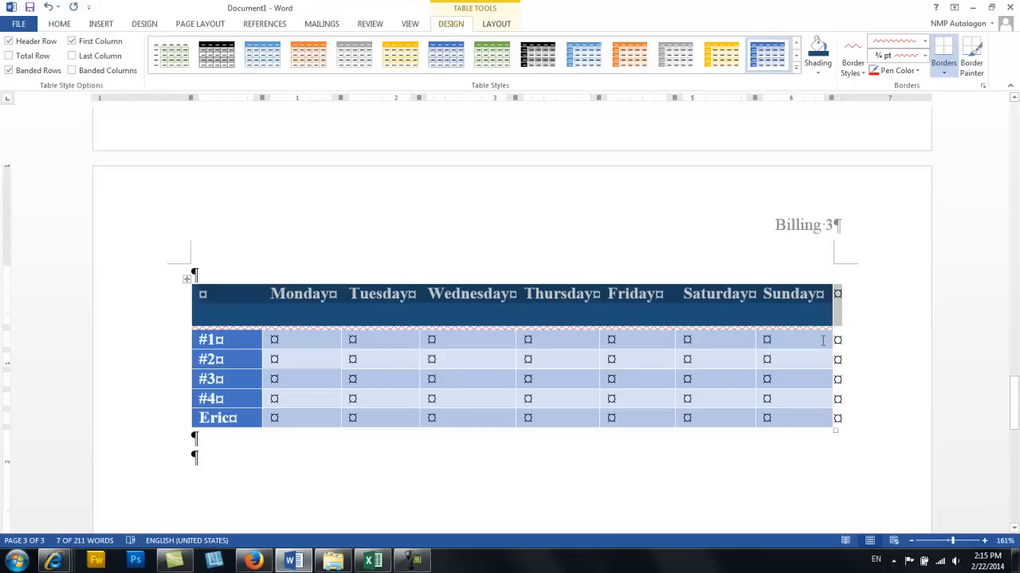
pyautogui.moveTo(908, 124)
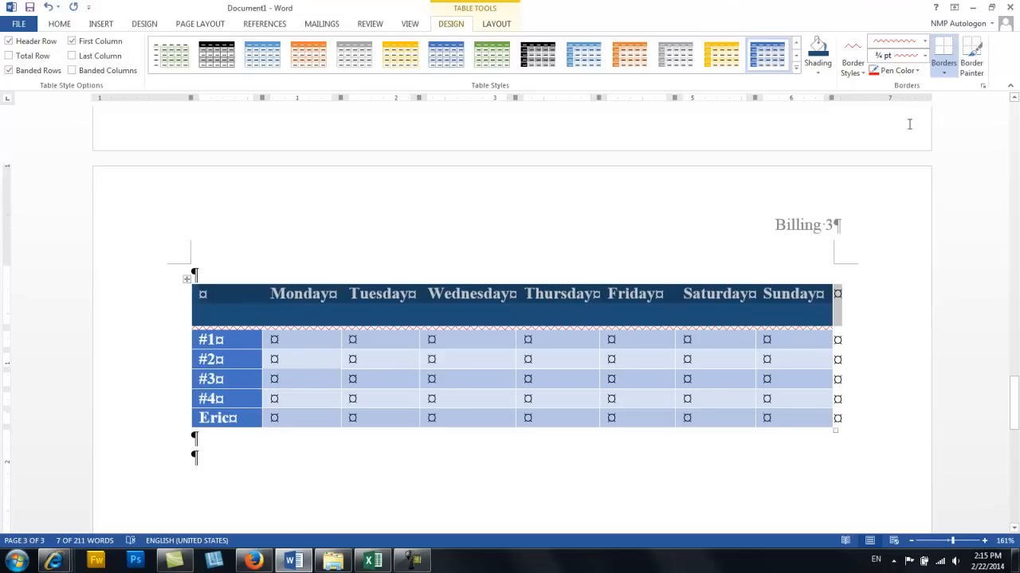
pyautogui.moveTo(898, 70)
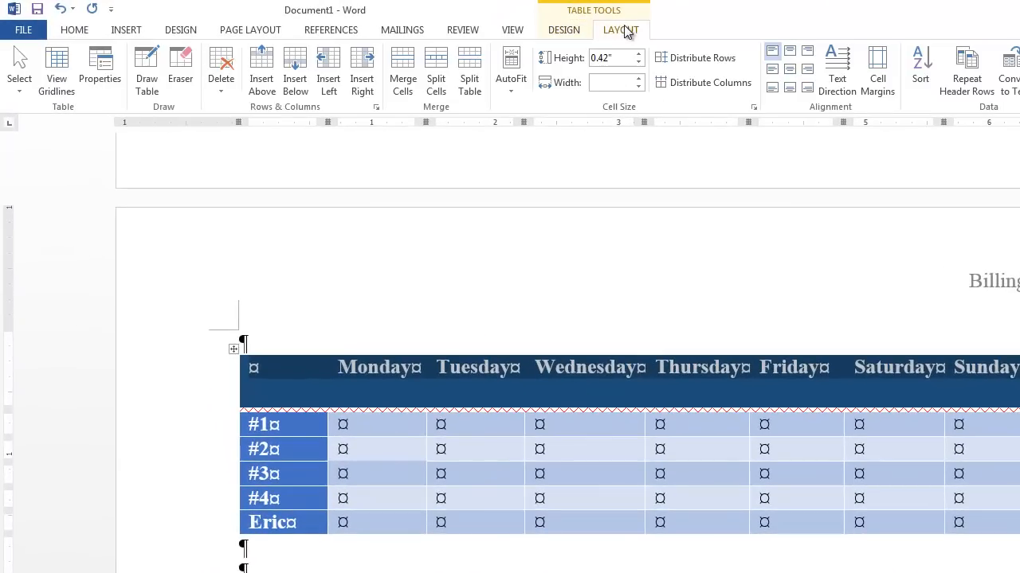
pyautogui.moveTo(347, 220)
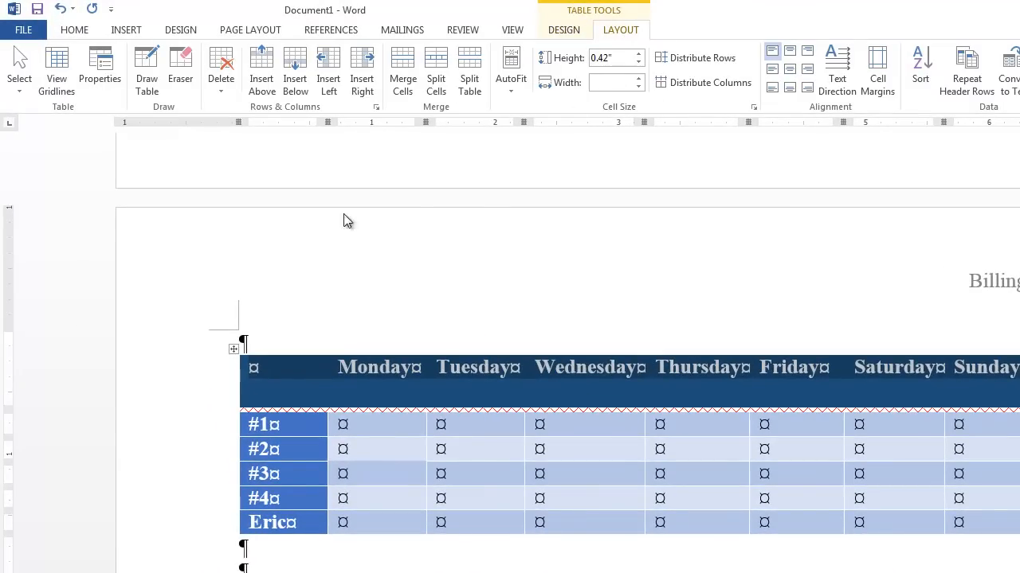
pyautogui.moveTo(331, 218)
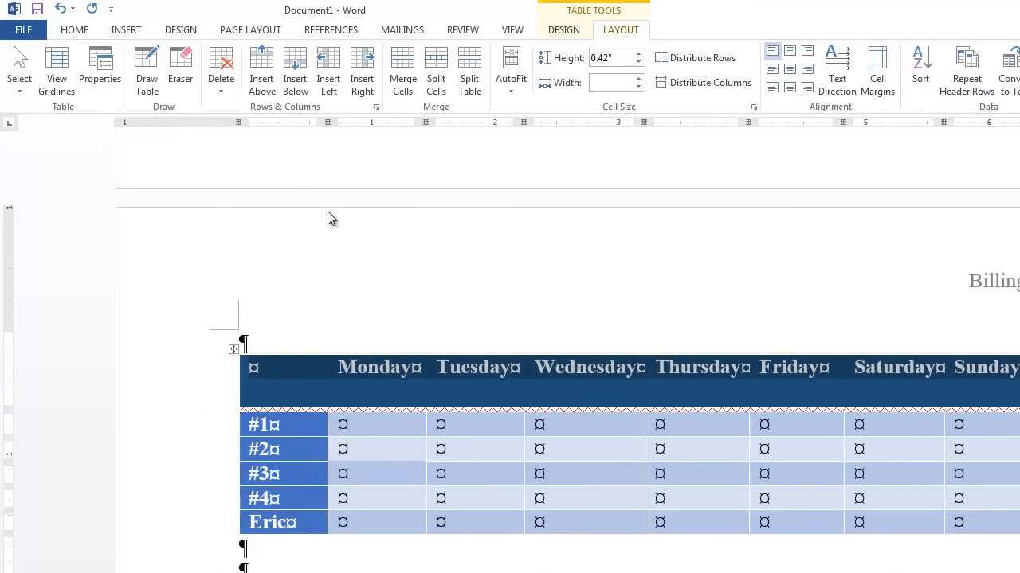
pyautogui.moveTo(13, 120)
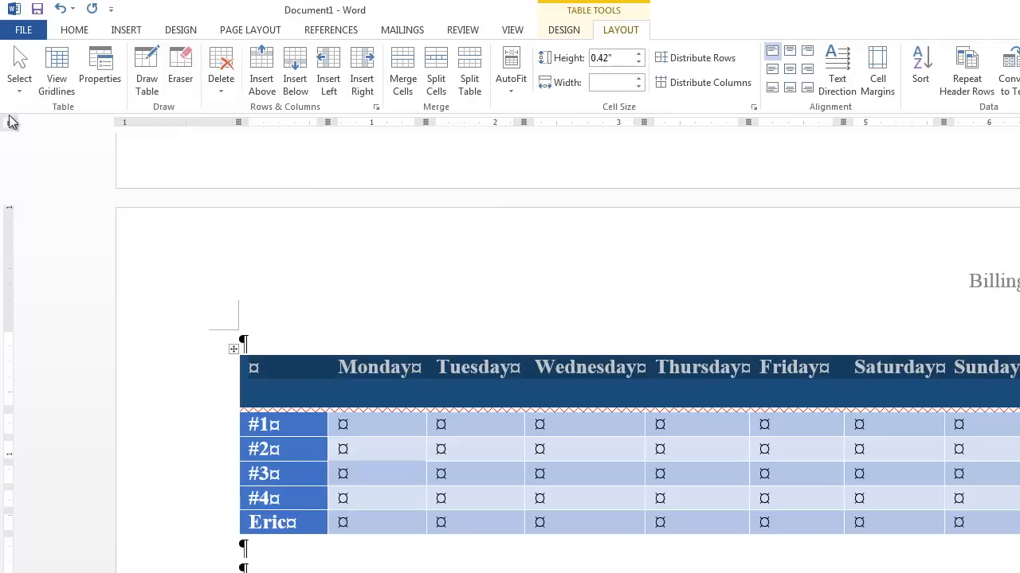
pyautogui.click(19, 67)
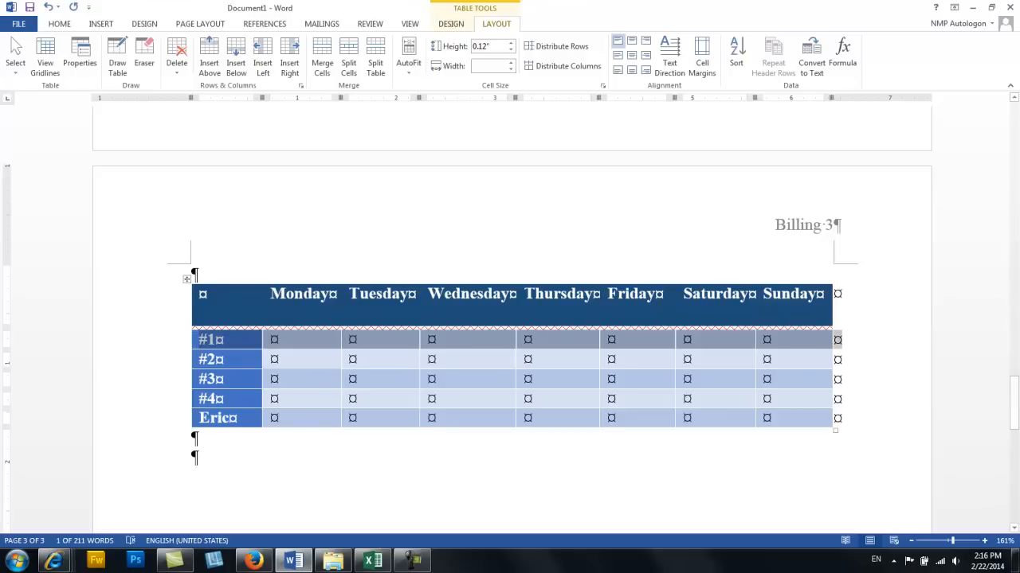
pyautogui.moveTo(108, 423)
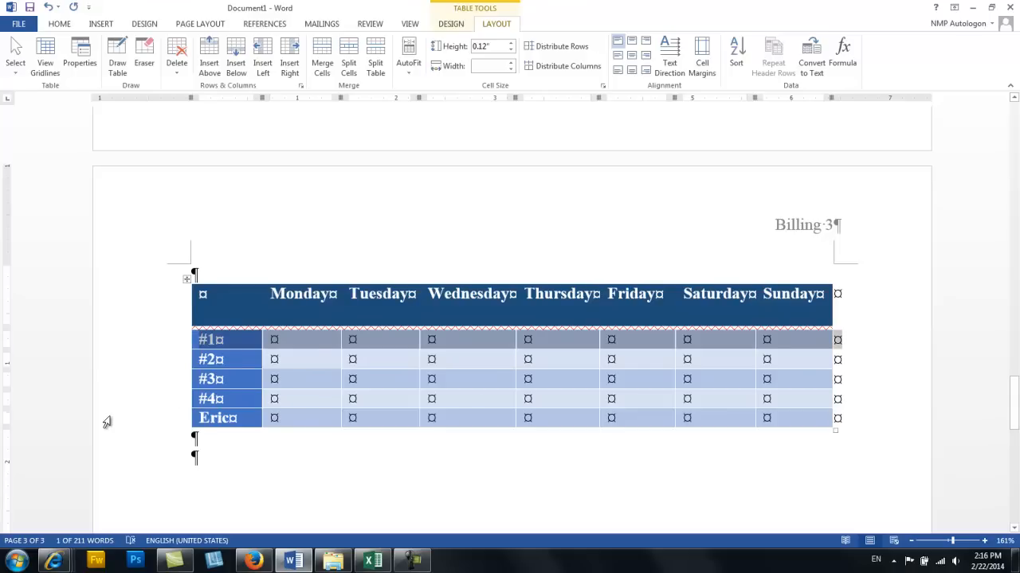
pyautogui.moveTo(215, 274)
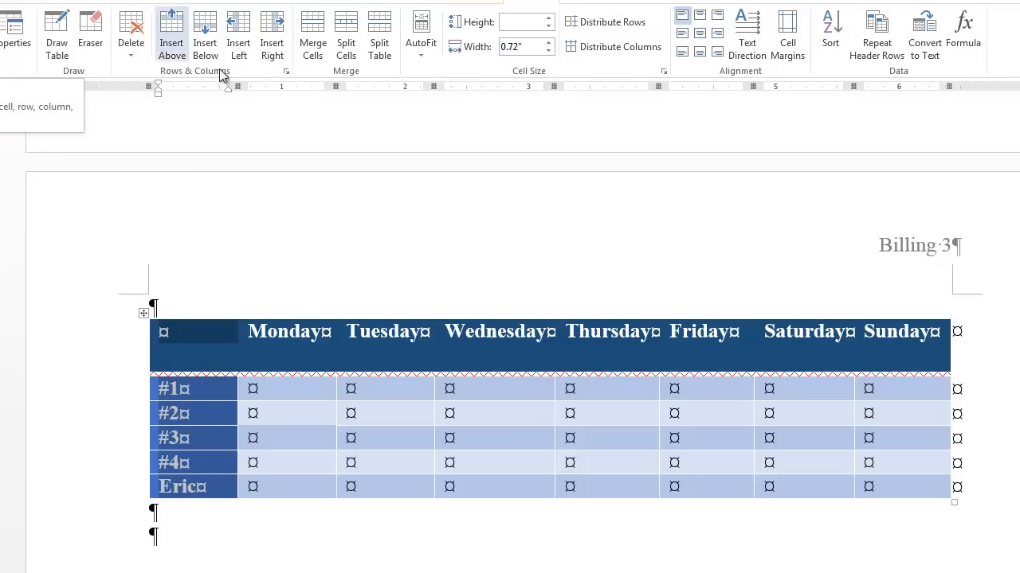
pyautogui.moveTo(172, 32)
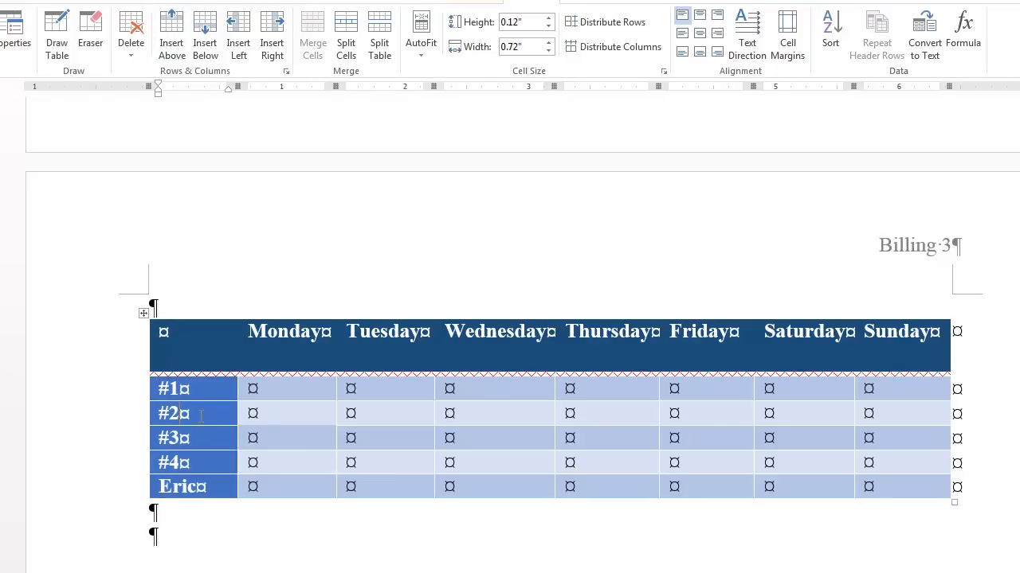
pyautogui.click(173, 31)
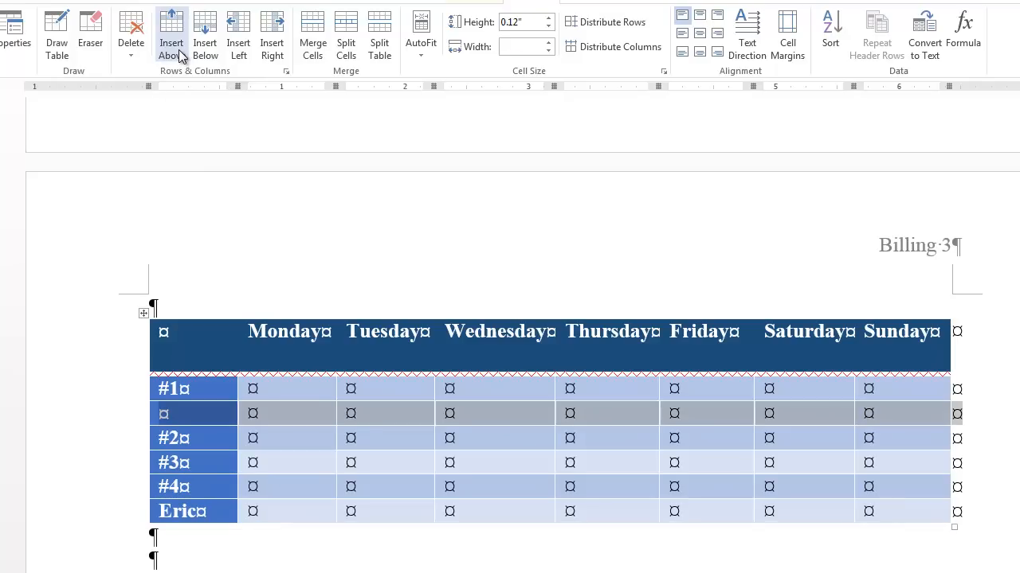
pyautogui.click(130, 32)
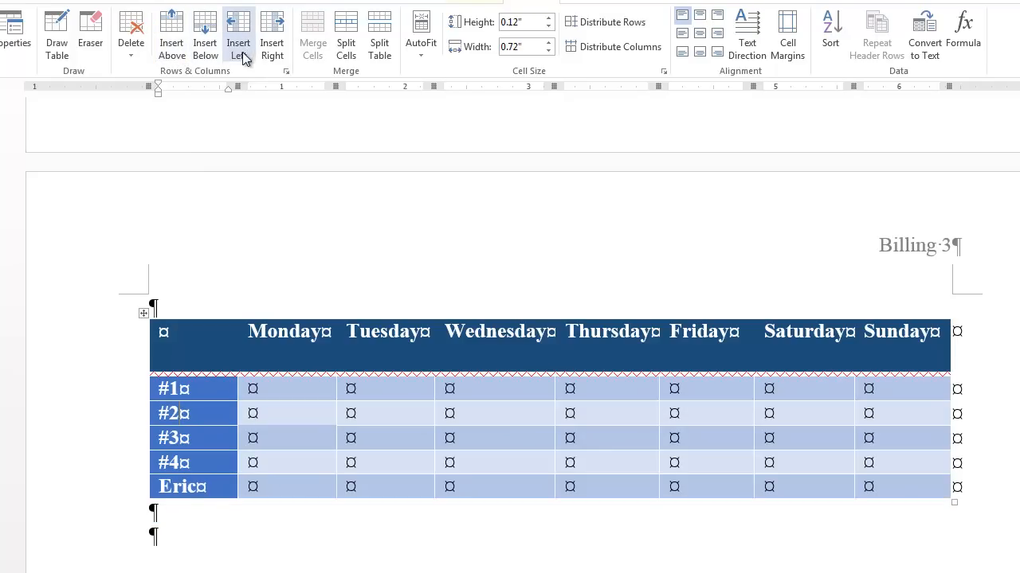
pyautogui.click(273, 32)
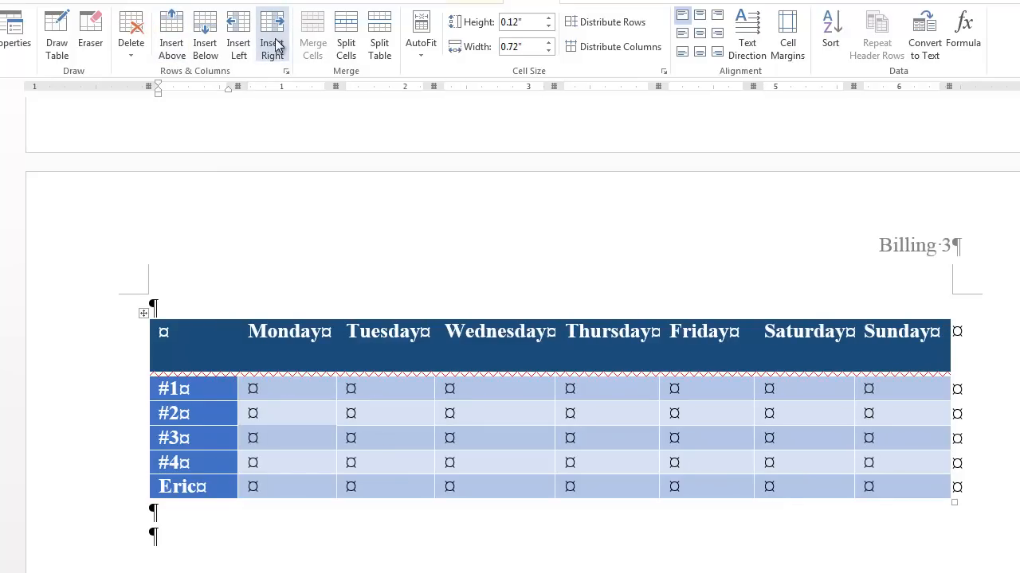
pyautogui.moveTo(346, 35)
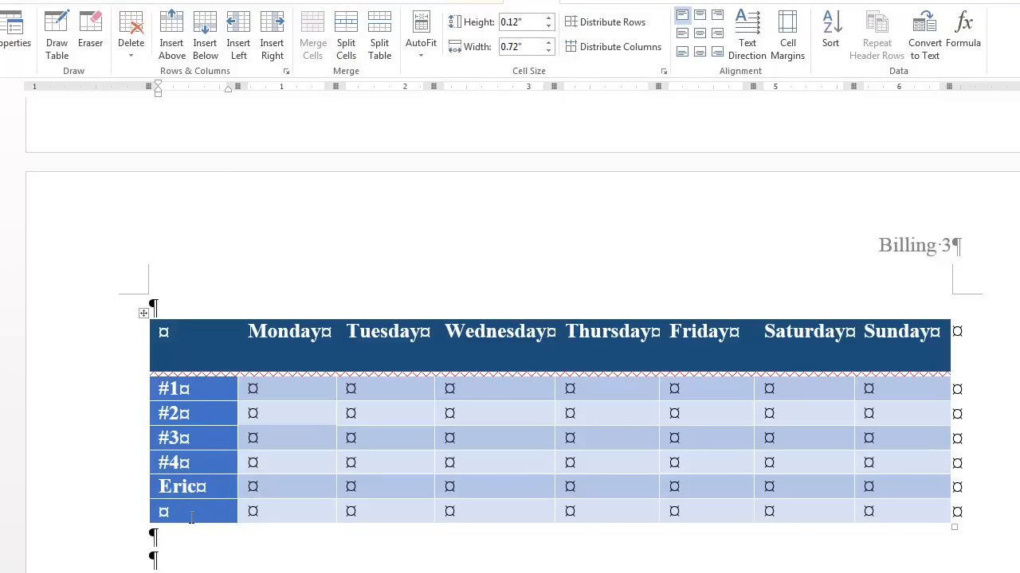
# - Split the new bottom cell into two columns, then select the whole bottom row
pyautogui.click(345, 35)
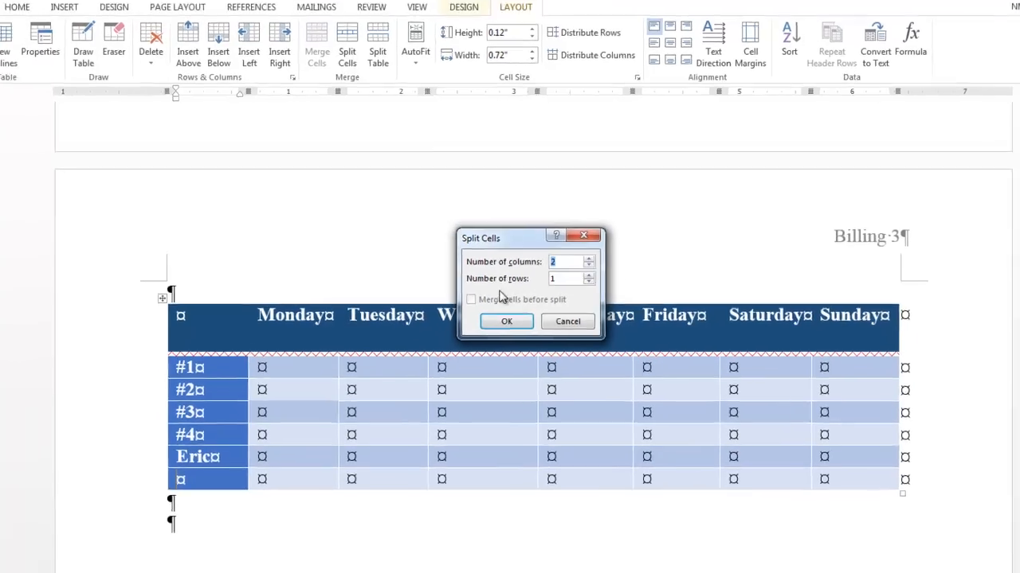
pyautogui.click(507, 322)
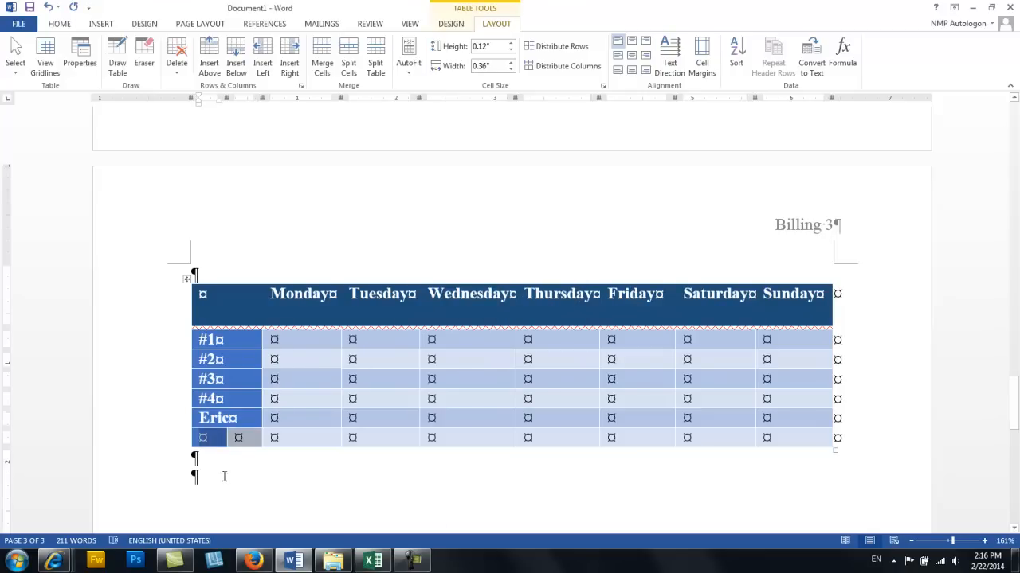
pyautogui.click(59, 24)
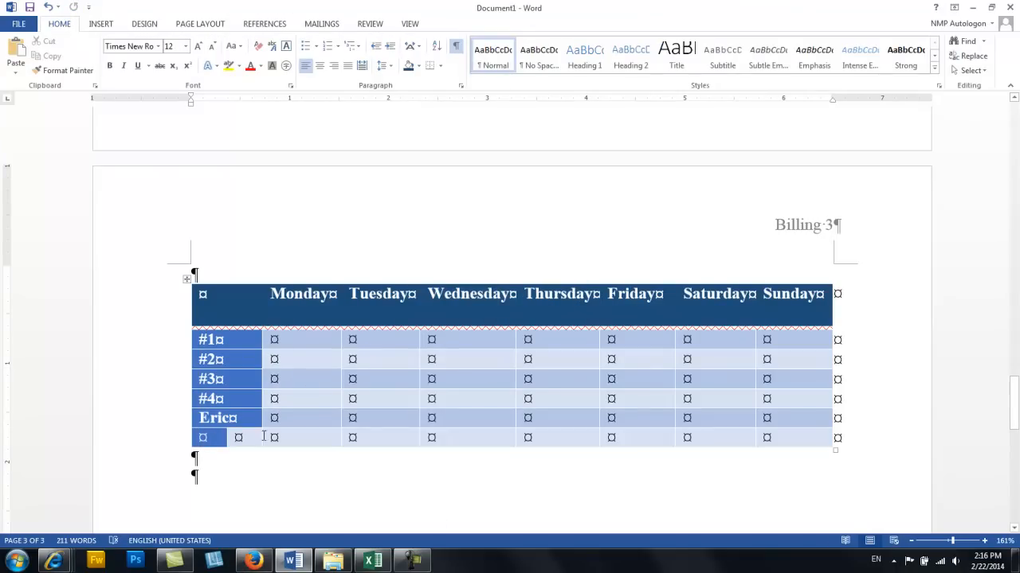
pyautogui.click(243, 436)
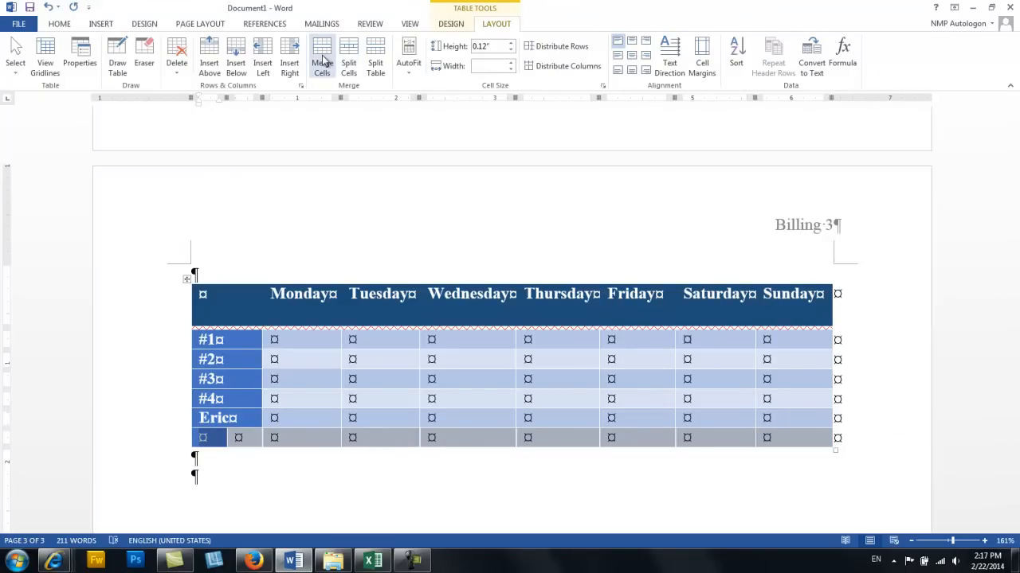
# - Merge the bottom row into one full-width cell and AutoFit the table to the window
pyautogui.click(322, 57)
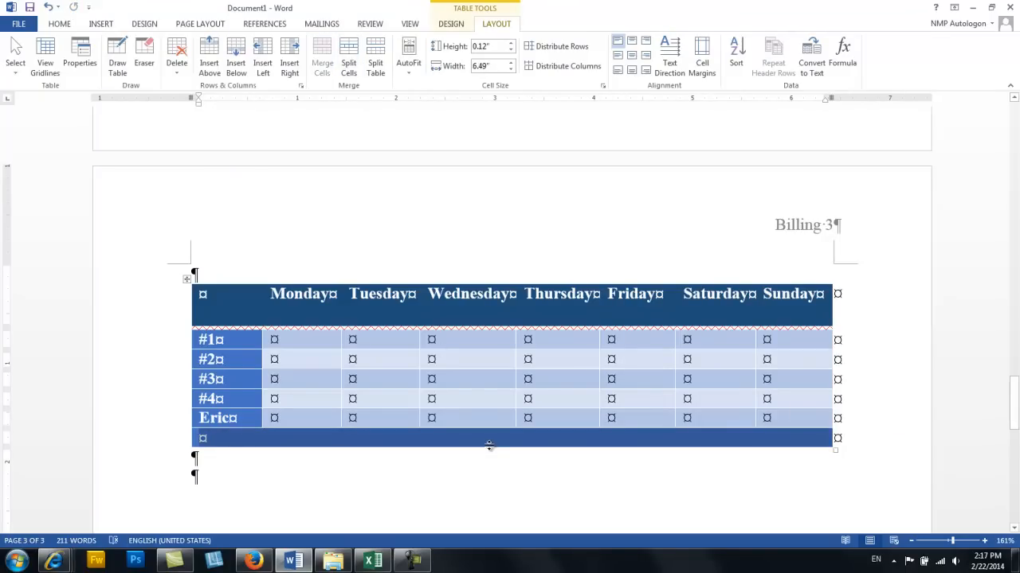
pyautogui.click(59, 24)
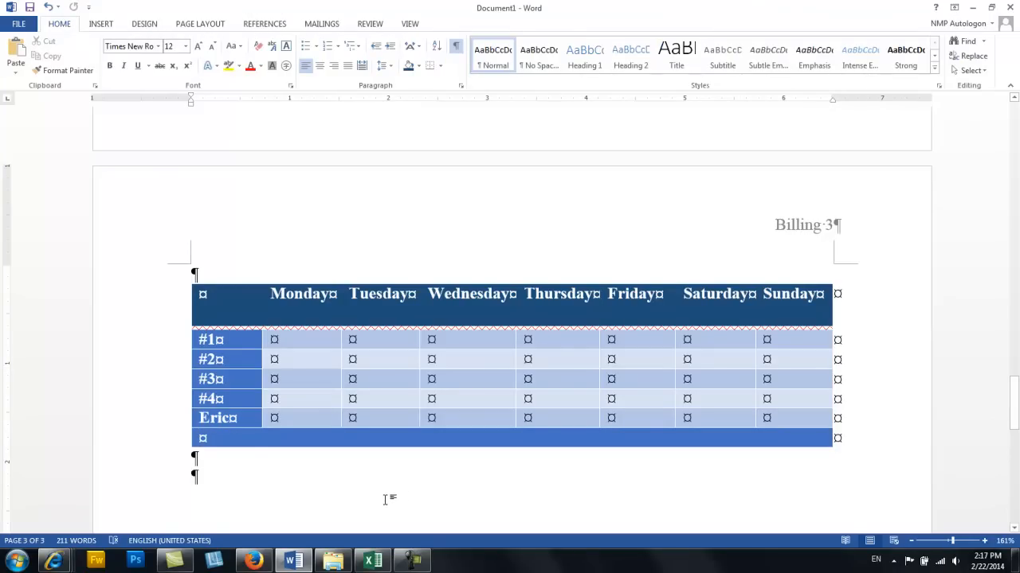
pyautogui.click(468, 339)
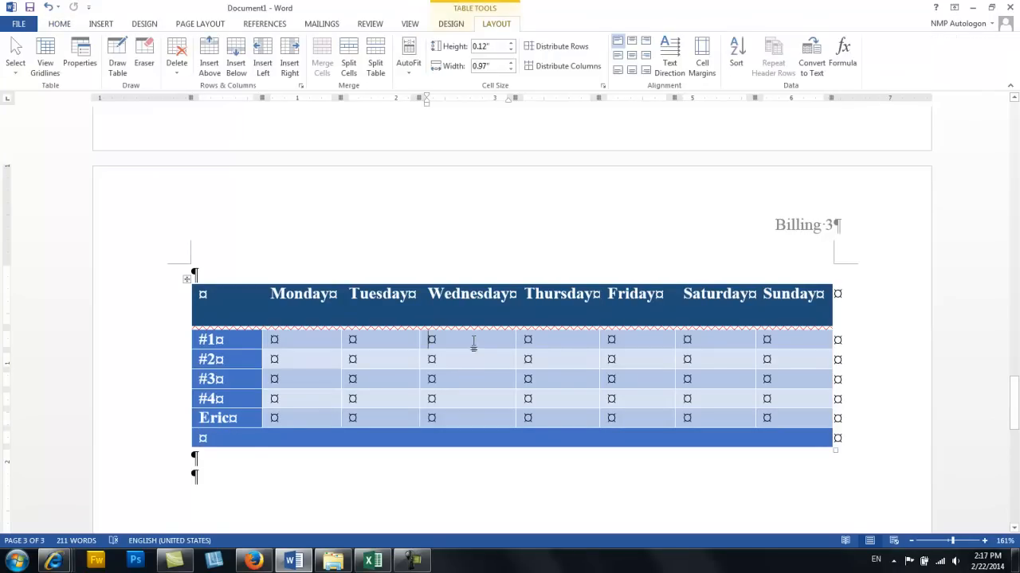
pyautogui.moveTo(354, 423)
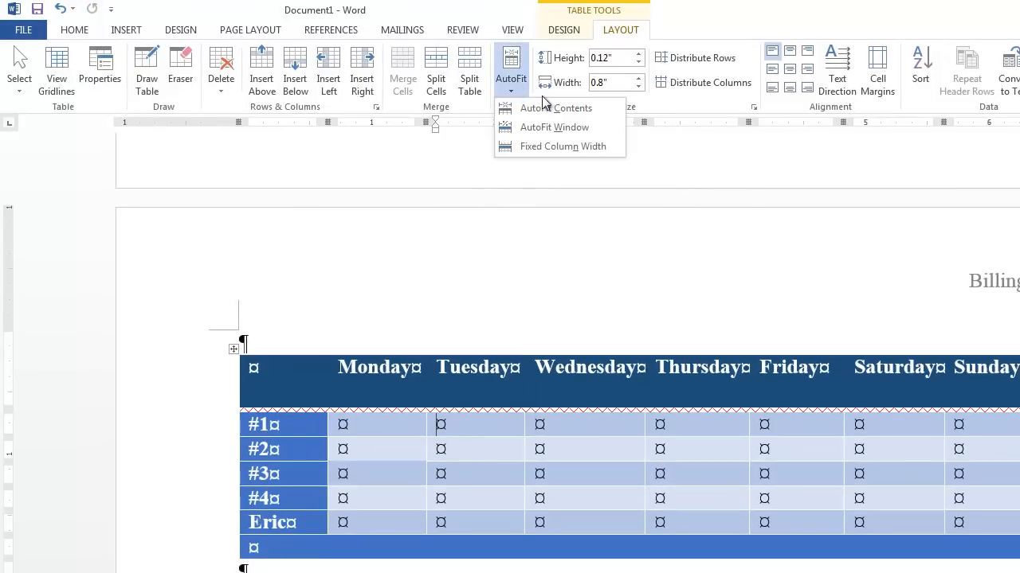
pyautogui.moveTo(554, 108)
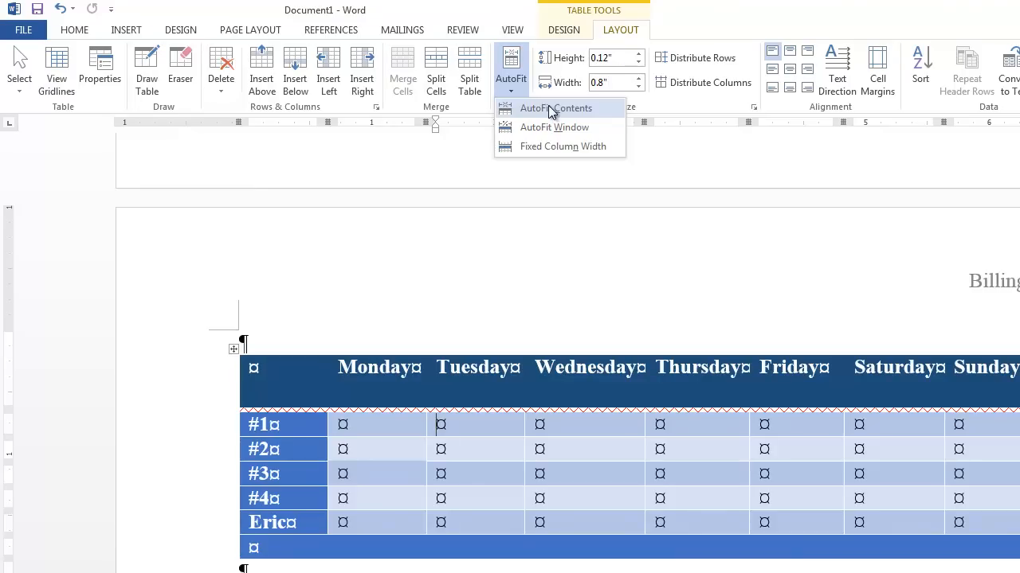
pyautogui.moveTo(555, 112)
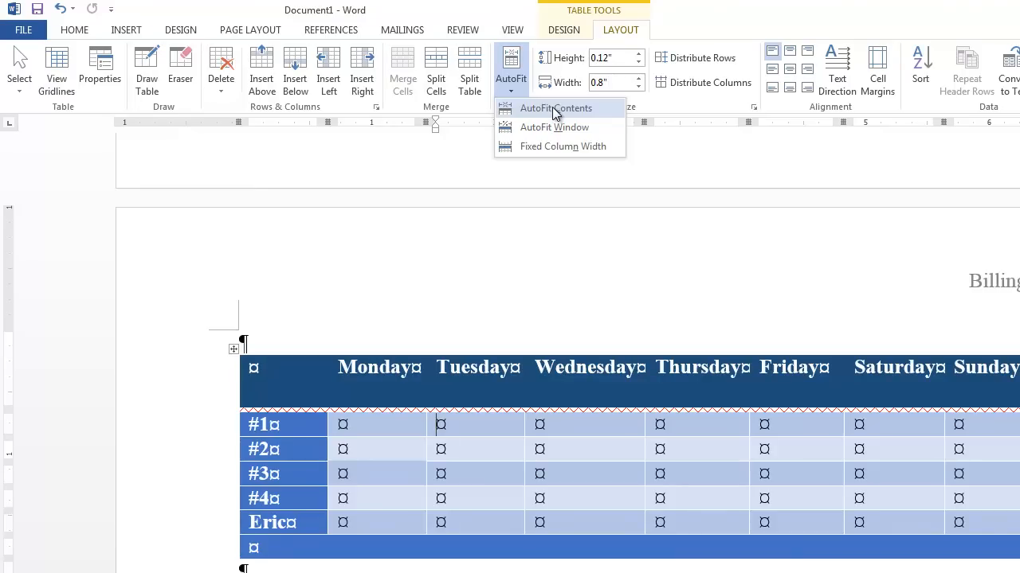
pyautogui.moveTo(554, 127)
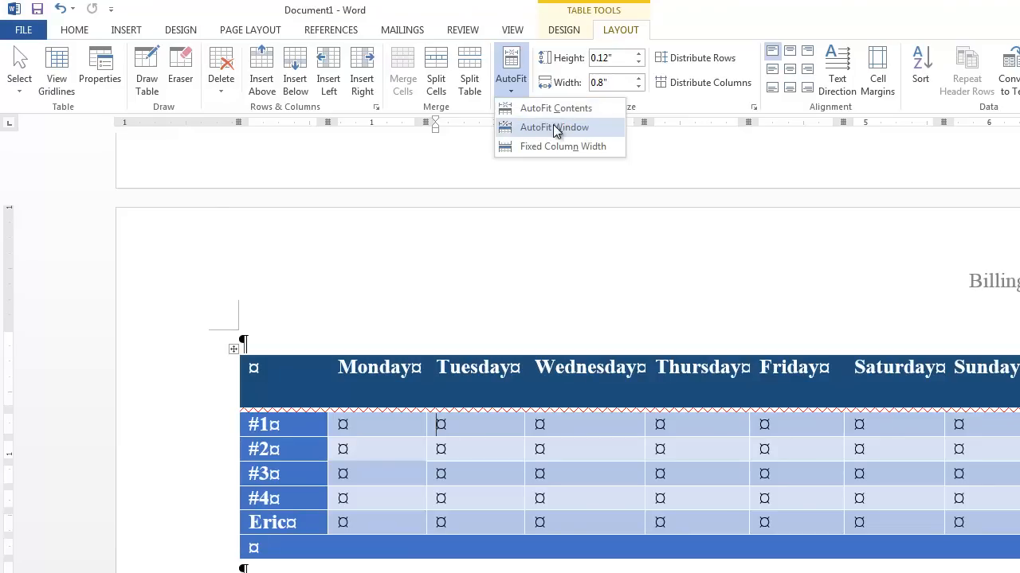
pyautogui.moveTo(562, 147)
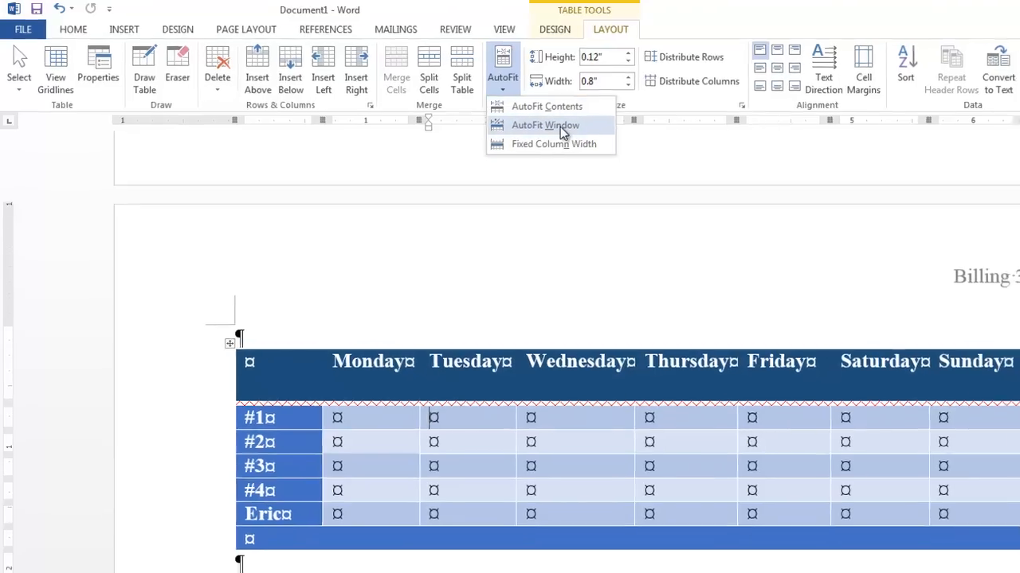
pyautogui.click(545, 124)
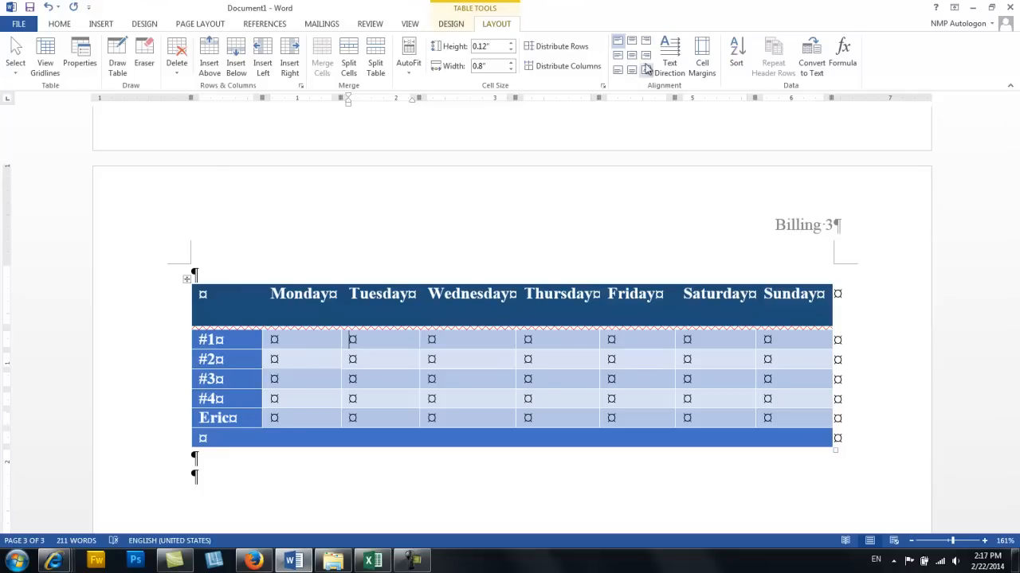
pyautogui.moveTo(630, 56)
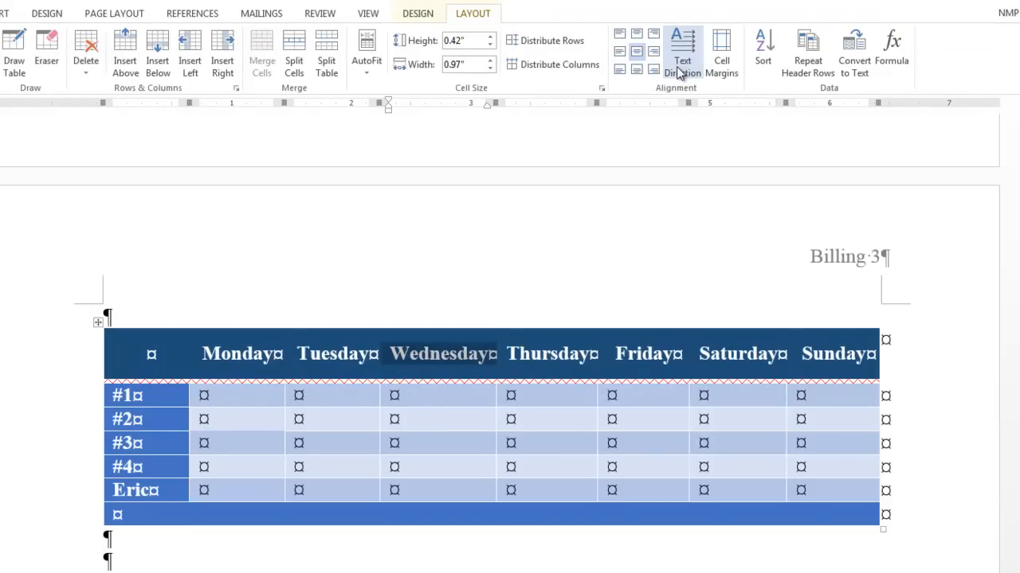
pyautogui.moveTo(682, 56)
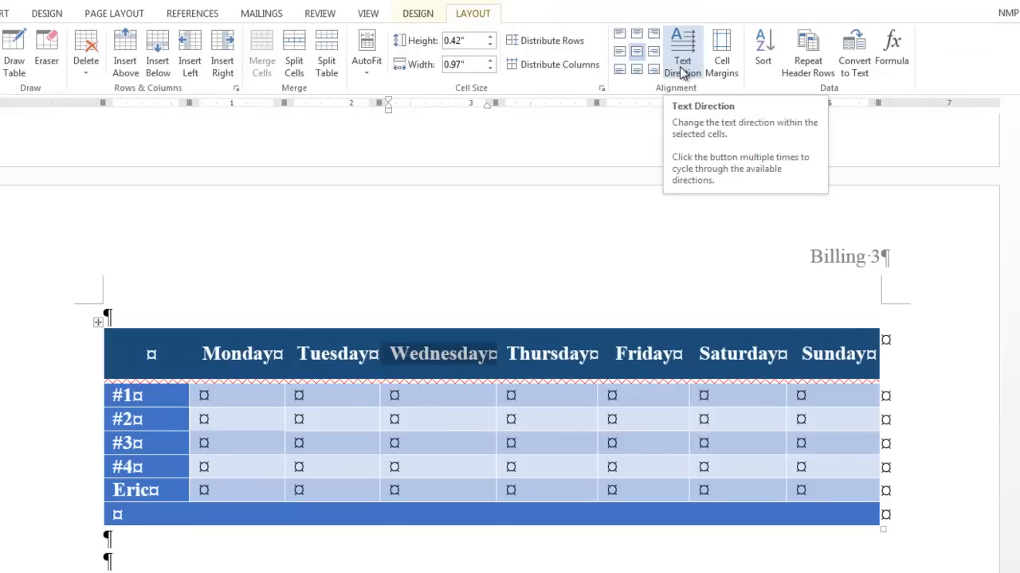
pyautogui.click(681, 51)
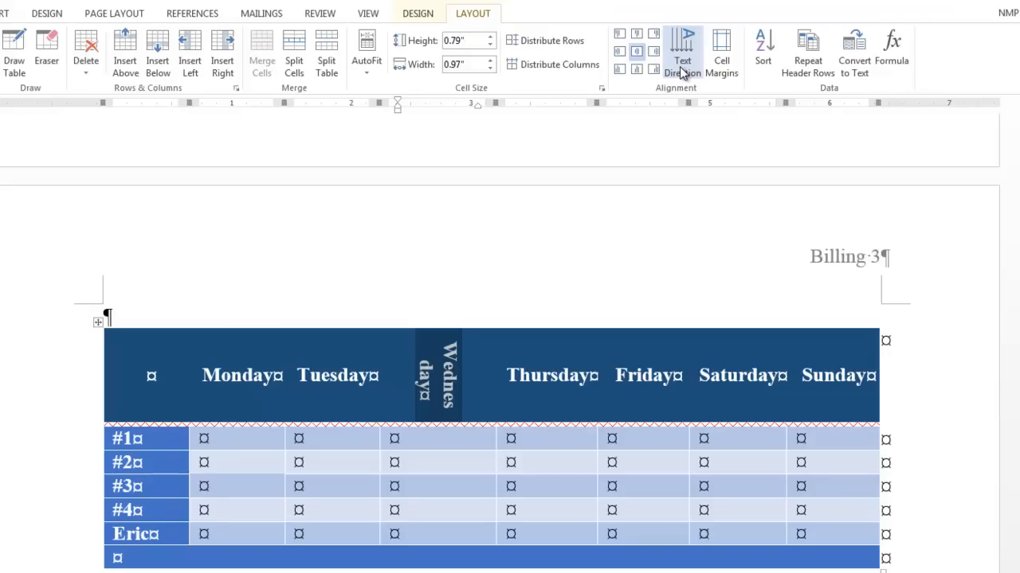
pyautogui.click(682, 51)
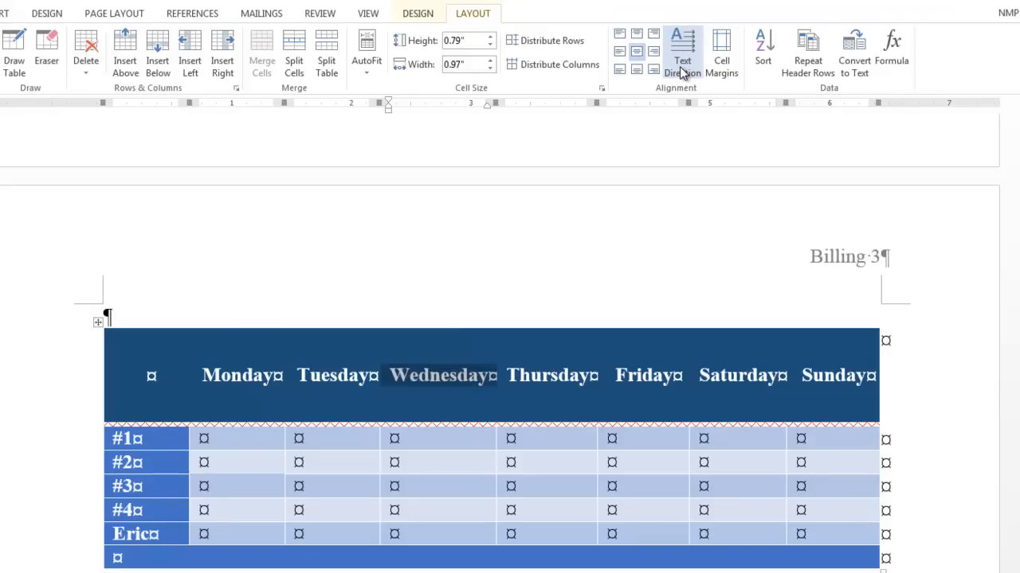
pyautogui.moveTo(787, 67)
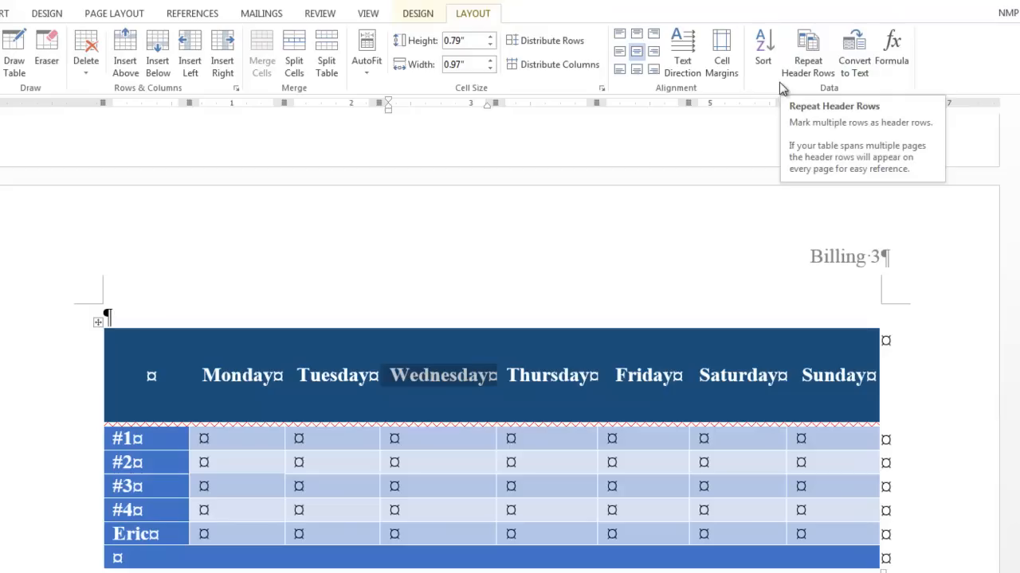
pyautogui.moveTo(51, 390)
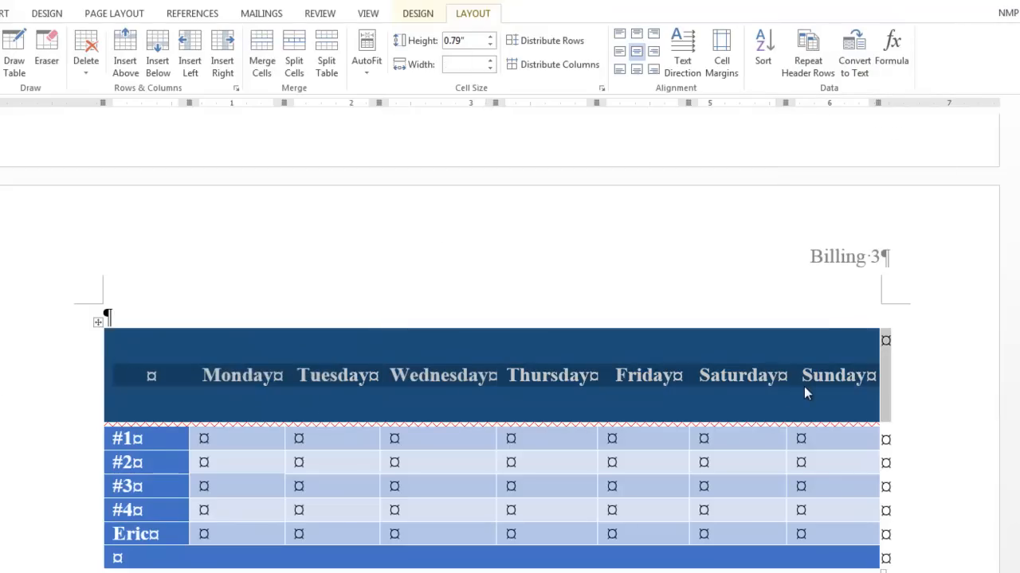
pyautogui.moveTo(370, 389)
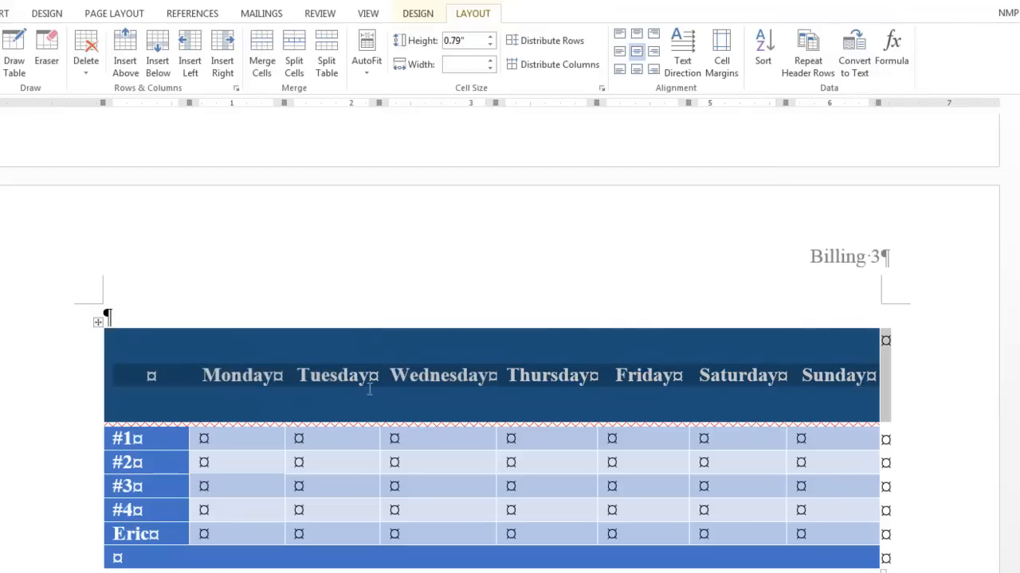
pyautogui.moveTo(812, 391)
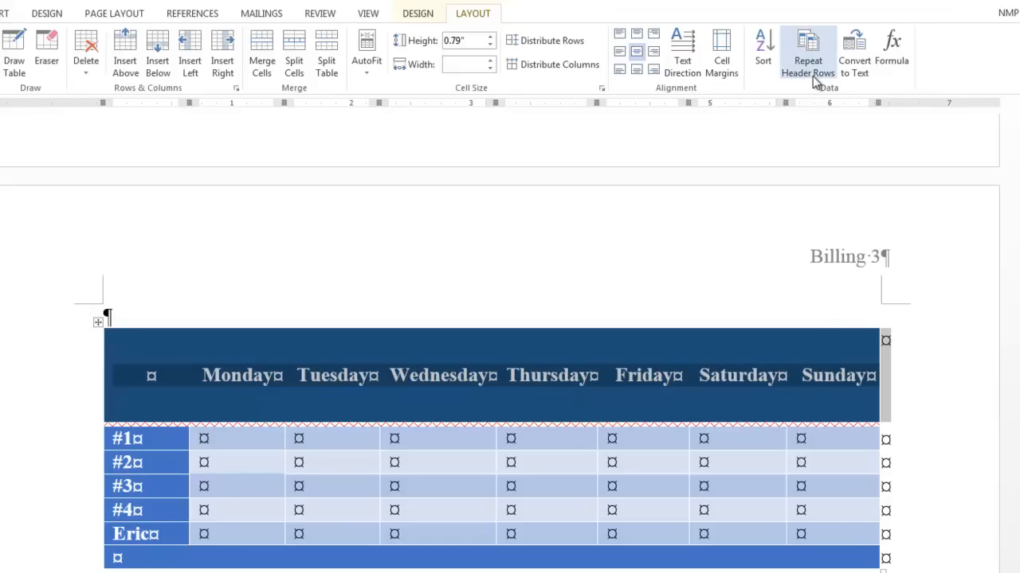
pyautogui.moveTo(799, 167)
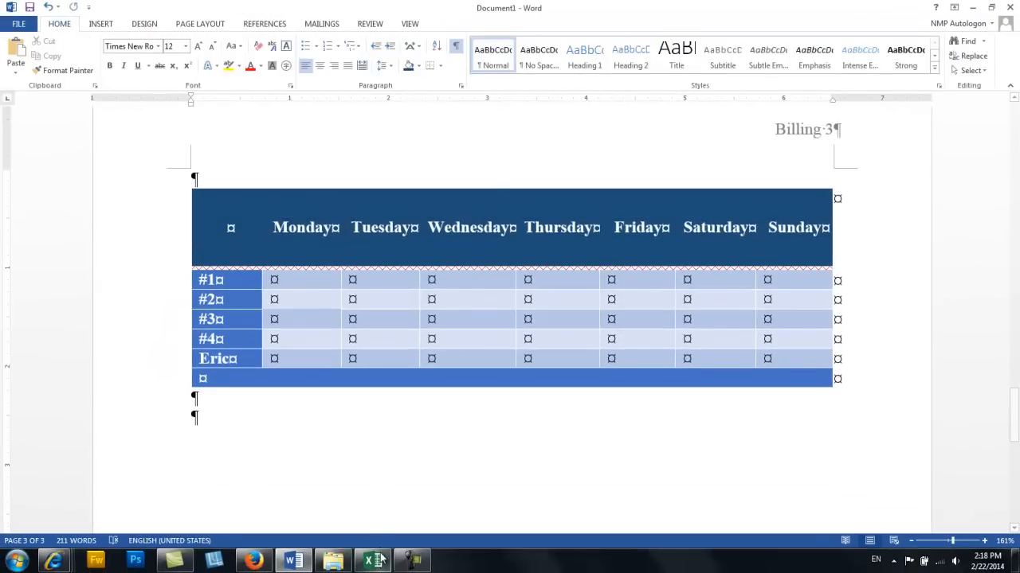
# - Copy the names in Excel cells A1:B3 (Carol, Kae, Doug with surnames) and return to Word
pyautogui.click(373, 561)
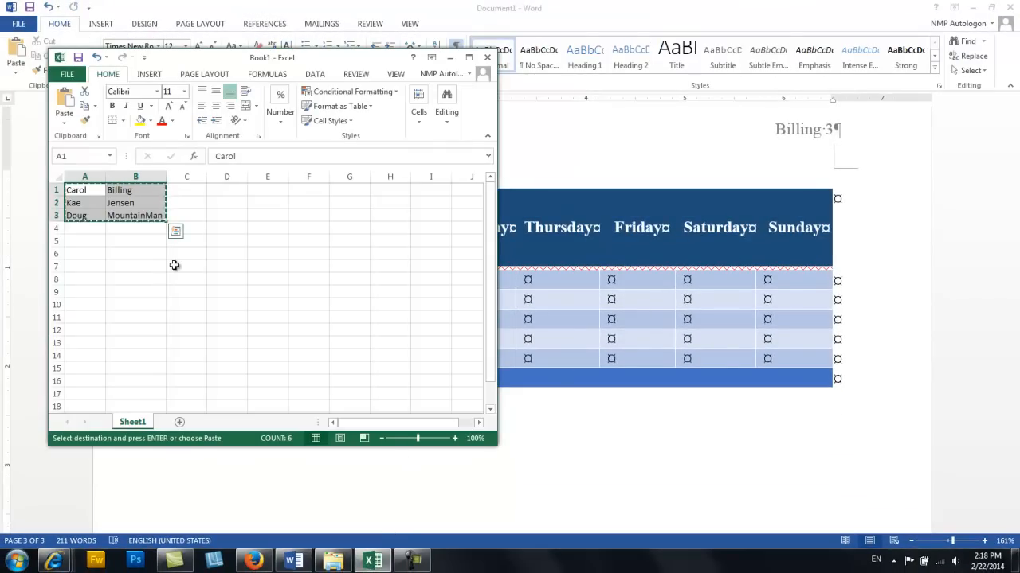
pyautogui.click(187, 251)
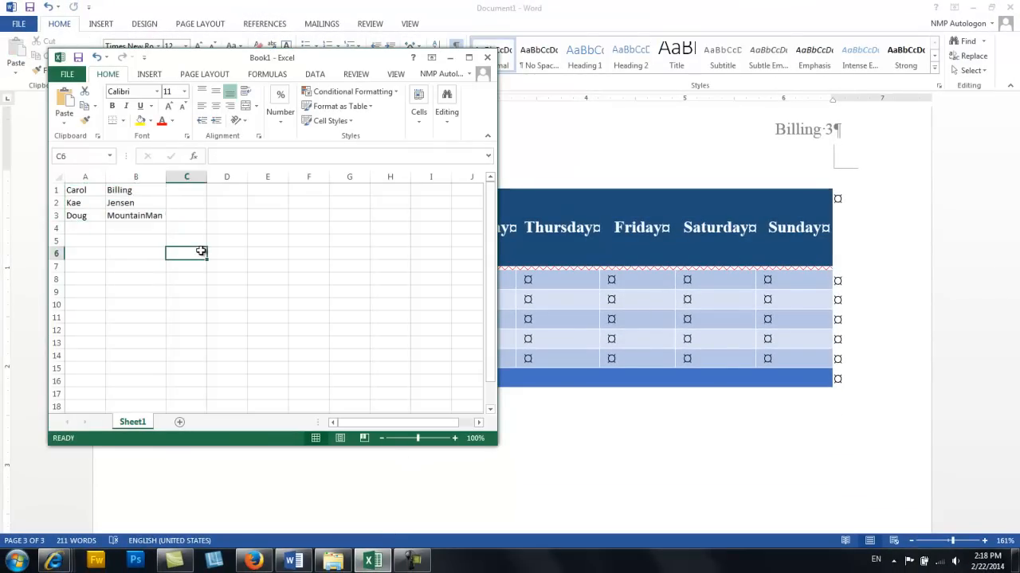
pyautogui.moveTo(77, 190); pyautogui.dragTo(133, 215)
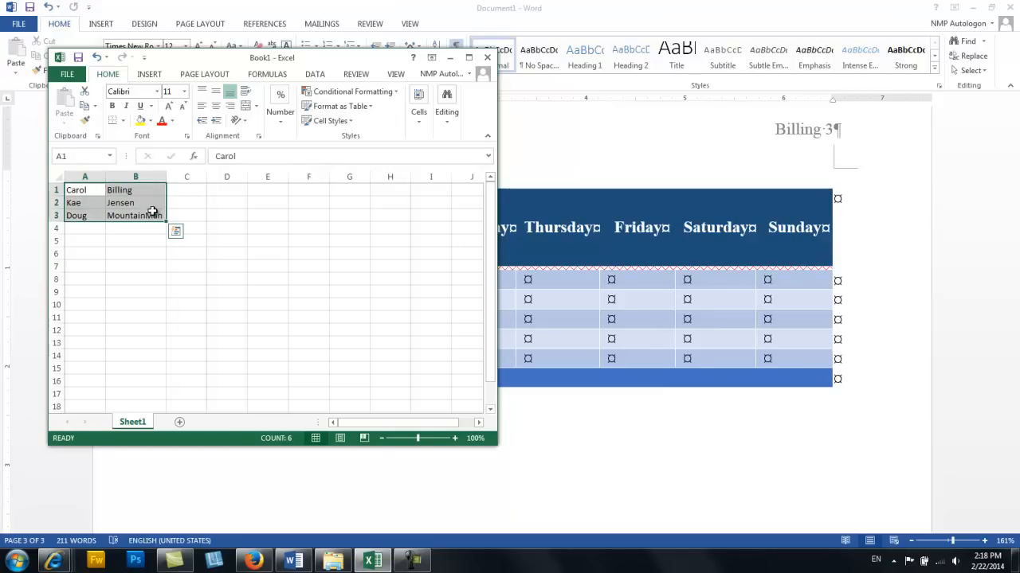
pyautogui.rightClick(153, 215)
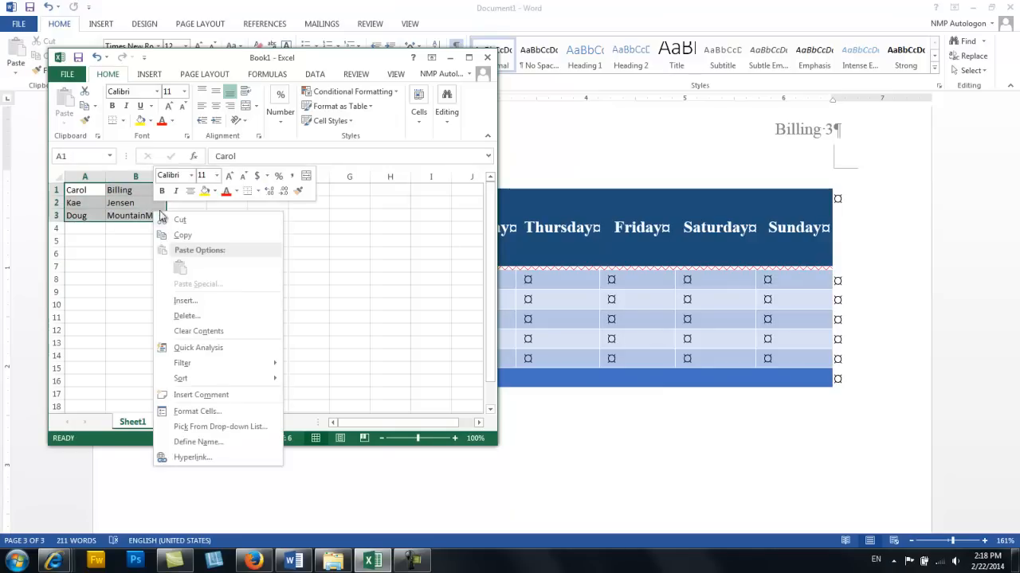
pyautogui.click(182, 234)
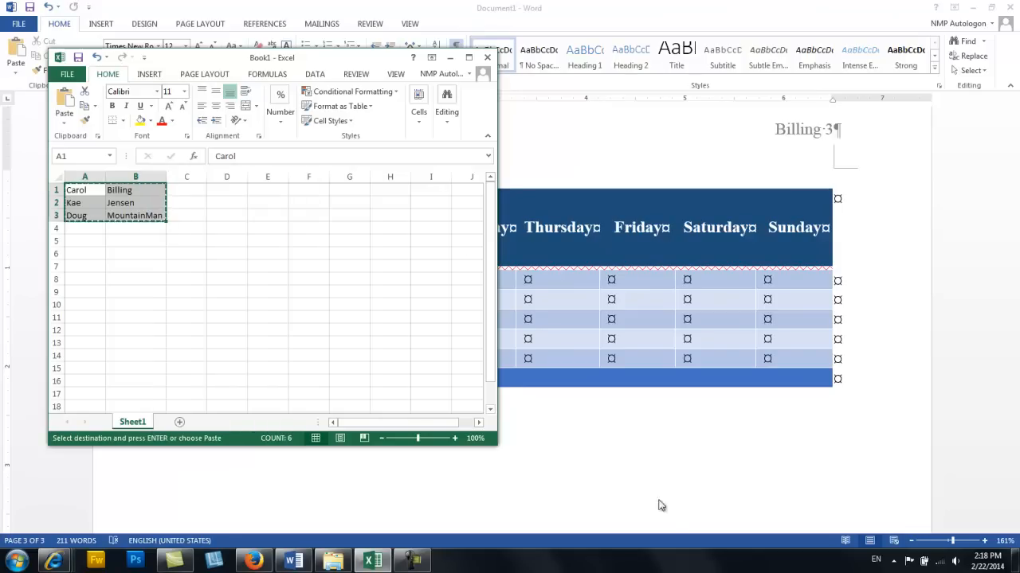
pyautogui.click(488, 58)
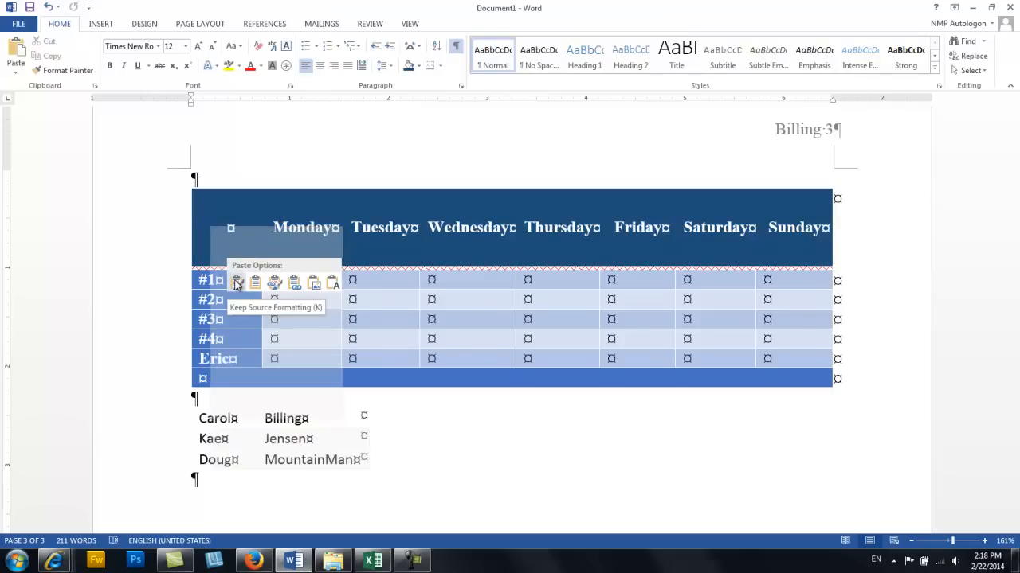
# - Paste the names keeping source formatting, then convert the pasted table to tab-separated text
pyautogui.click(235, 281)
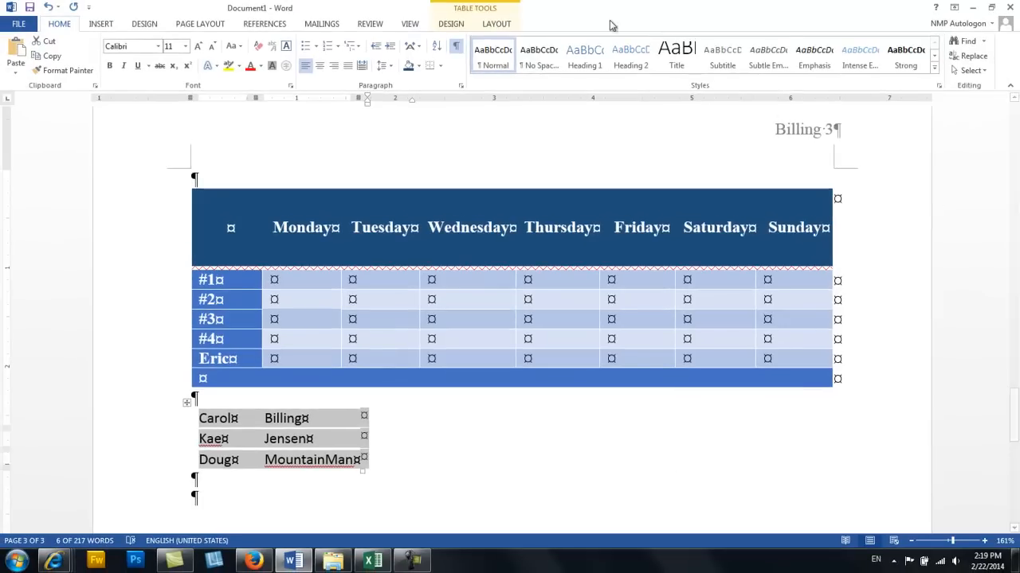
pyautogui.moveTo(811, 56)
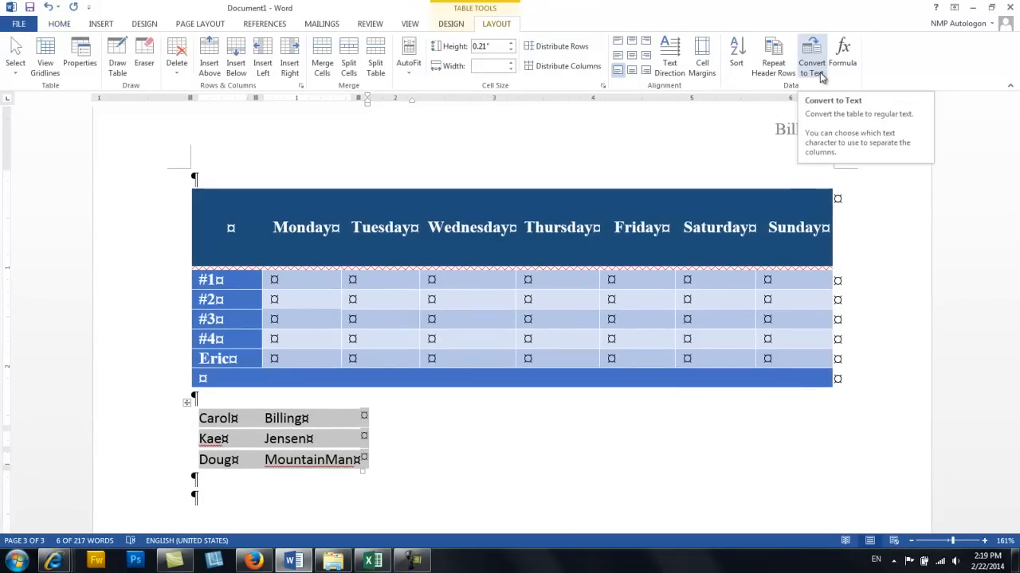
pyautogui.click(811, 56)
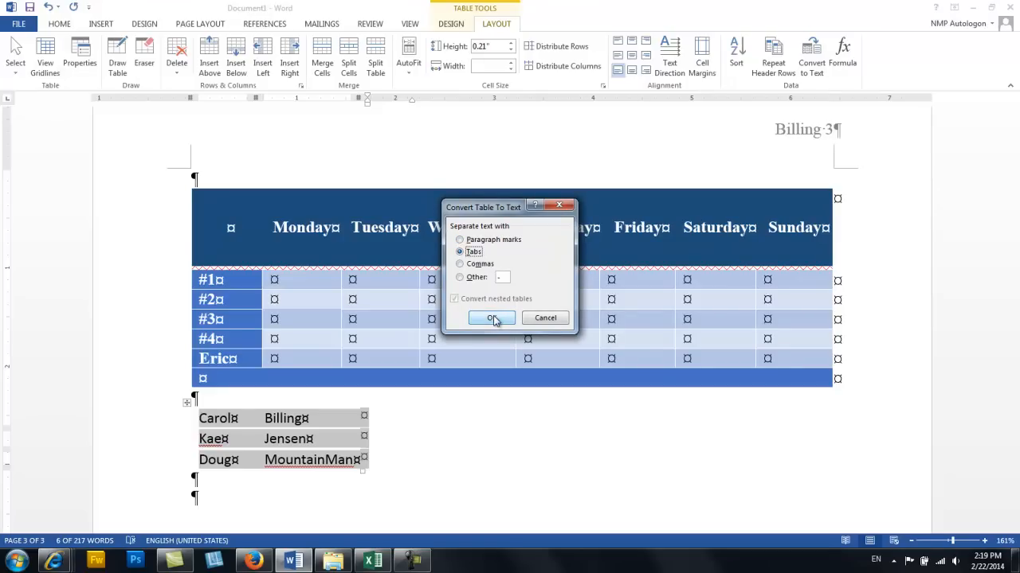
pyautogui.click(491, 318)
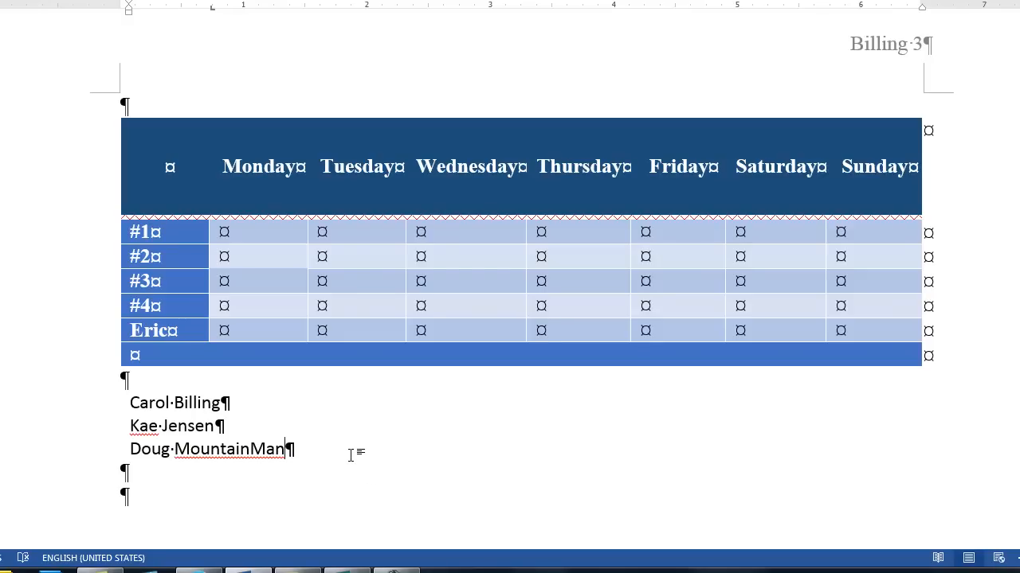
# - Edit the Doug MountainMan line with a tab separator and the words 'Hi. name is'
pyautogui.press('backspace')
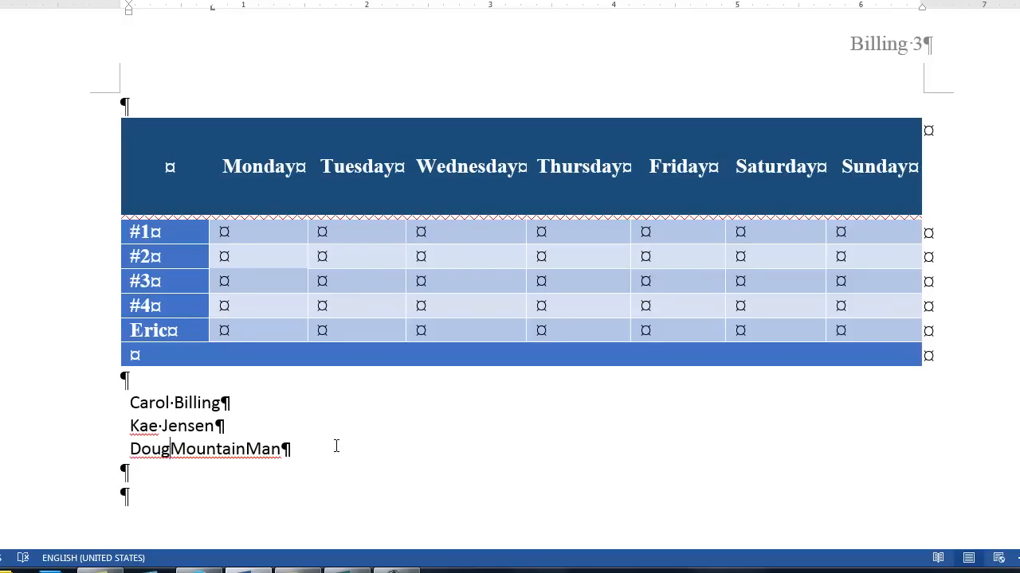
pyautogui.press('tab')
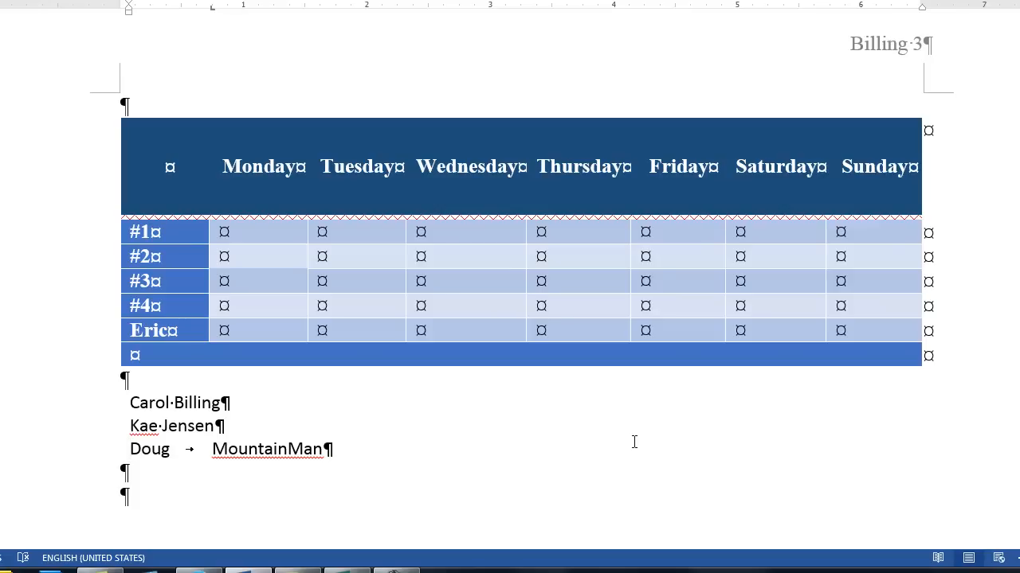
pyautogui.write('Hi.')
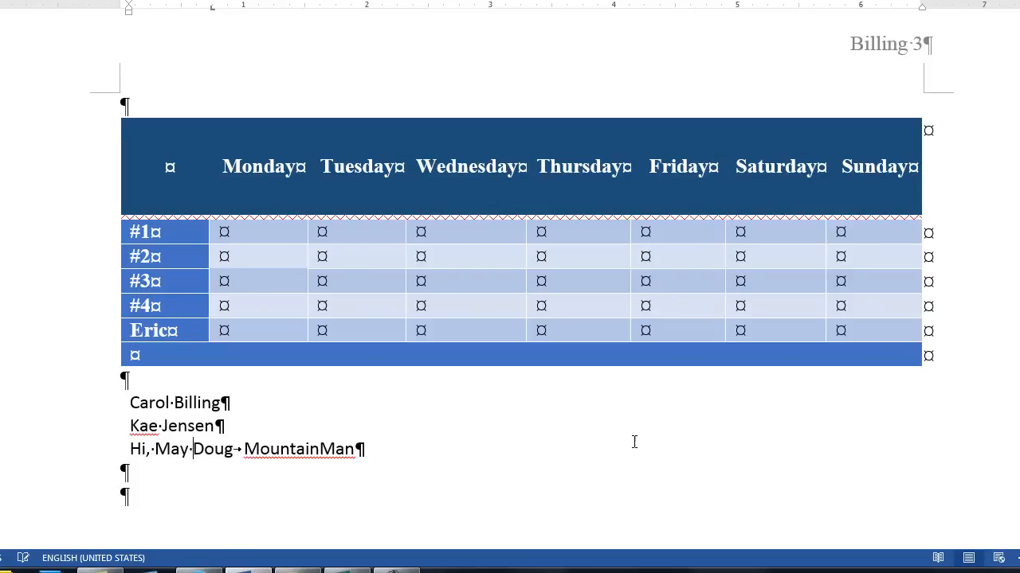
pyautogui.write('name')
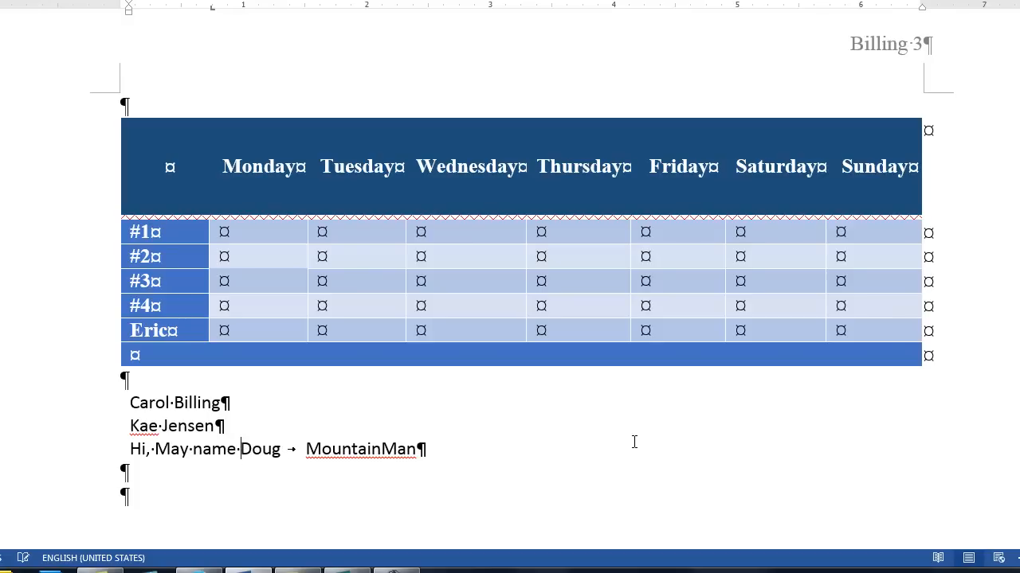
pyautogui.write('is')
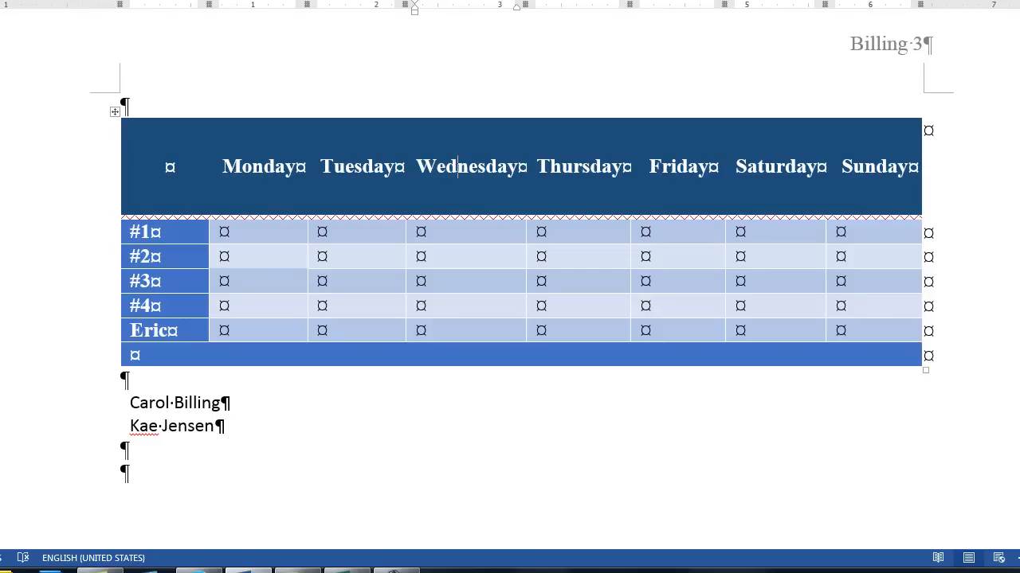
pyautogui.moveTo(956, 7)
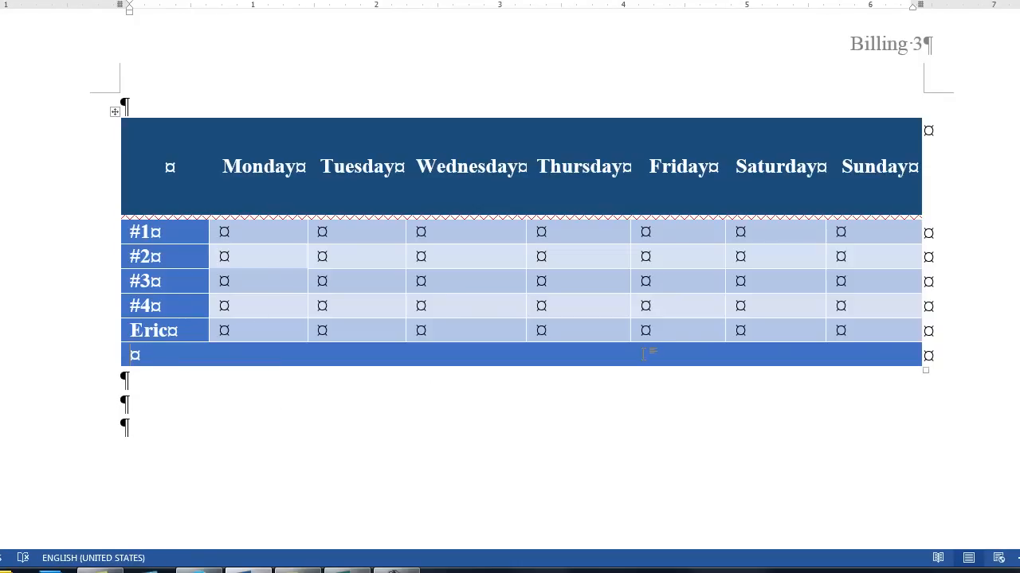
# - Fill the bottom row with 'If all chores are done on time, we will go to Big Al's'
pyautogui.write('F')
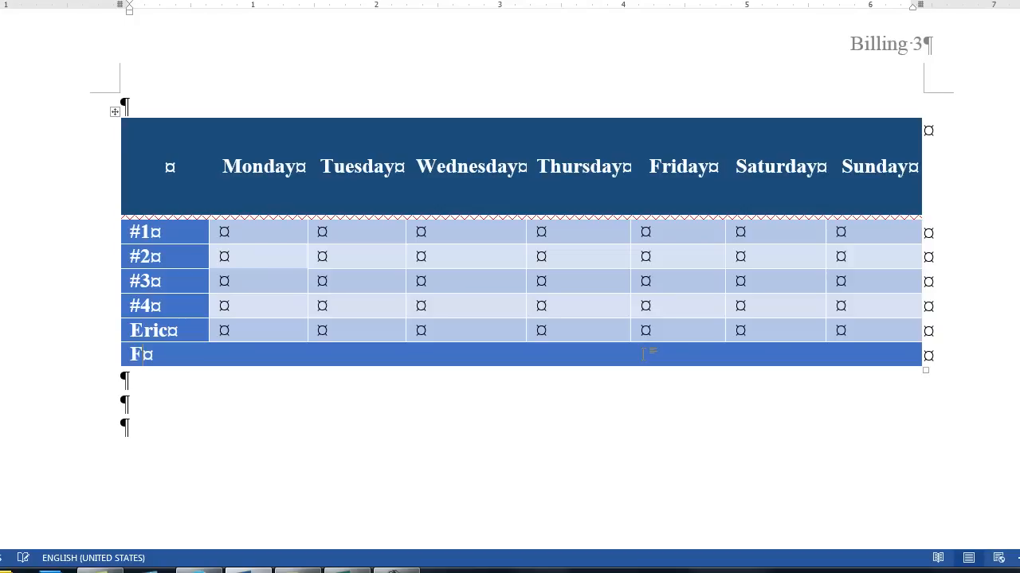
pyautogui.write('f all')
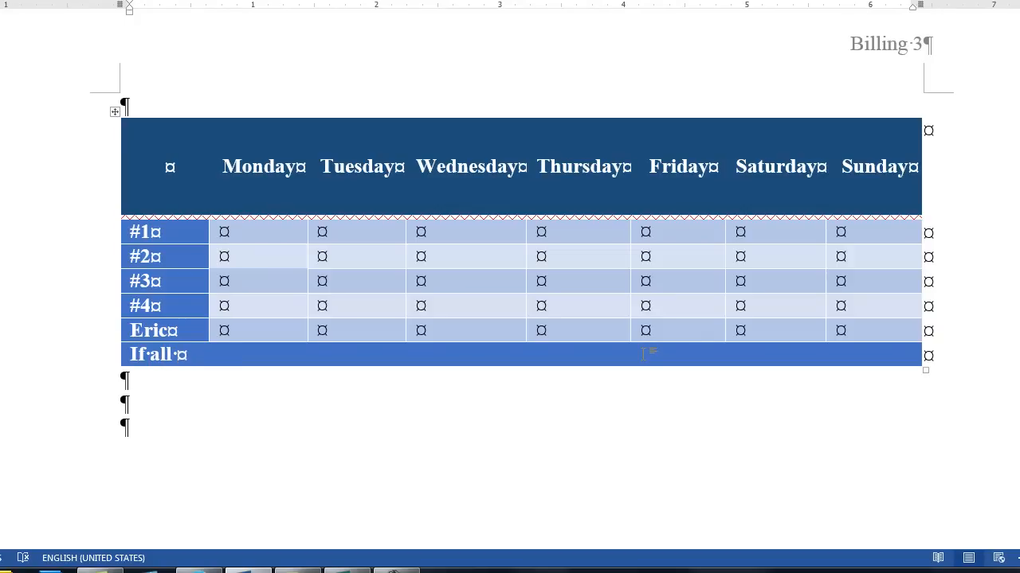
pyautogui.write('chores are done')
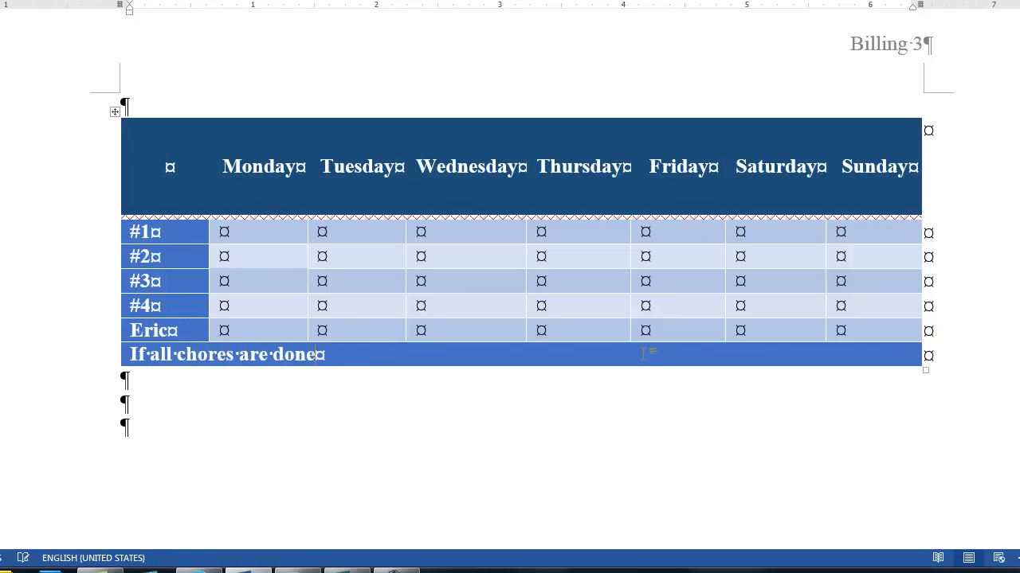
pyautogui.write('on time, "w')
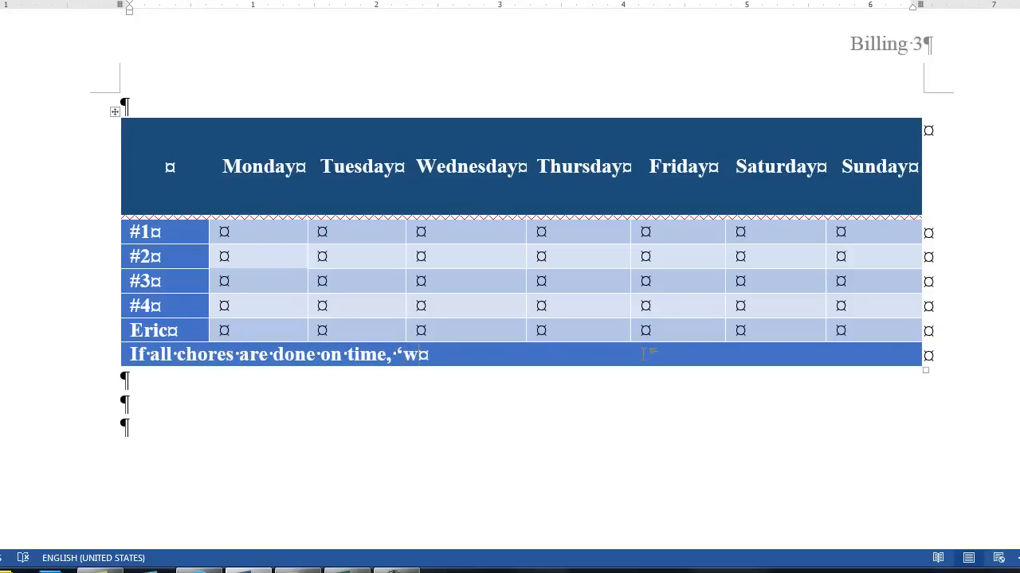
pyautogui.write('e')
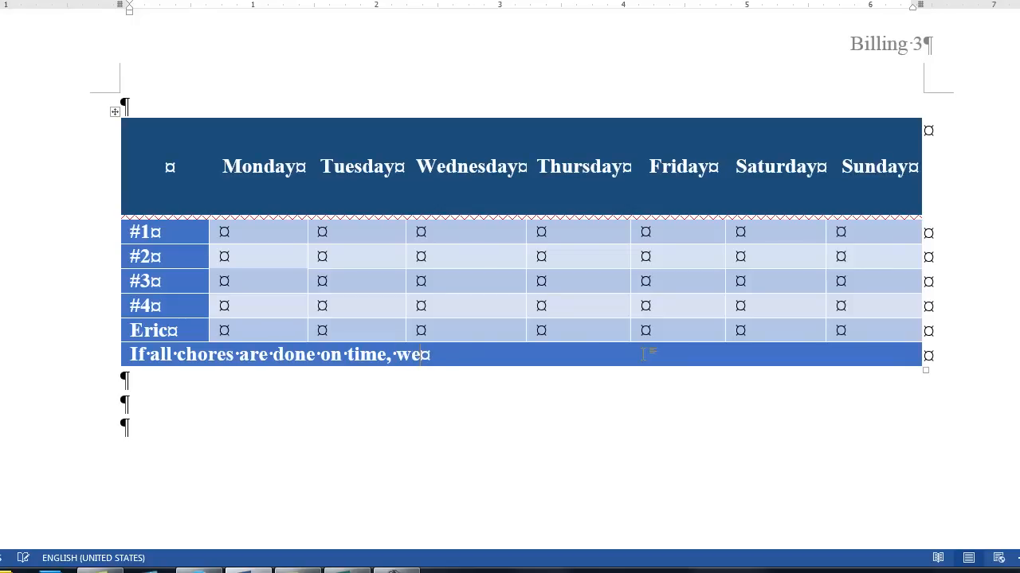
pyautogui.write('will go to B')
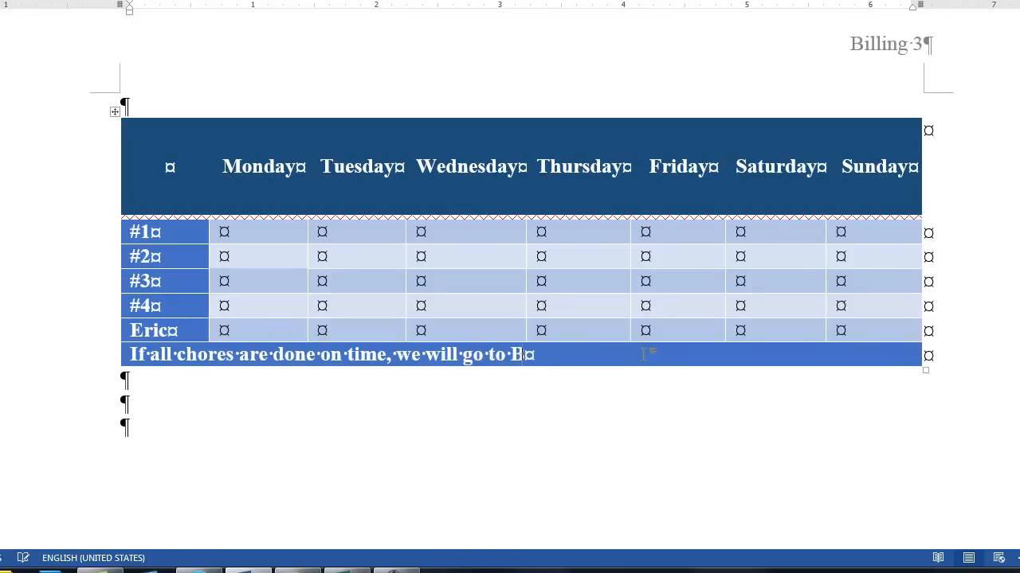
pyautogui.write("ig Als'")
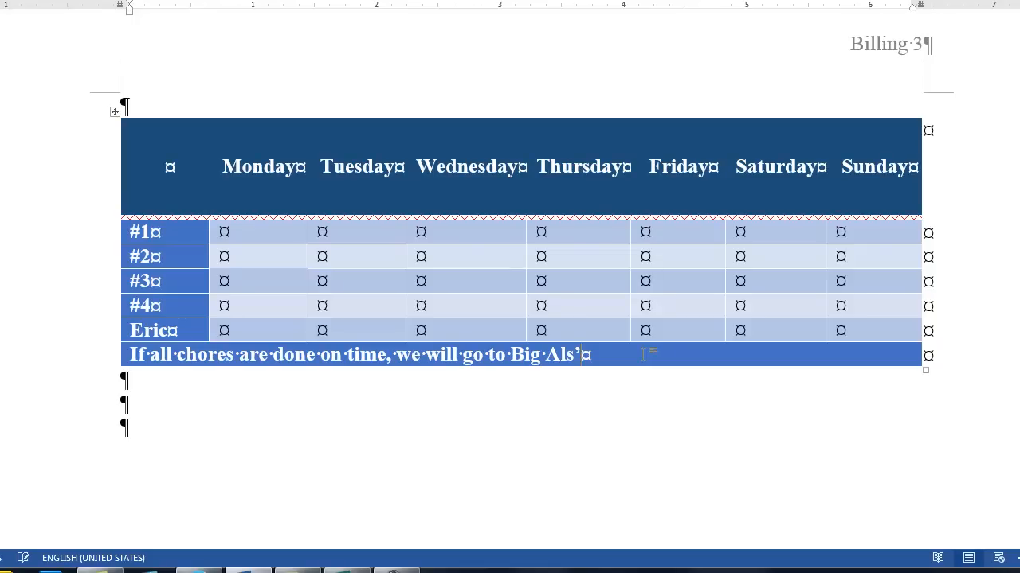
pyautogui.press('Backspace')
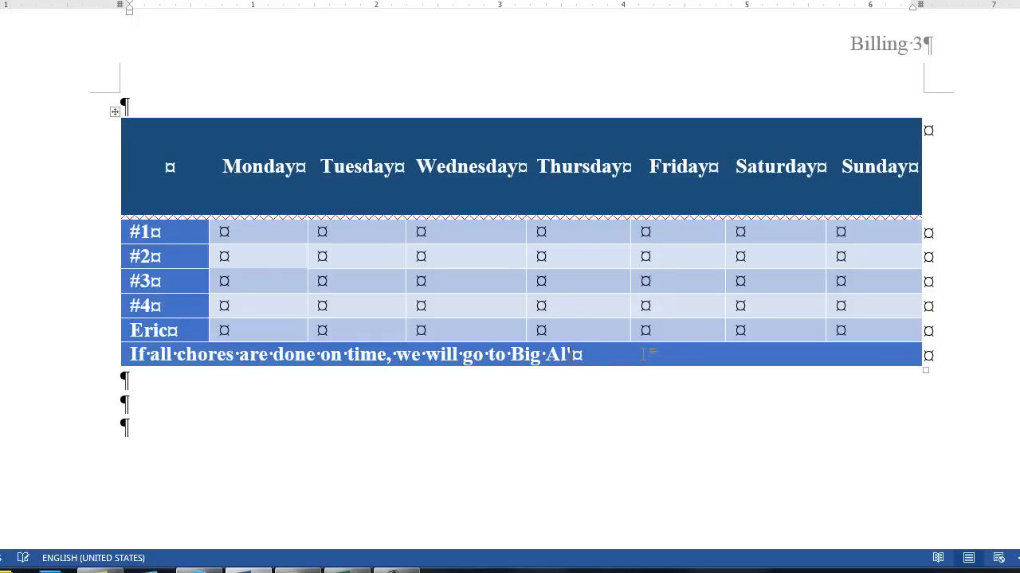
pyautogui.write('s')
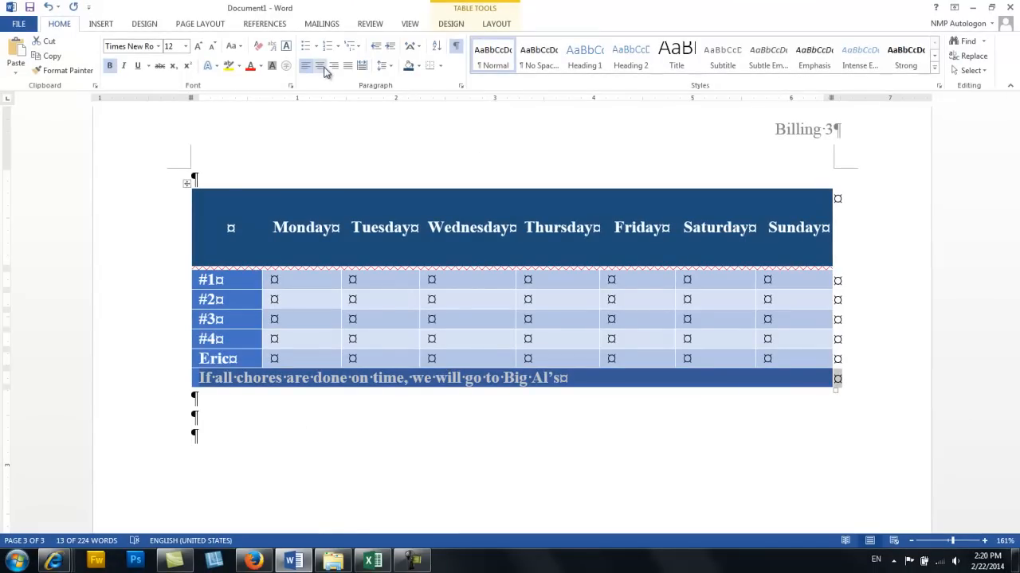
# - Center the Big Al's sentence across the bottom row and bring up the table layout settings
pyautogui.click(319, 65)
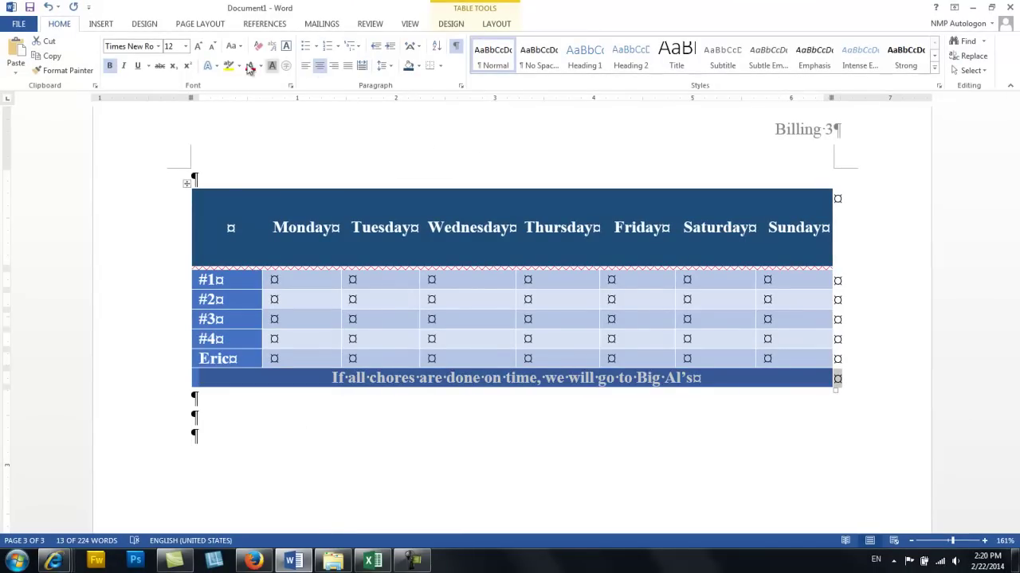
pyautogui.click(496, 24)
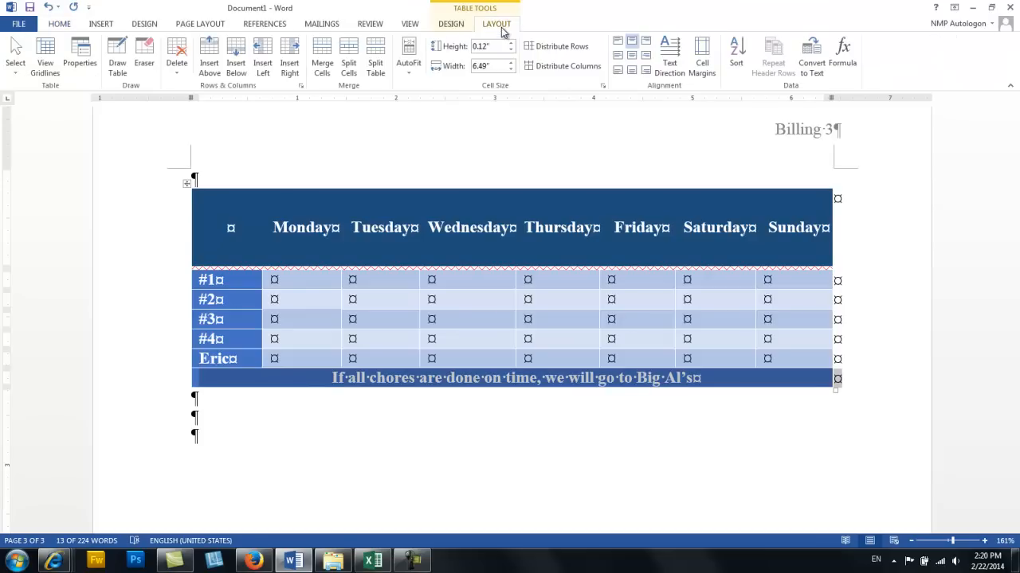
pyautogui.moveTo(631, 58)
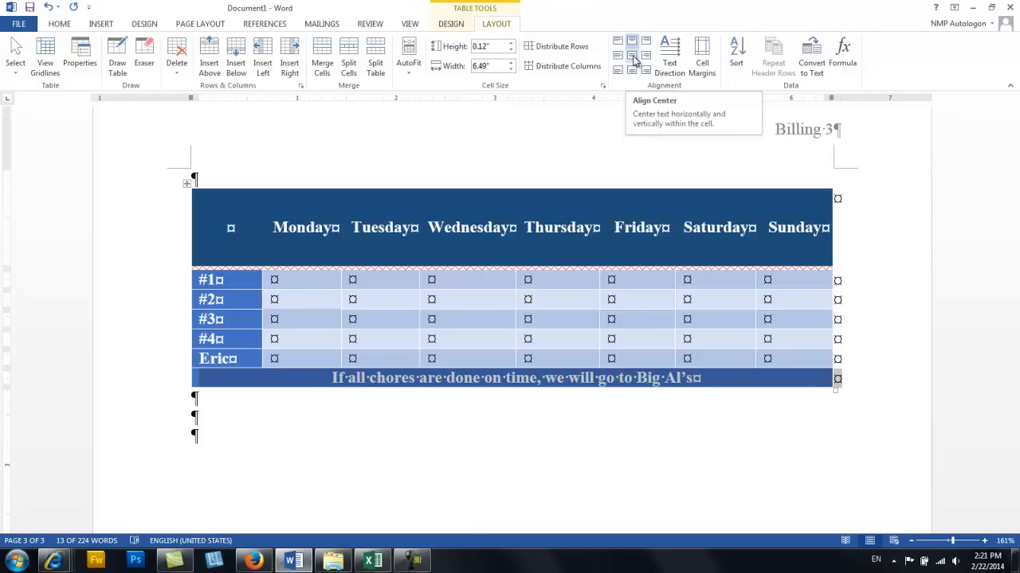
pyautogui.moveTo(279, 390)
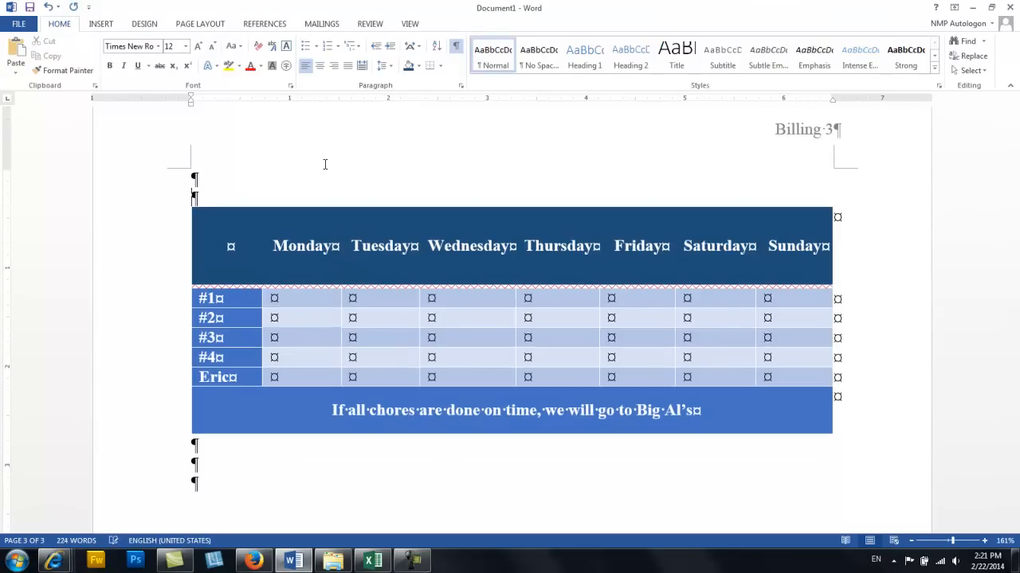
# - Type the heading 'Weekly Chores List' above the table, fixing the lowercase c
pyautogui.write('W')
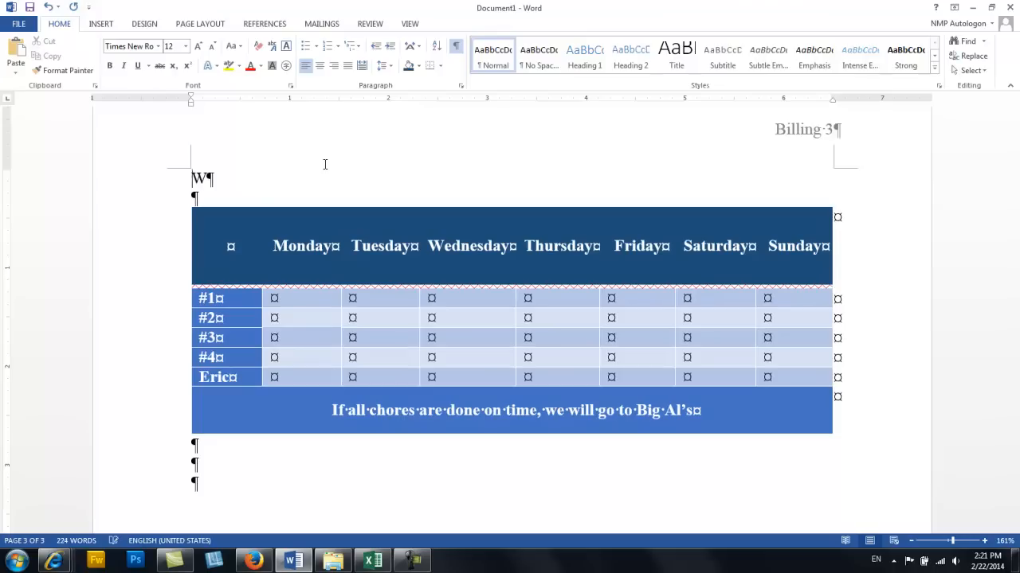
pyautogui.write('eekly c')
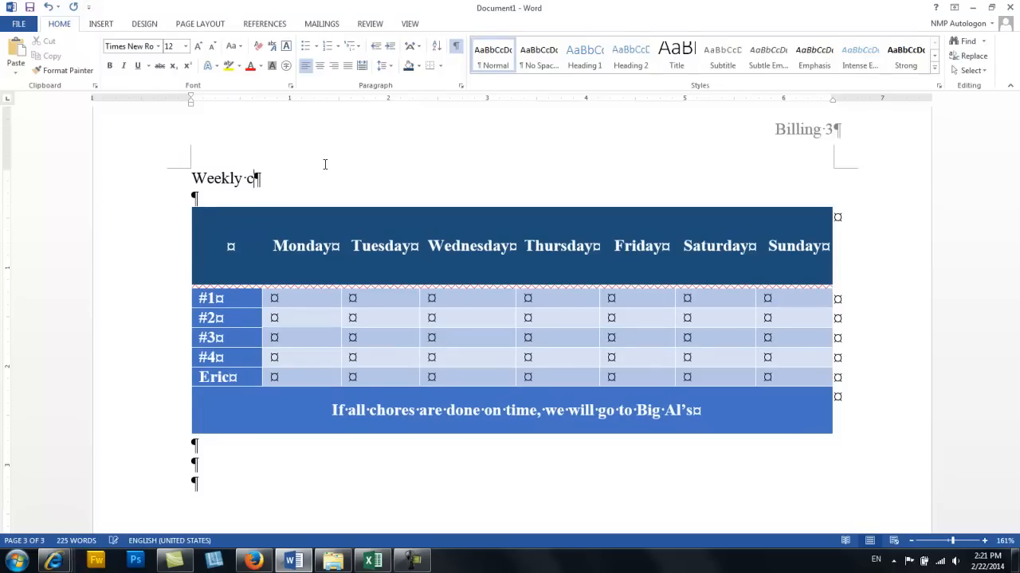
pyautogui.press('Backspace')
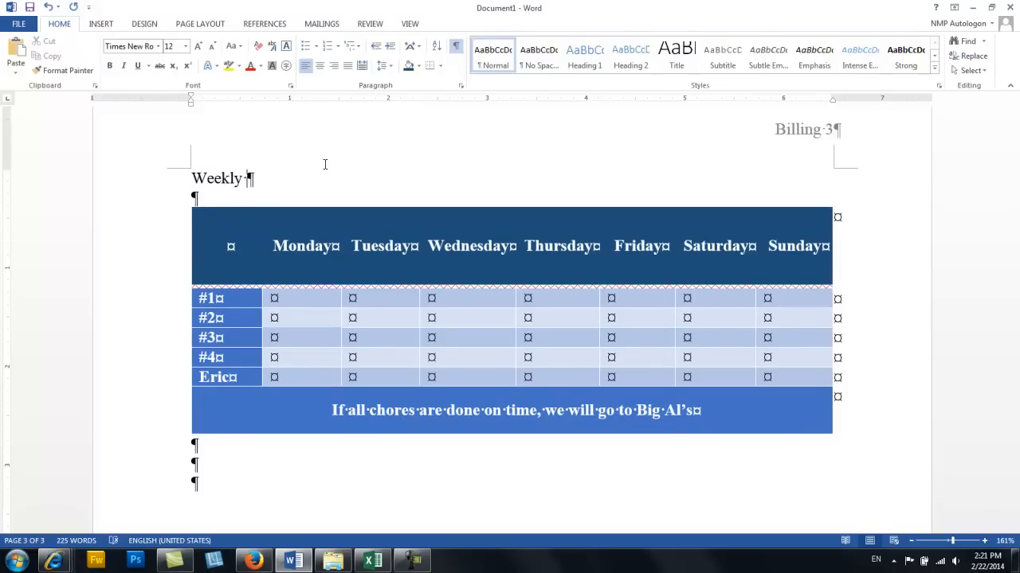
pyautogui.write('Chores List')
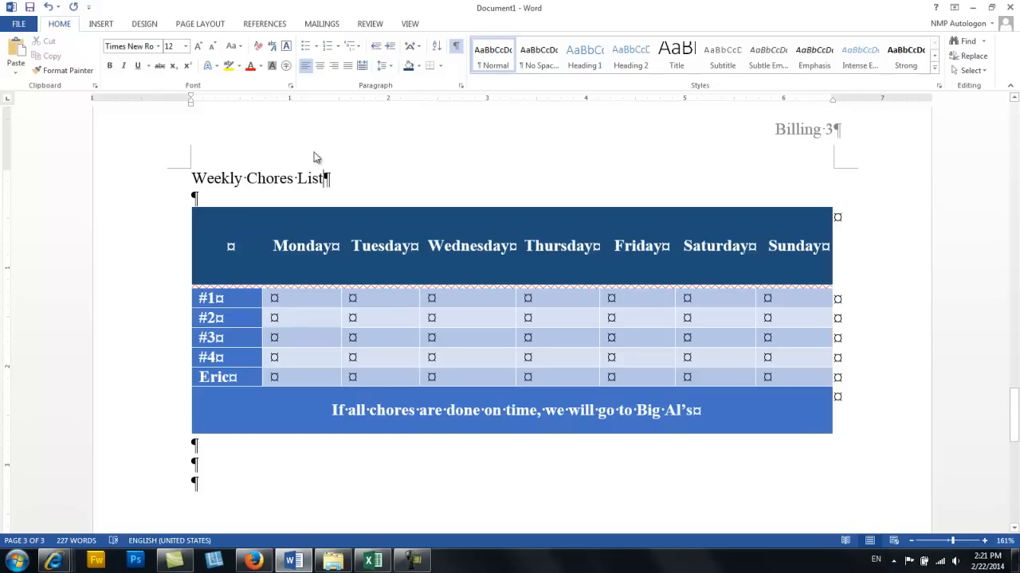
# - Apply the Fancy italic style set and the Blue Green colour scheme from the Design options
pyautogui.click(143, 24)
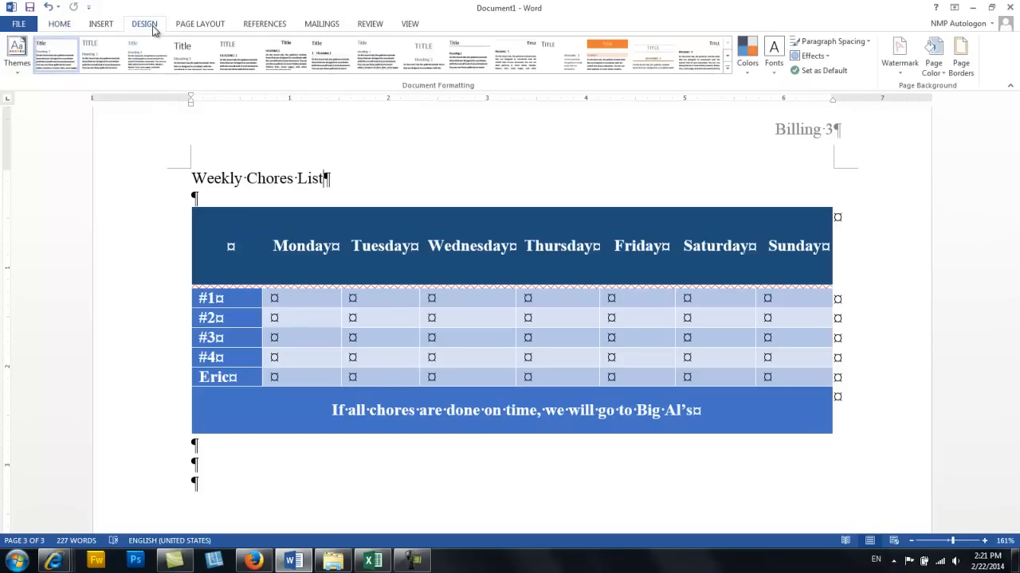
pyautogui.moveTo(619, 127)
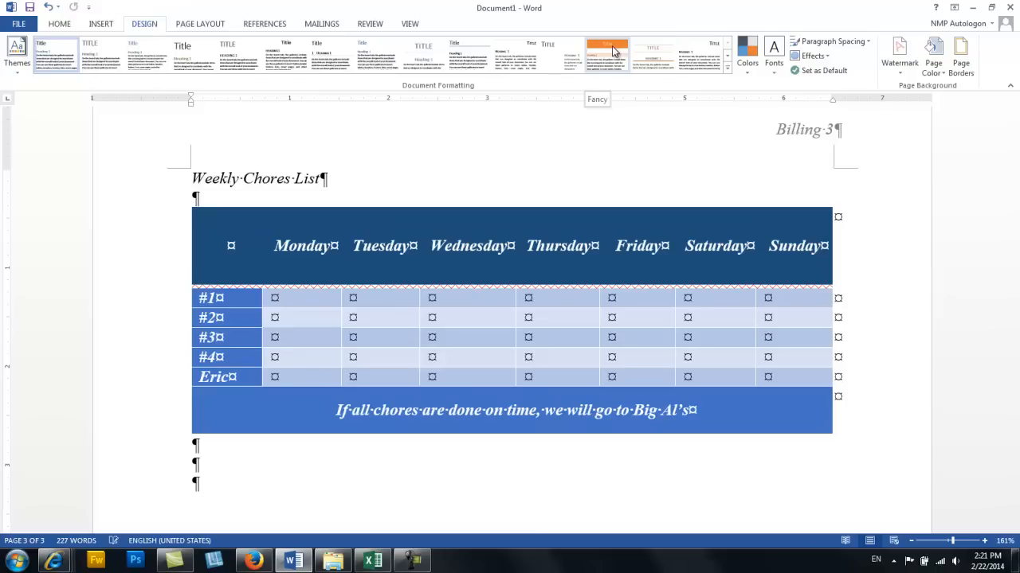
pyautogui.click(746, 55)
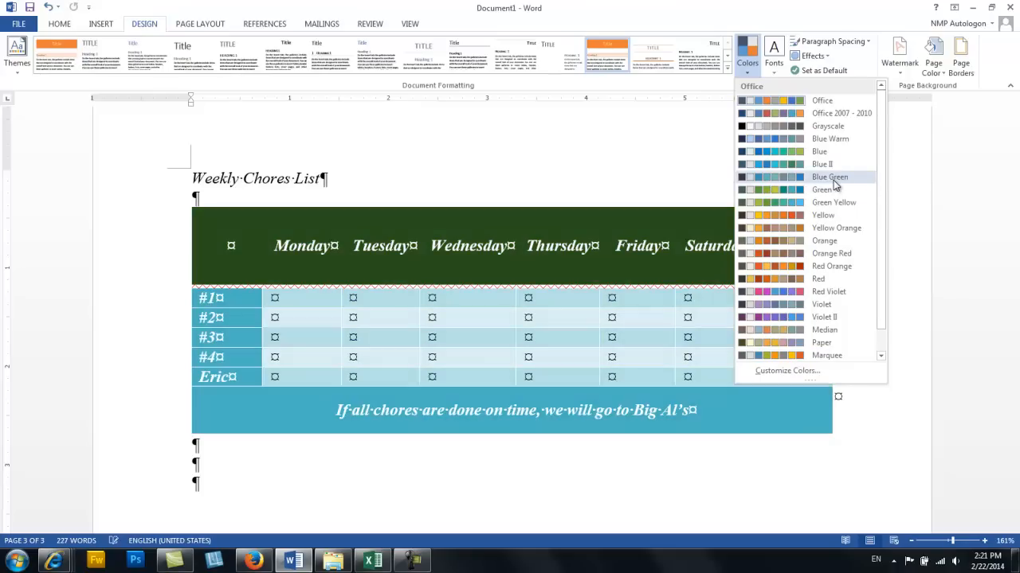
pyautogui.click(829, 177)
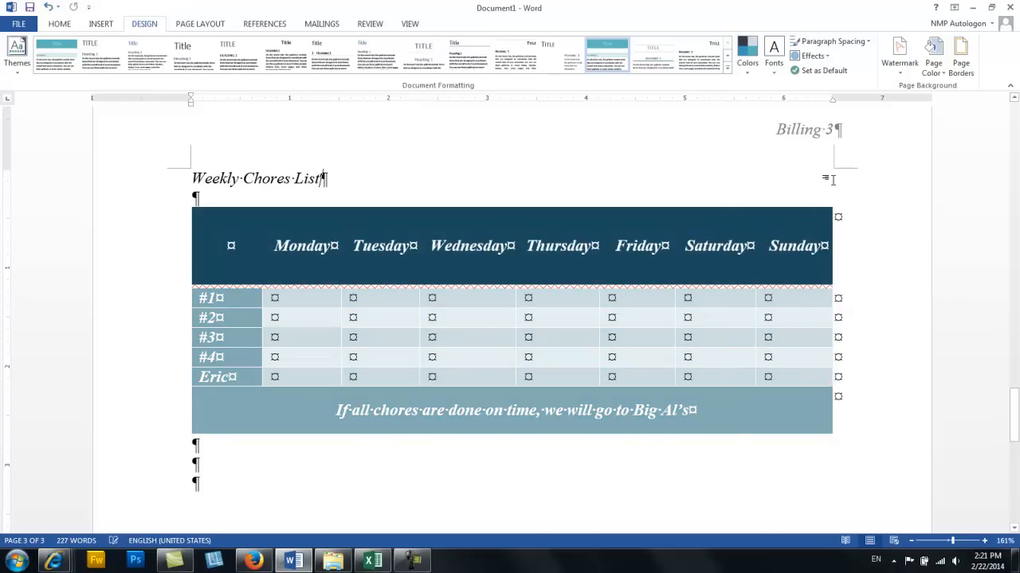
pyautogui.moveTo(167, 163)
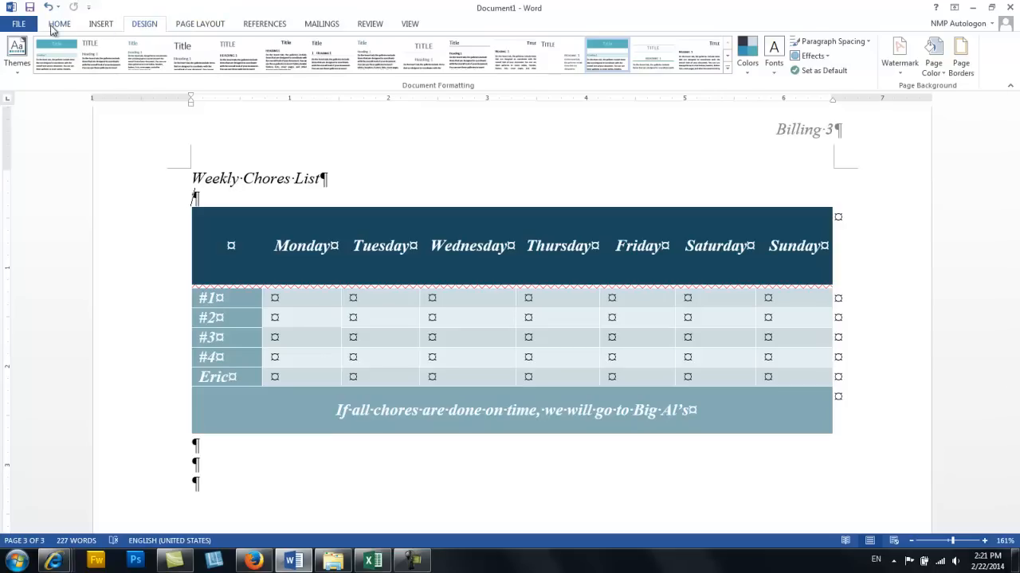
# - Apply the Title style to the Weekly Chores List heading from the Home styles gallery
pyautogui.click(59, 24)
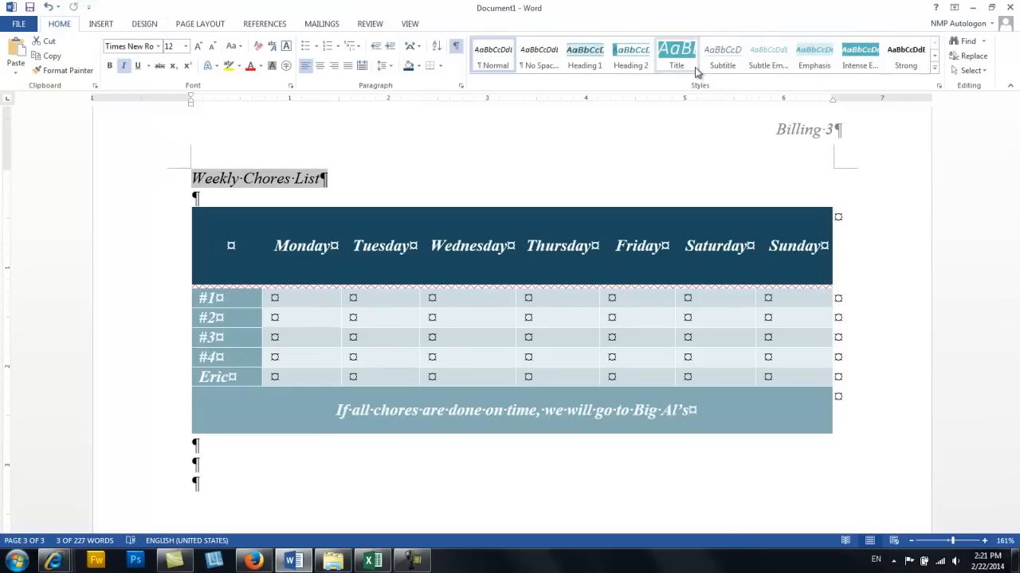
pyautogui.click(676, 55)
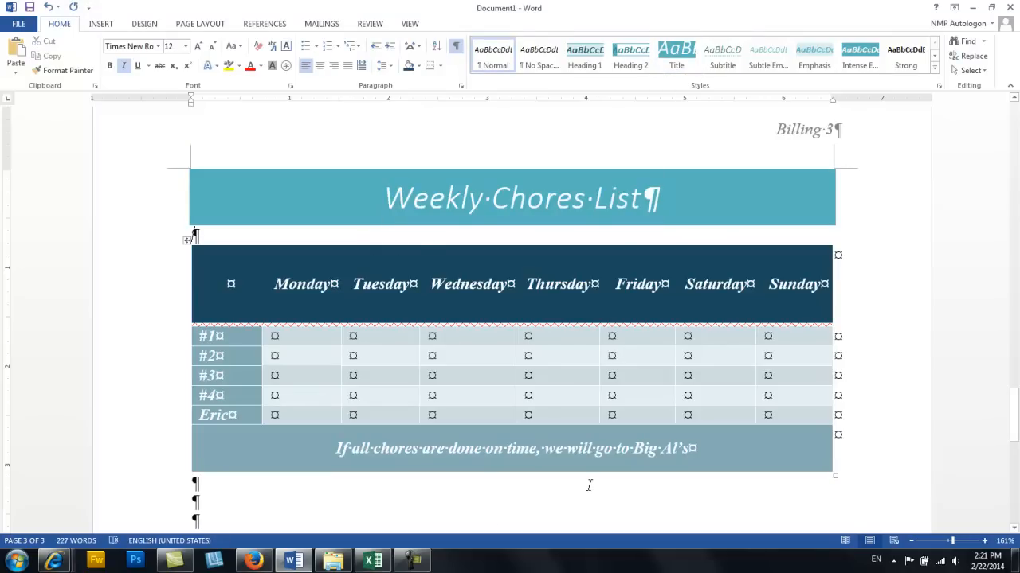
pyautogui.moveTo(682, 484)
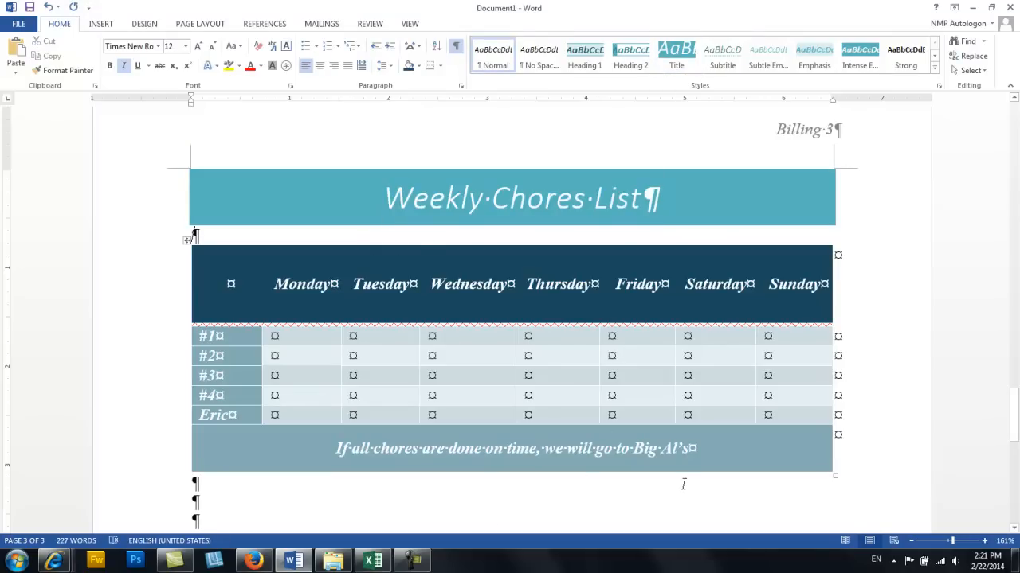
pyautogui.moveTo(592, 478)
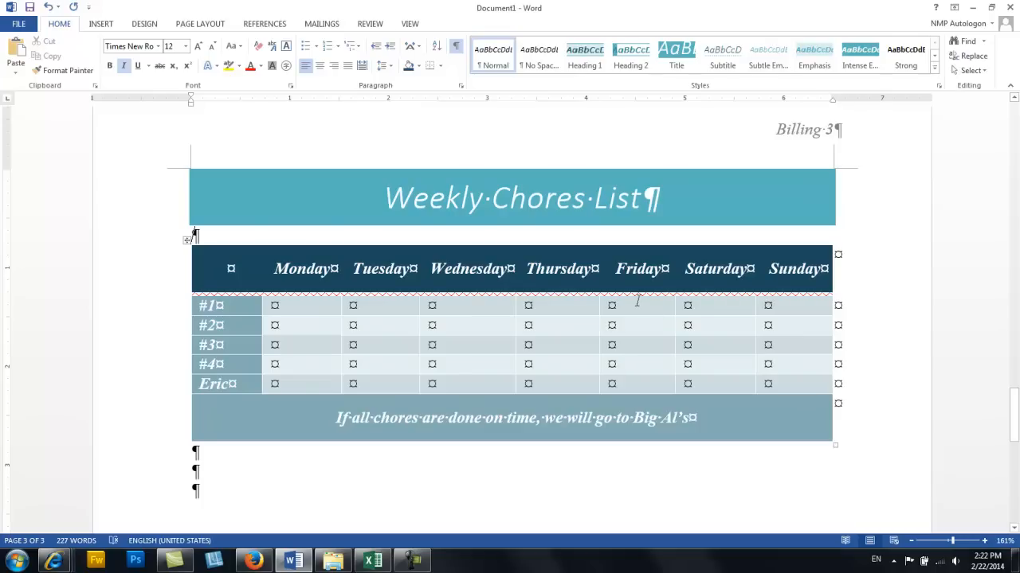
pyautogui.moveTo(118, 199)
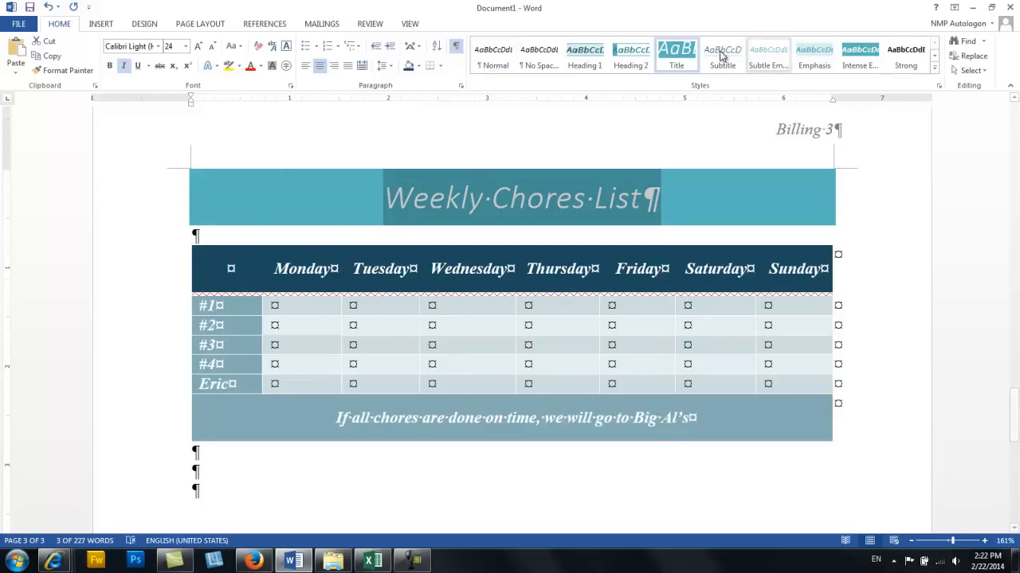
pyautogui.moveTo(666, 86)
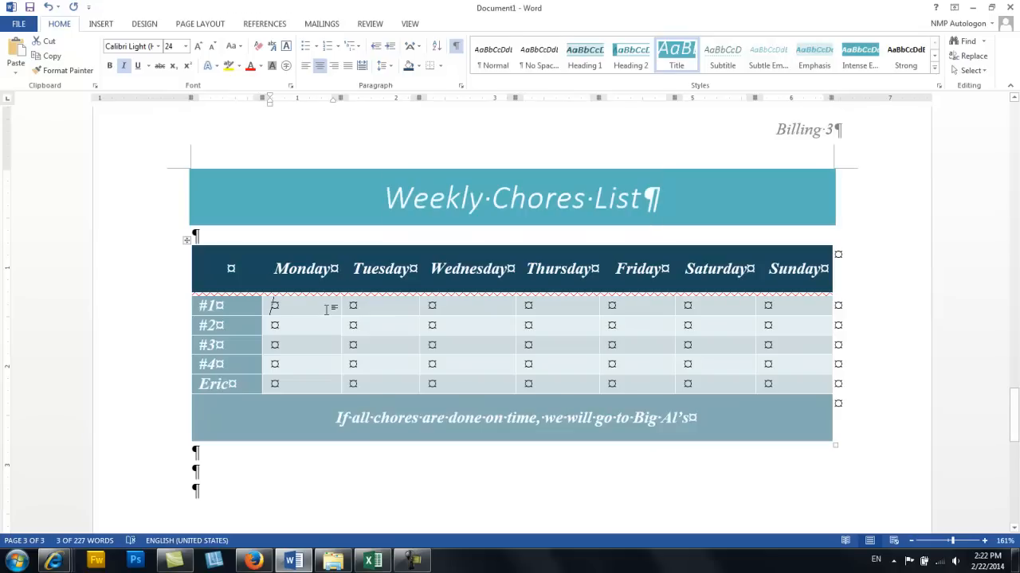
# - Enter Feed Chickens under Monday for #1 and Feed Dogs in two more day cells
pyautogui.click(302, 306)
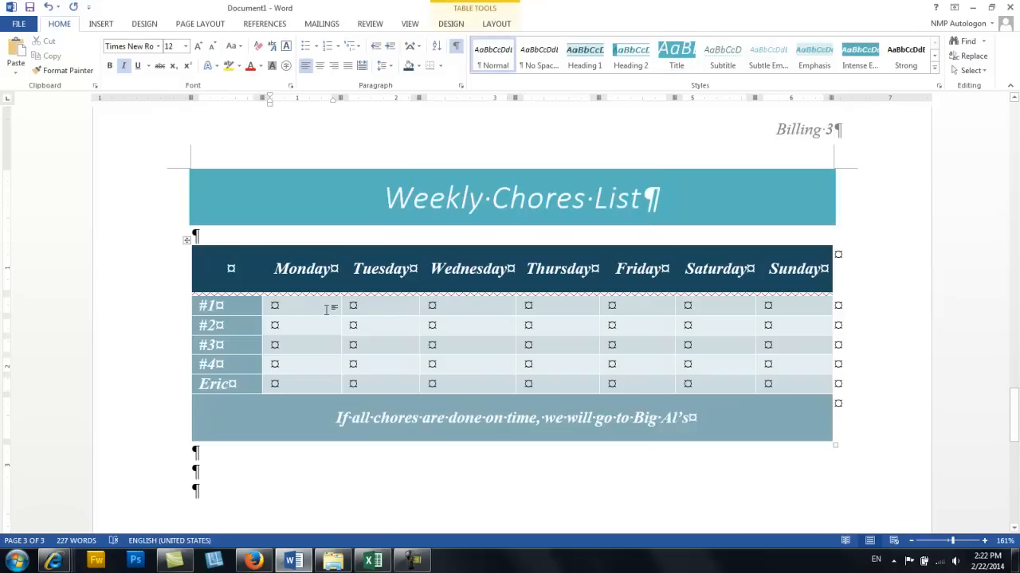
pyautogui.write('Feed Chick')
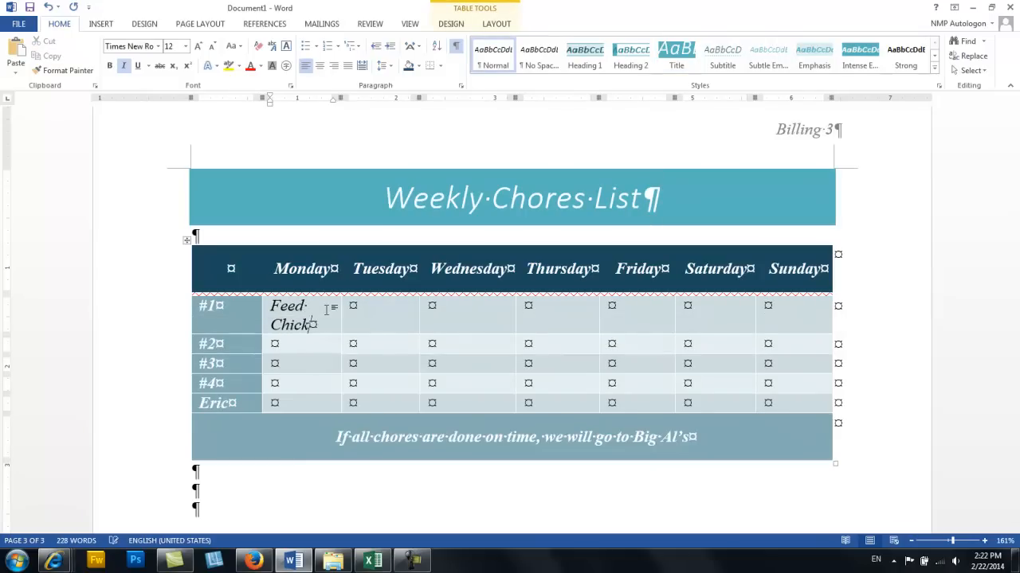
pyautogui.write('e')
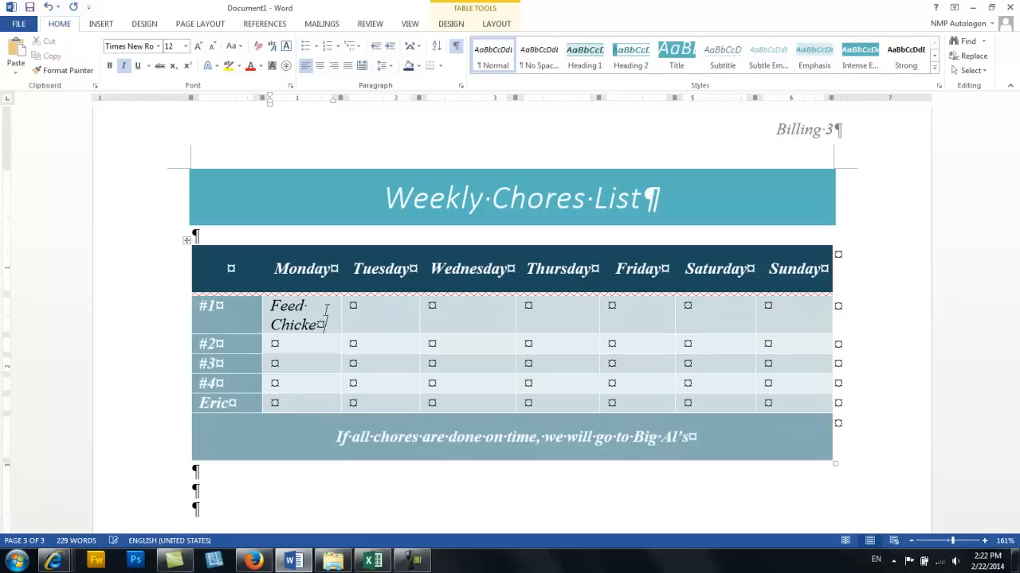
pyautogui.write('s')
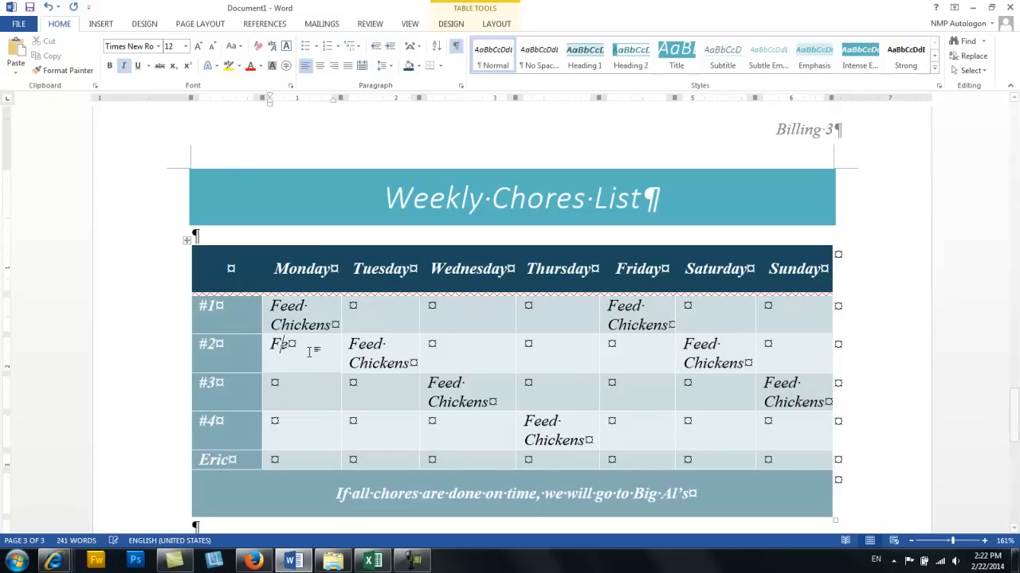
pyautogui.write('Feed Dogs')
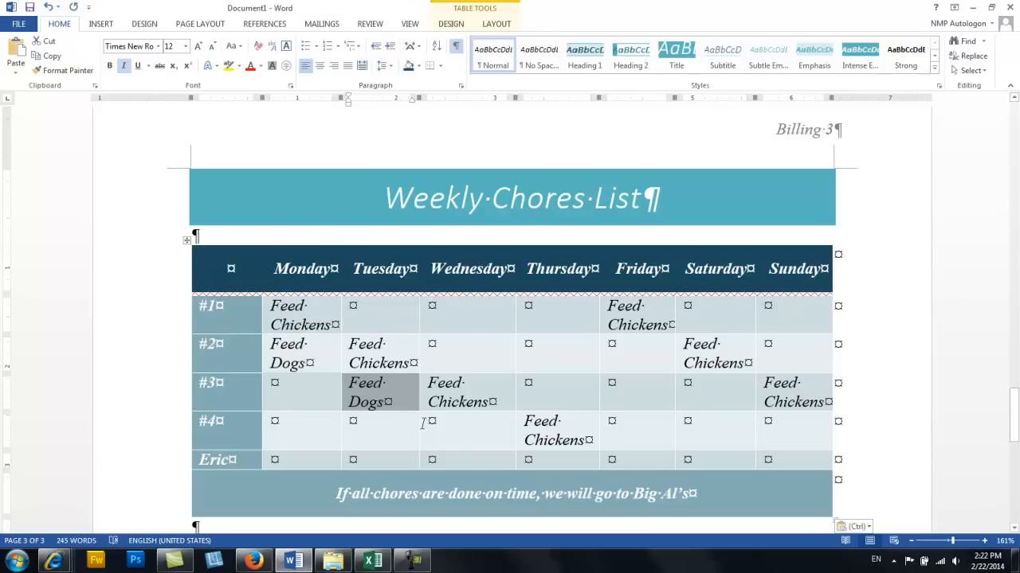
pyautogui.write('Feed Dogs')
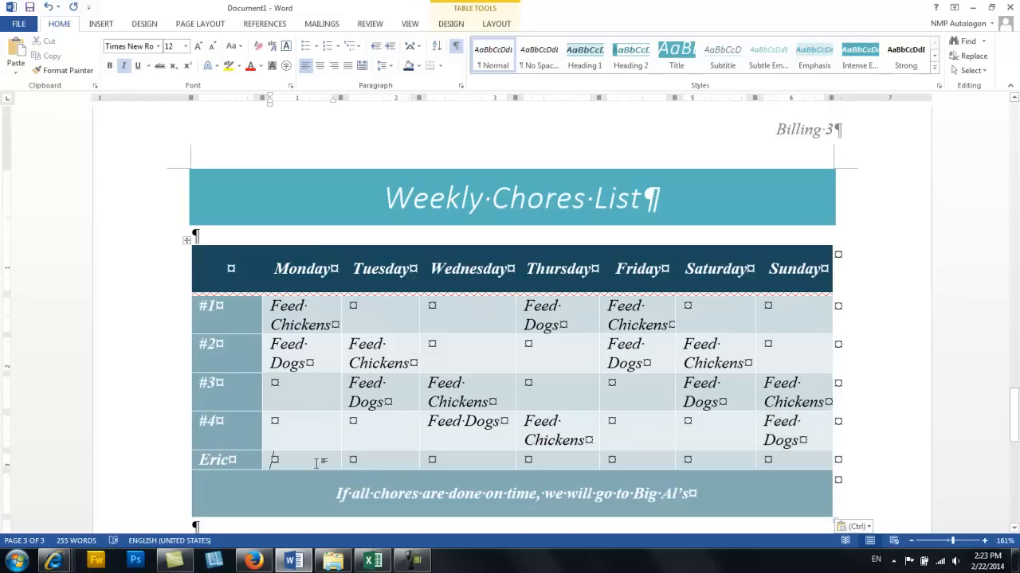
# - Type 'Rest on the sofa' in Eric's row, then move below the table and scroll back up
pyautogui.write('Rest on')
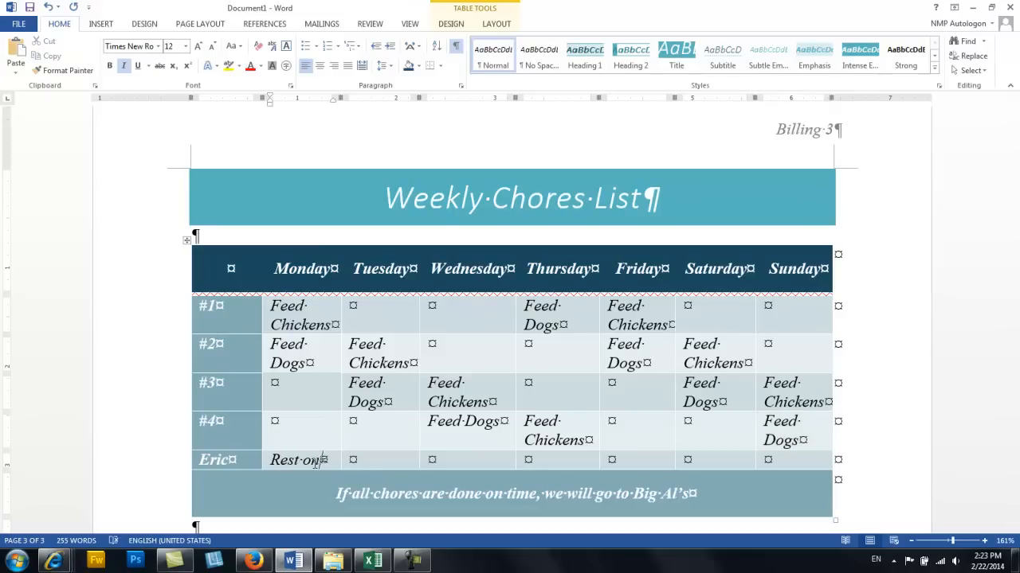
pyautogui.write('the sofa')
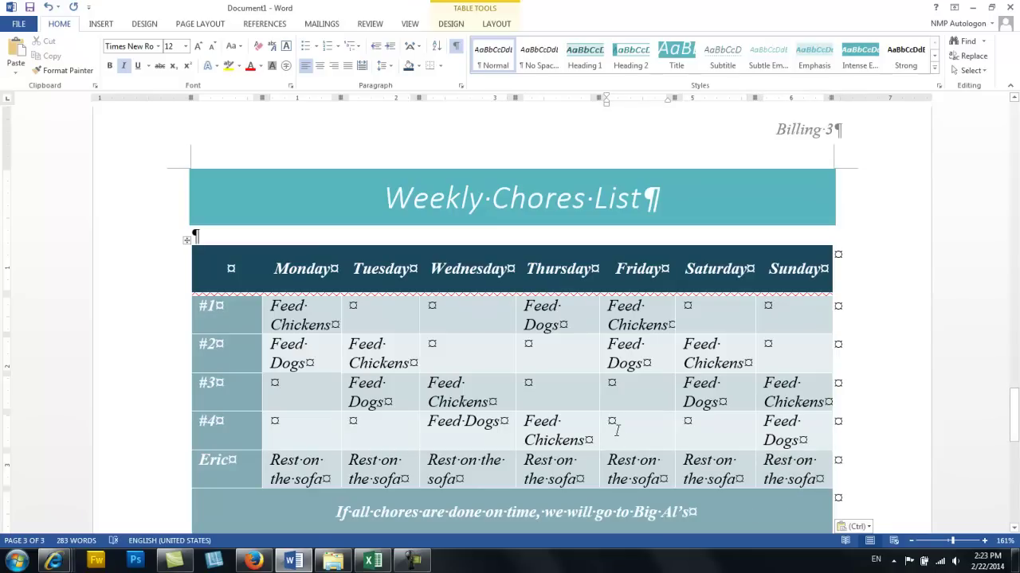
pyautogui.scroll(-3)
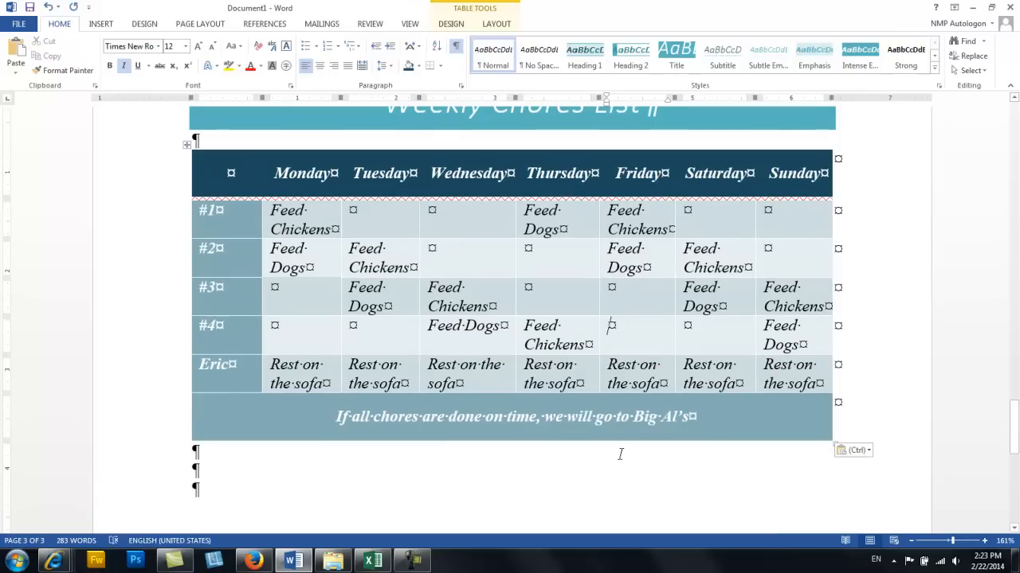
pyautogui.moveTo(439, 473)
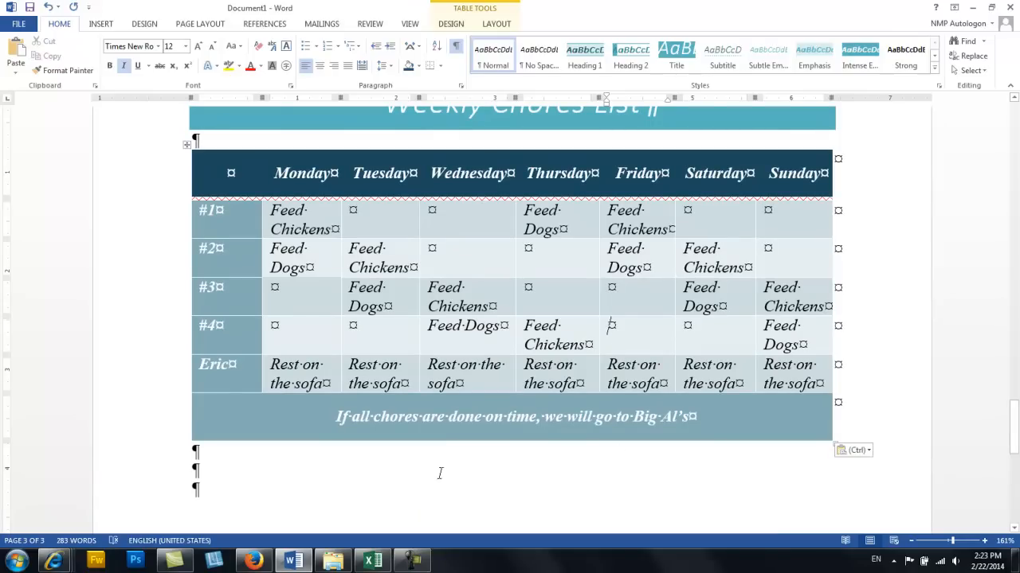
pyautogui.click(440, 474)
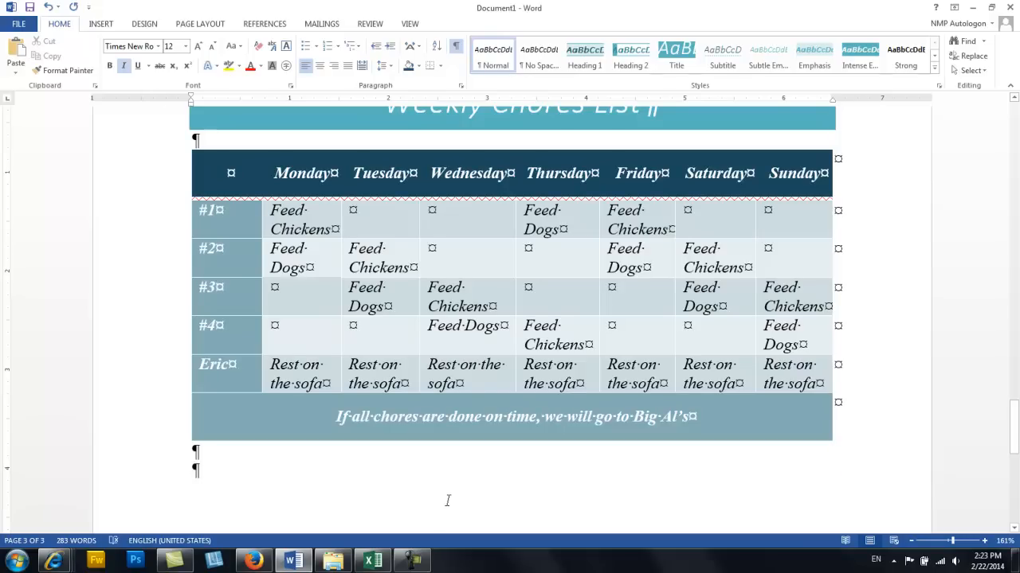
pyautogui.scroll(3)
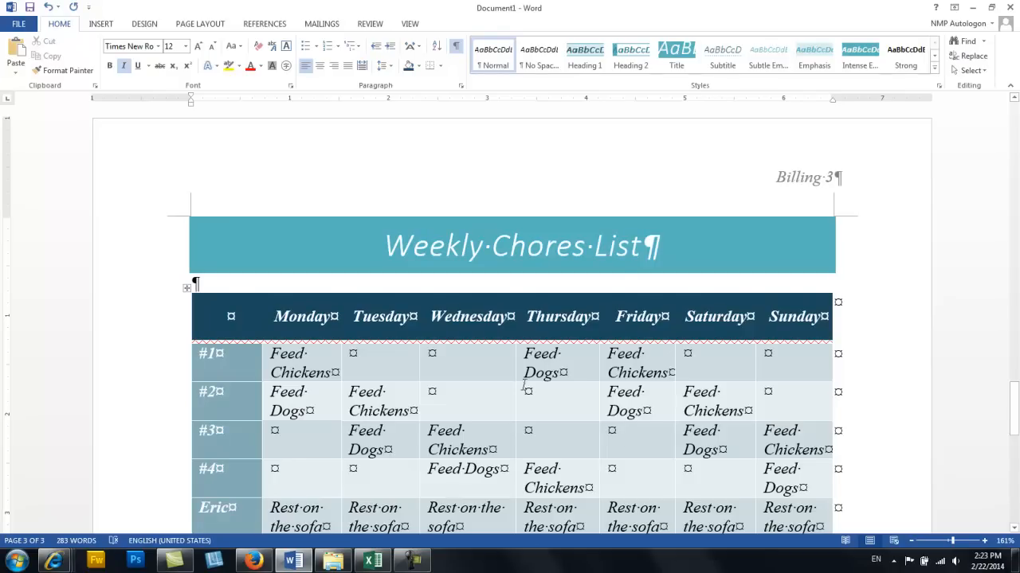
# - Turn off Show/Hide ¶ and review the completed Weekly Chores List table
pyautogui.click(455, 44)
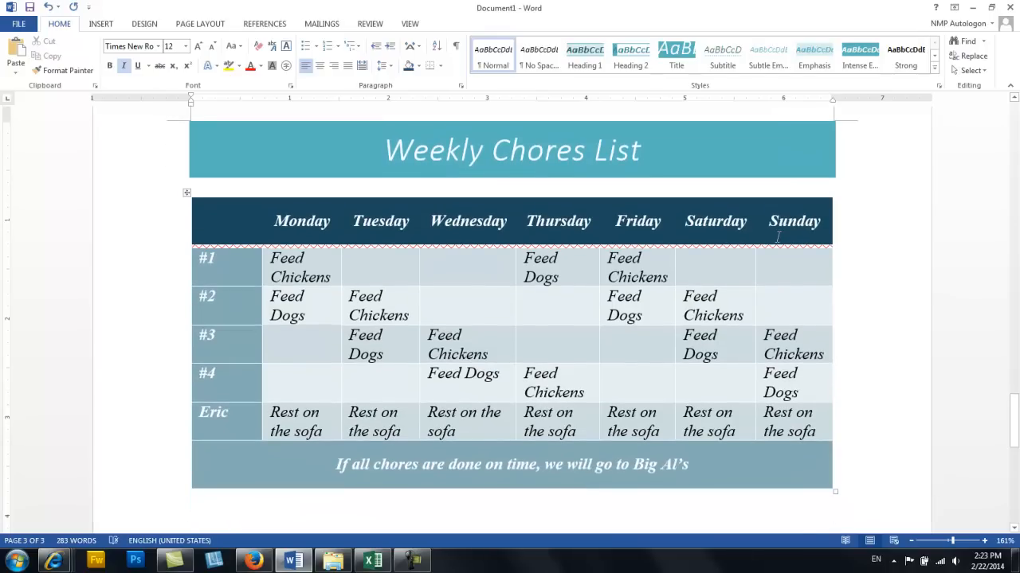
pyautogui.scroll(-3)
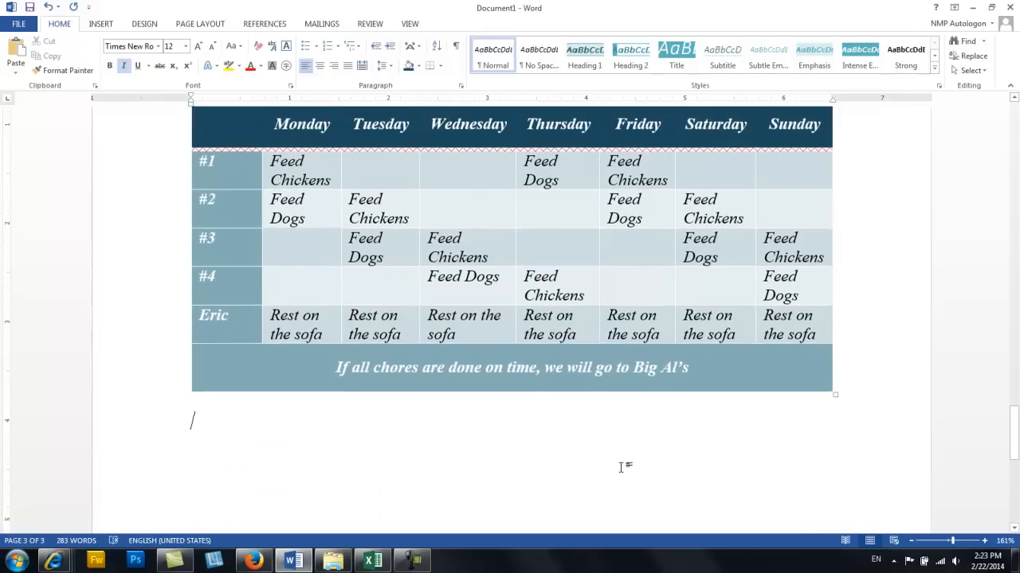
pyautogui.scroll(3)
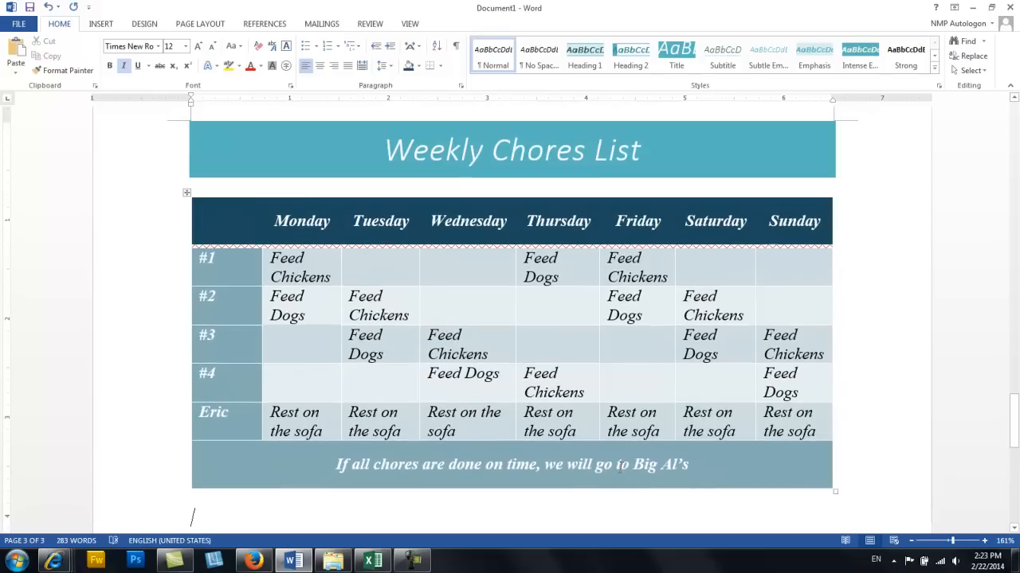
pyautogui.click(411, 561)
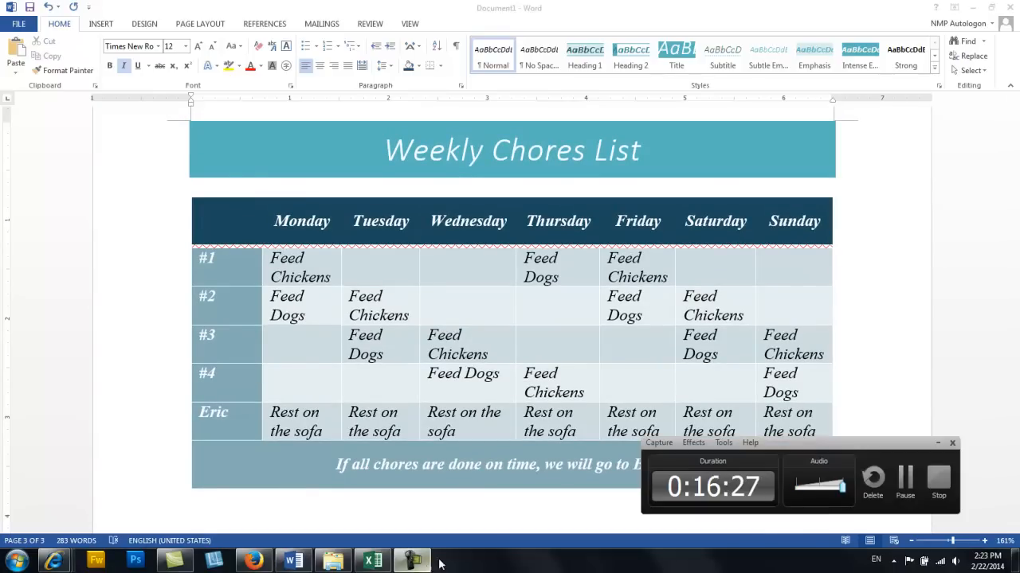